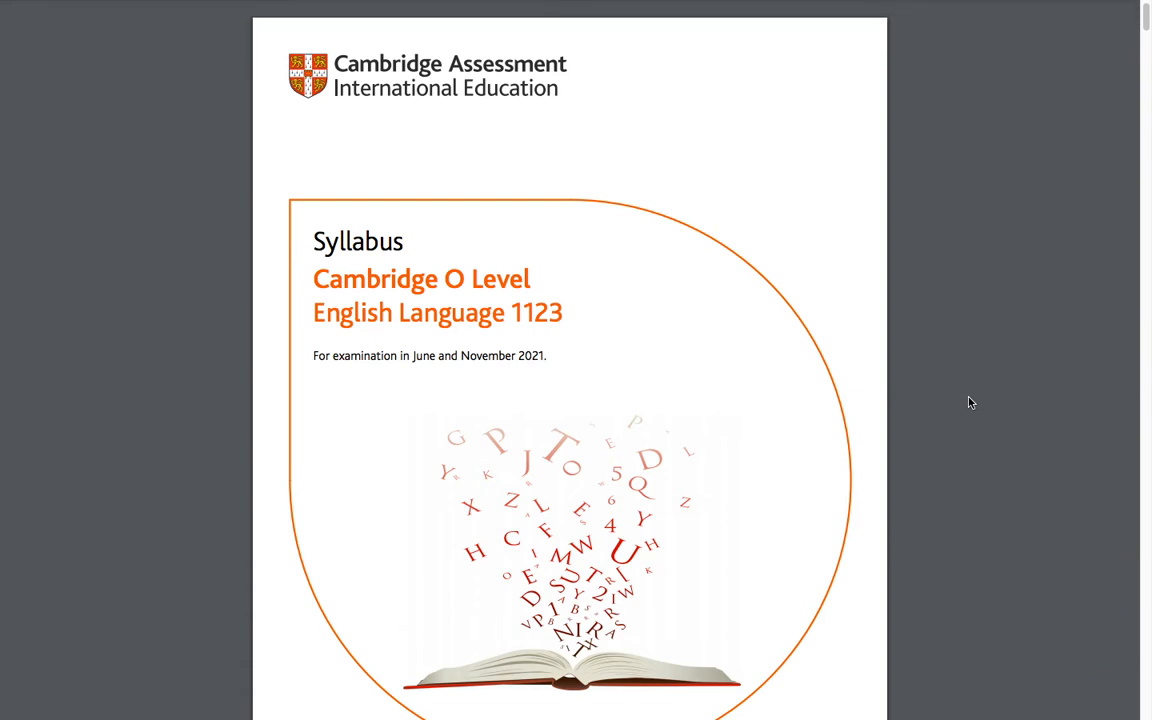
mouse_move(368, 312)
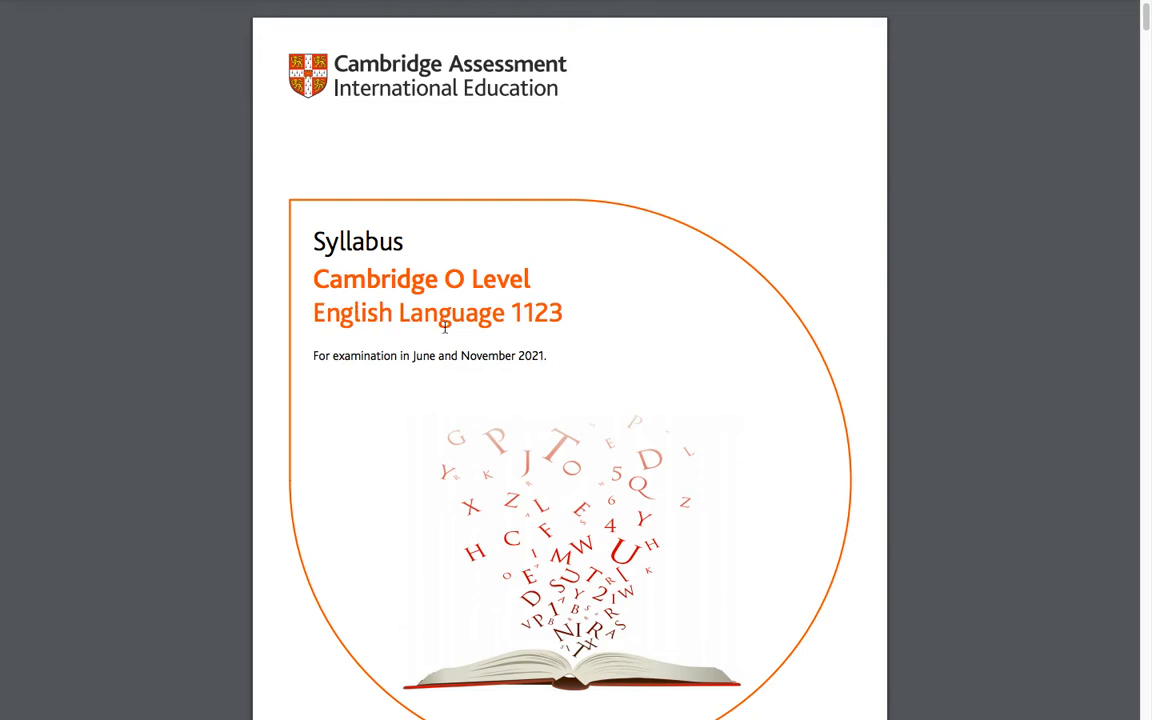
mouse_move(536, 360)
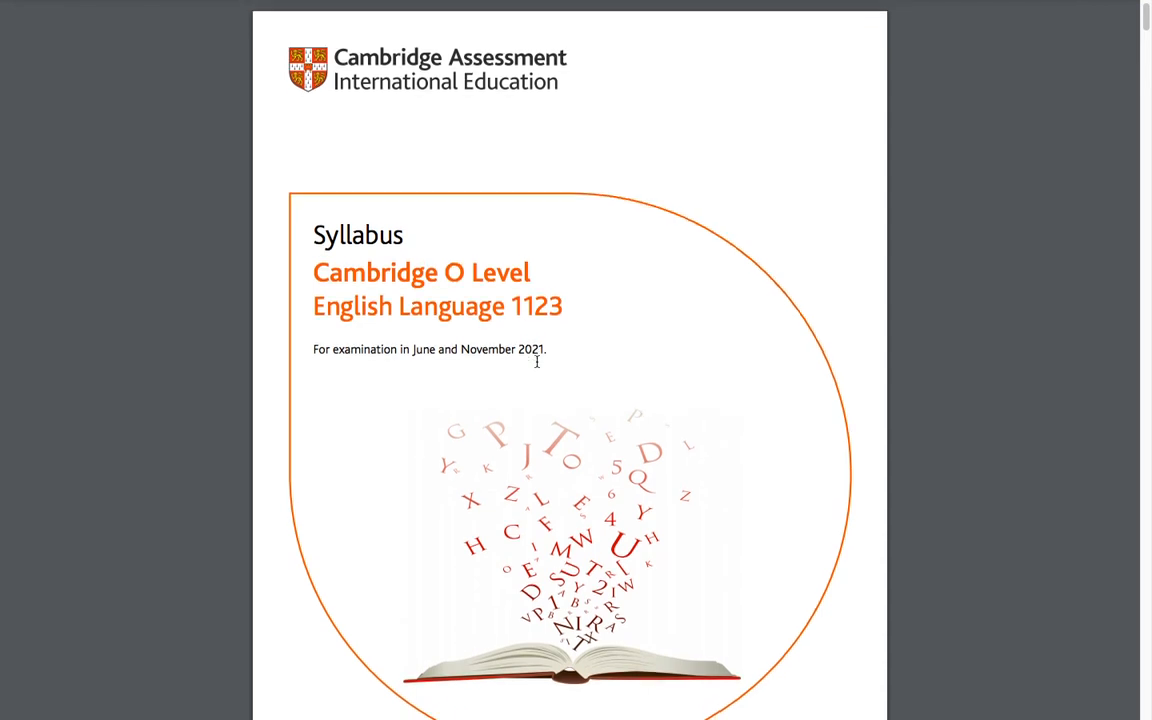
Scroll past the cover to the 'Changes to the syllabus for 2021' notice and its copyright line
scroll(down, 3)
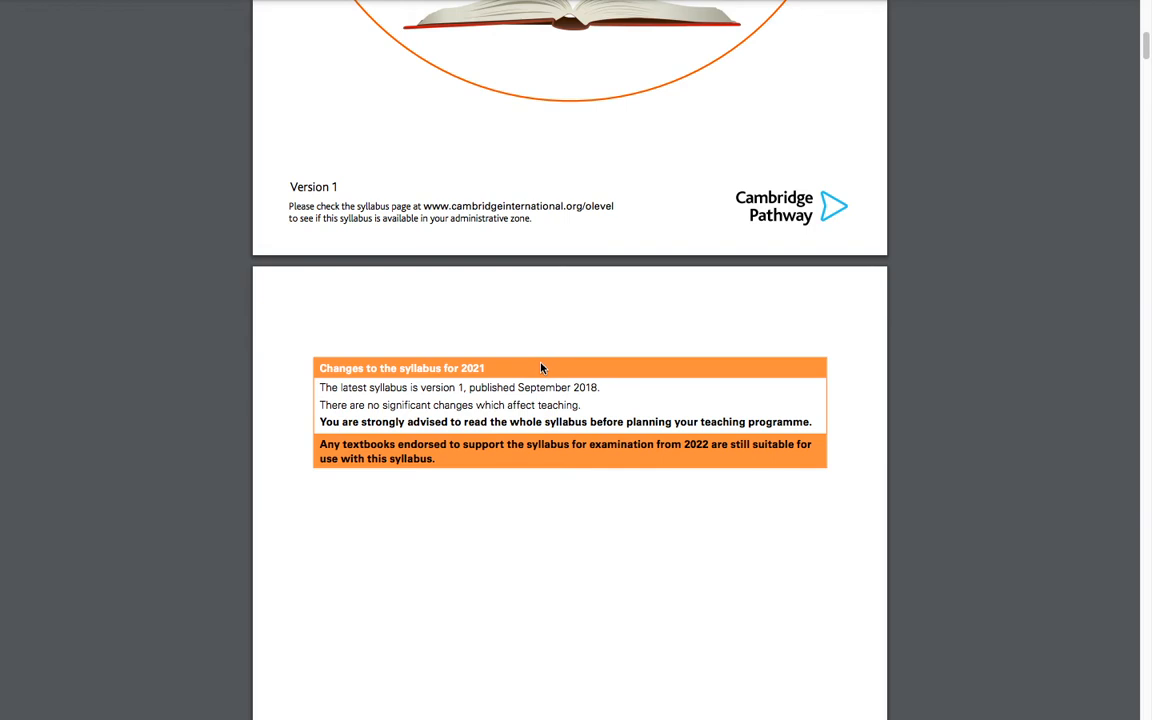
mouse_move(552, 390)
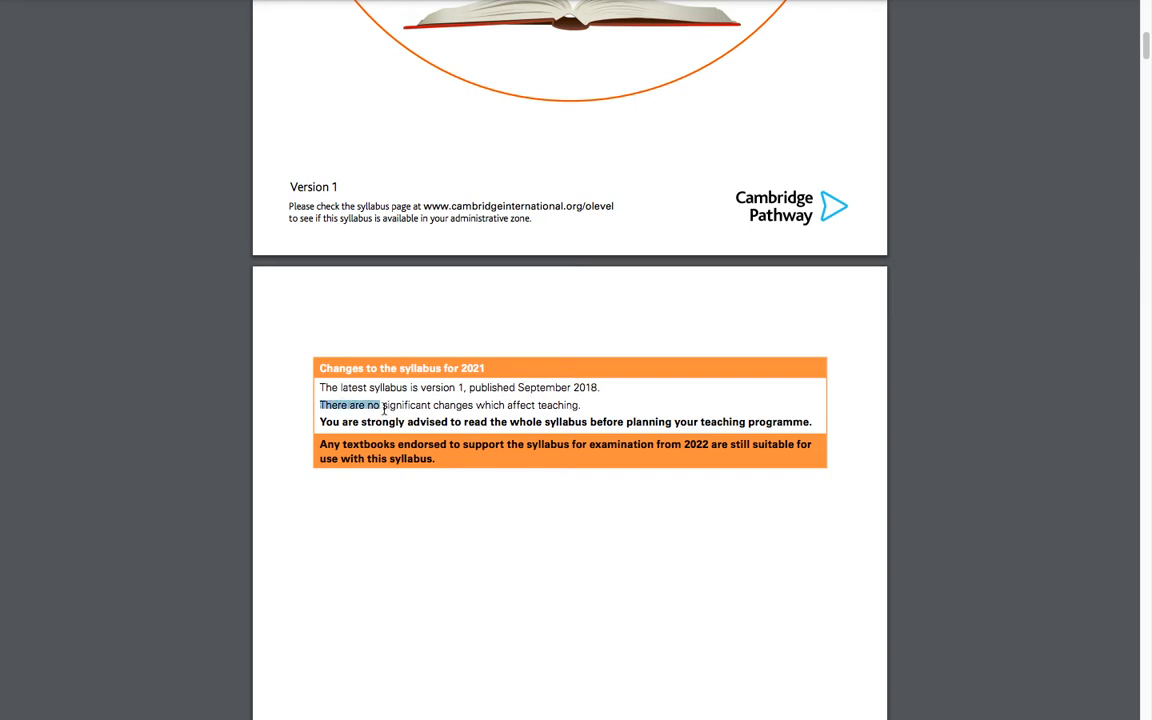
click(596, 408)
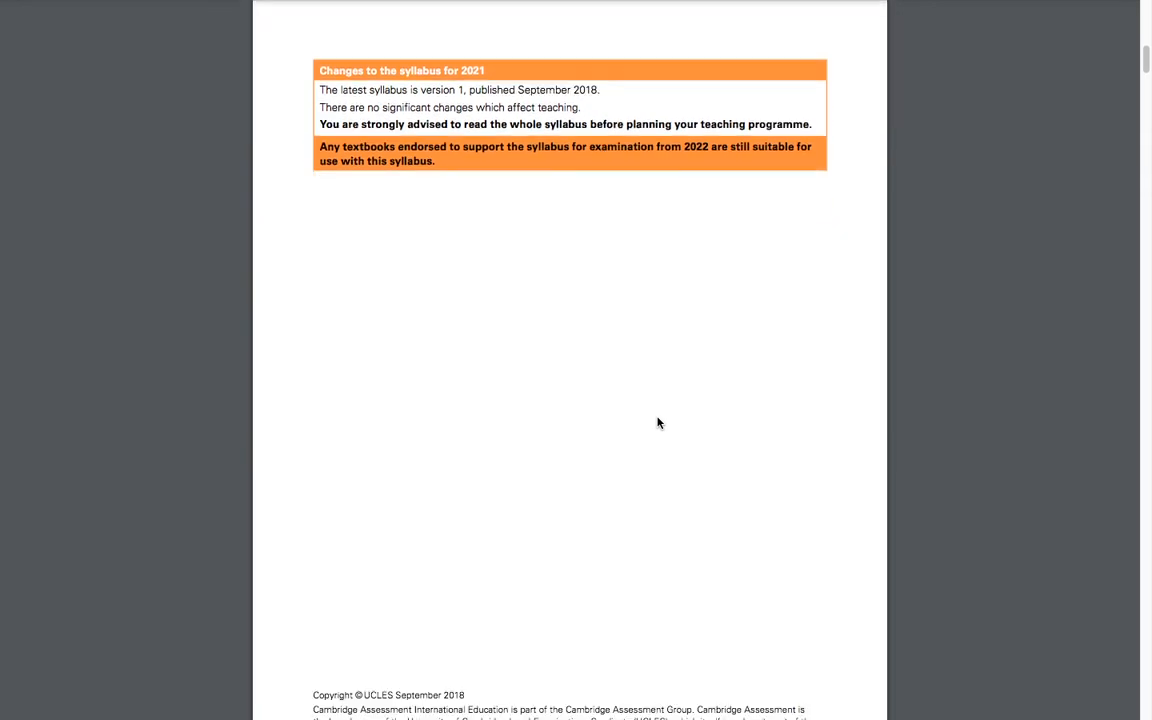
Scroll down through the Contents page to section 3, Syllabus content at a glance
scroll(down, 3)
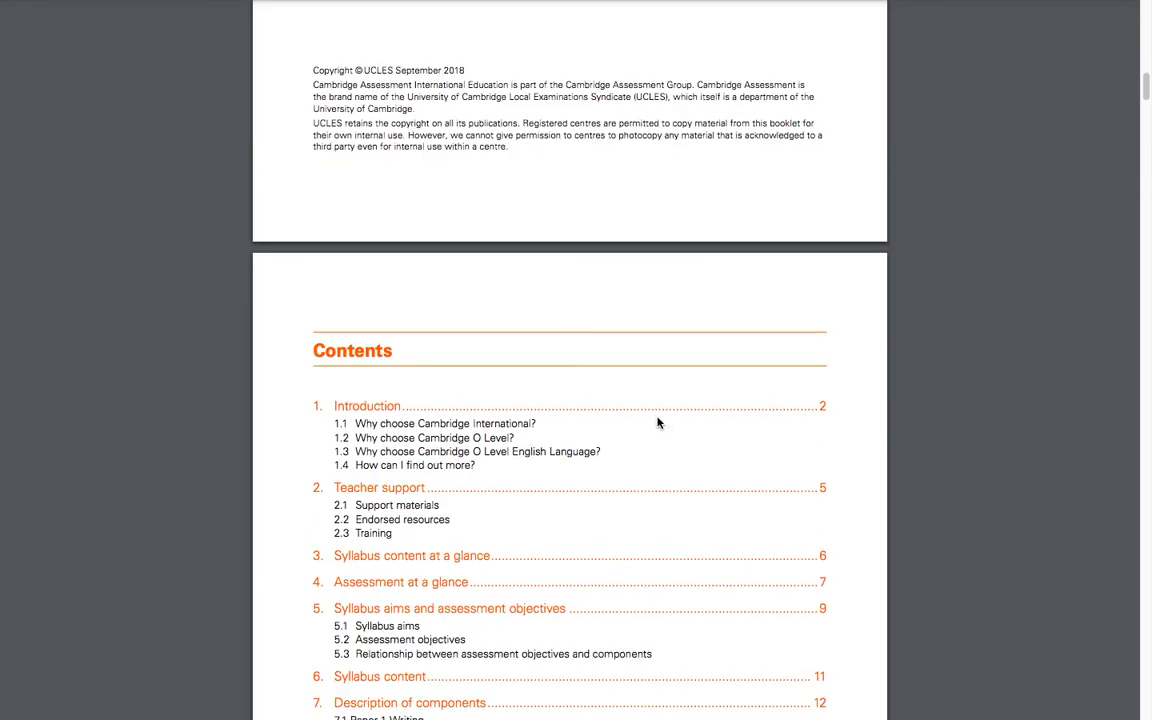
scroll(down, 3)
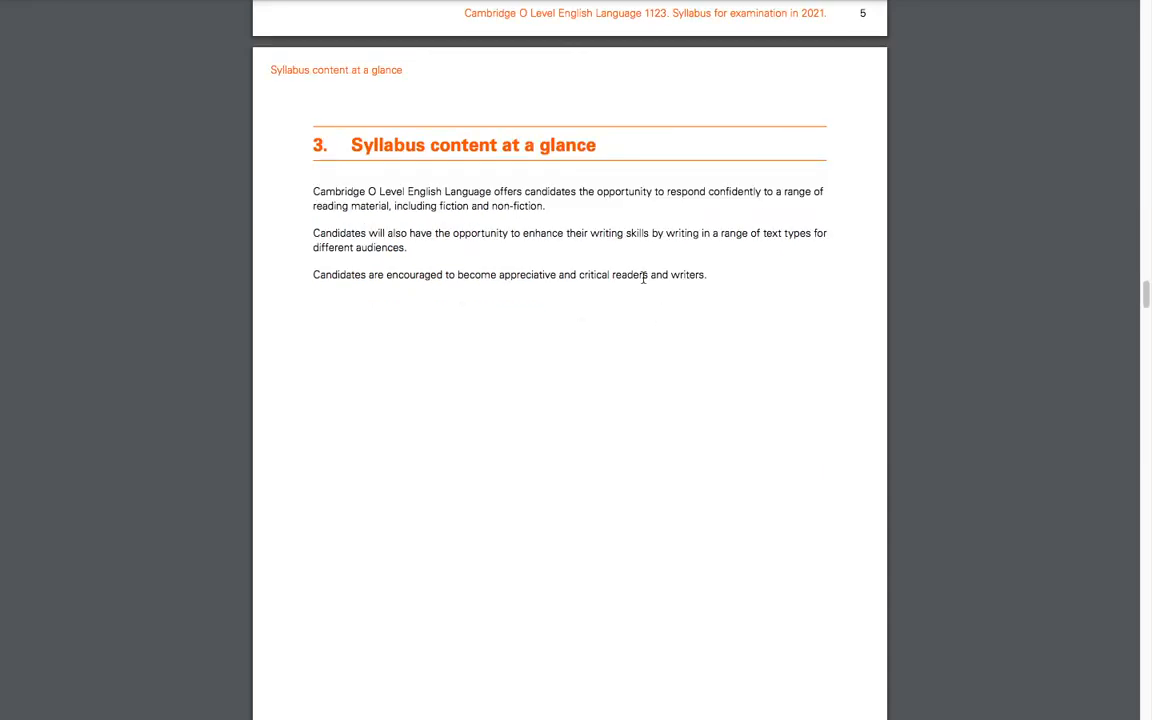
mouse_move(384, 204)
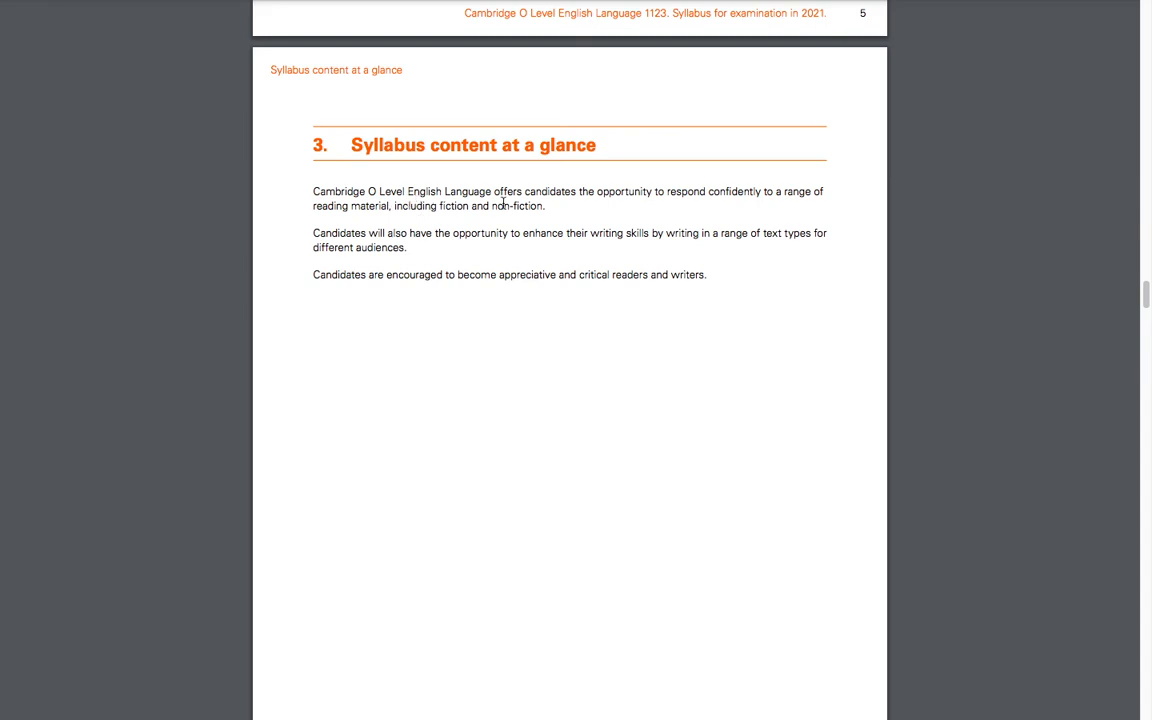
mouse_move(672, 212)
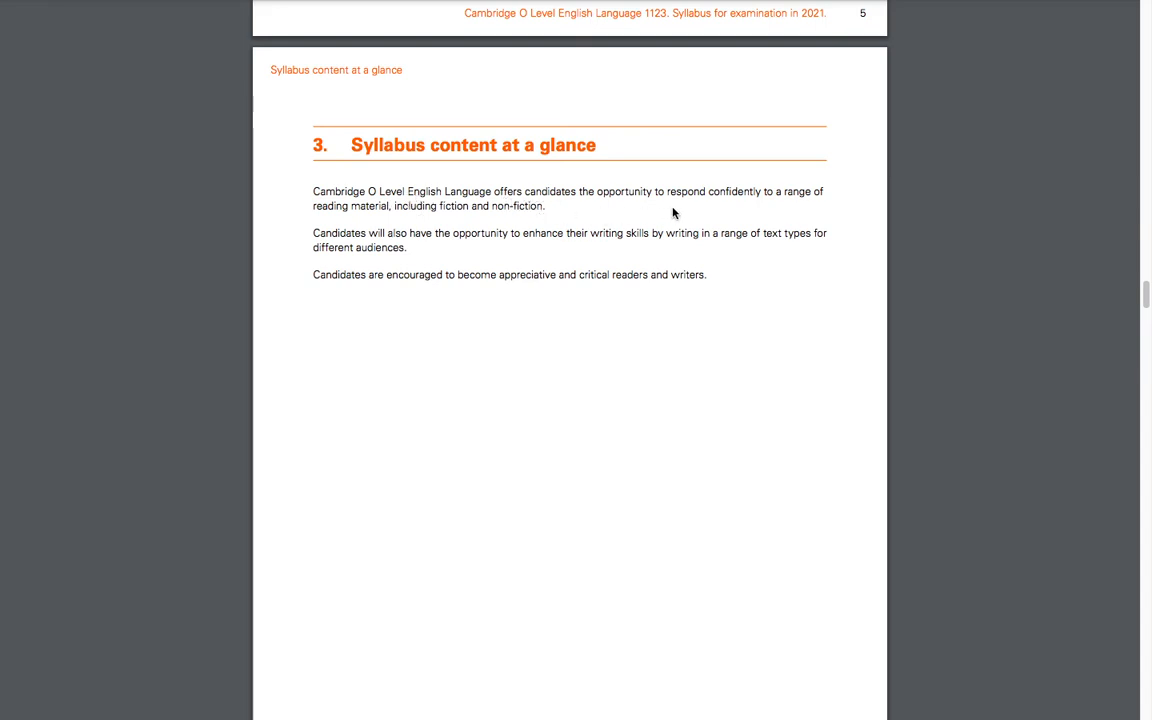
mouse_move(784, 212)
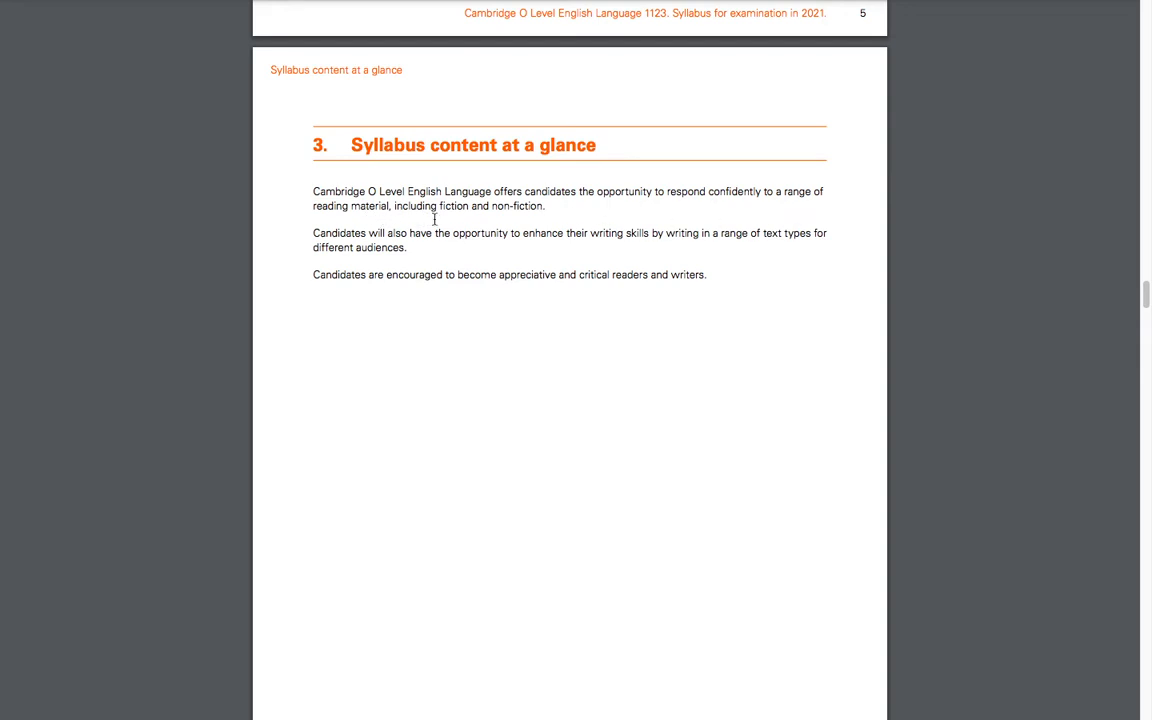
mouse_move(540, 212)
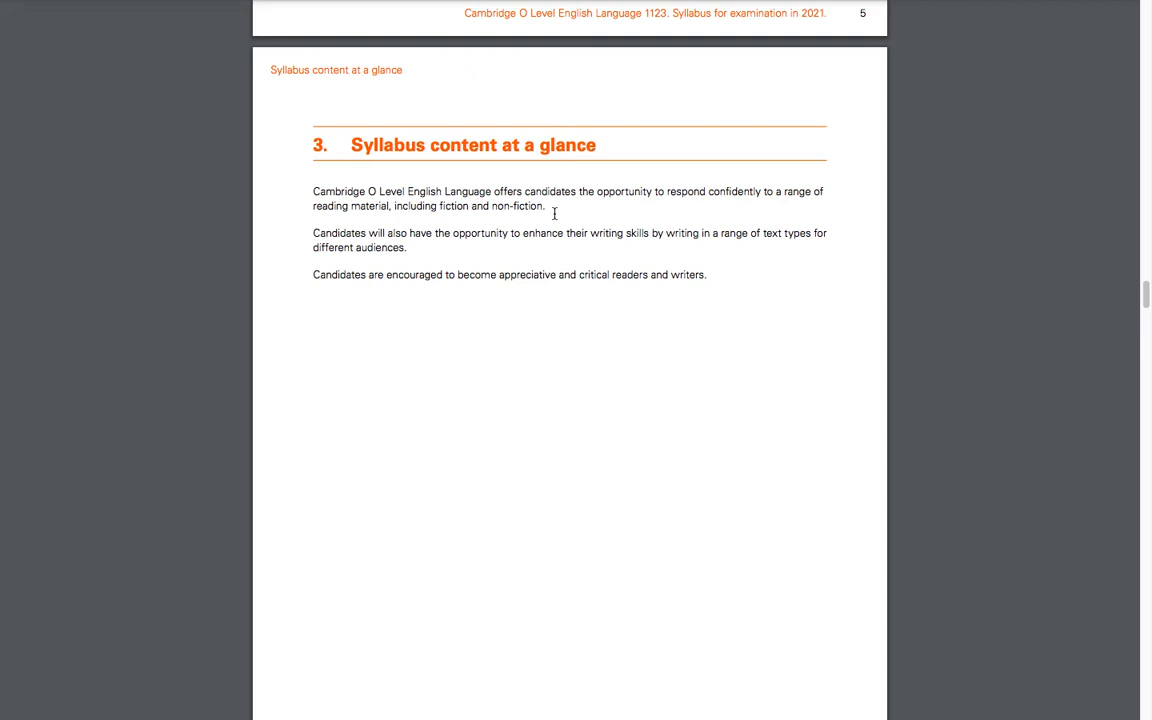
mouse_move(444, 218)
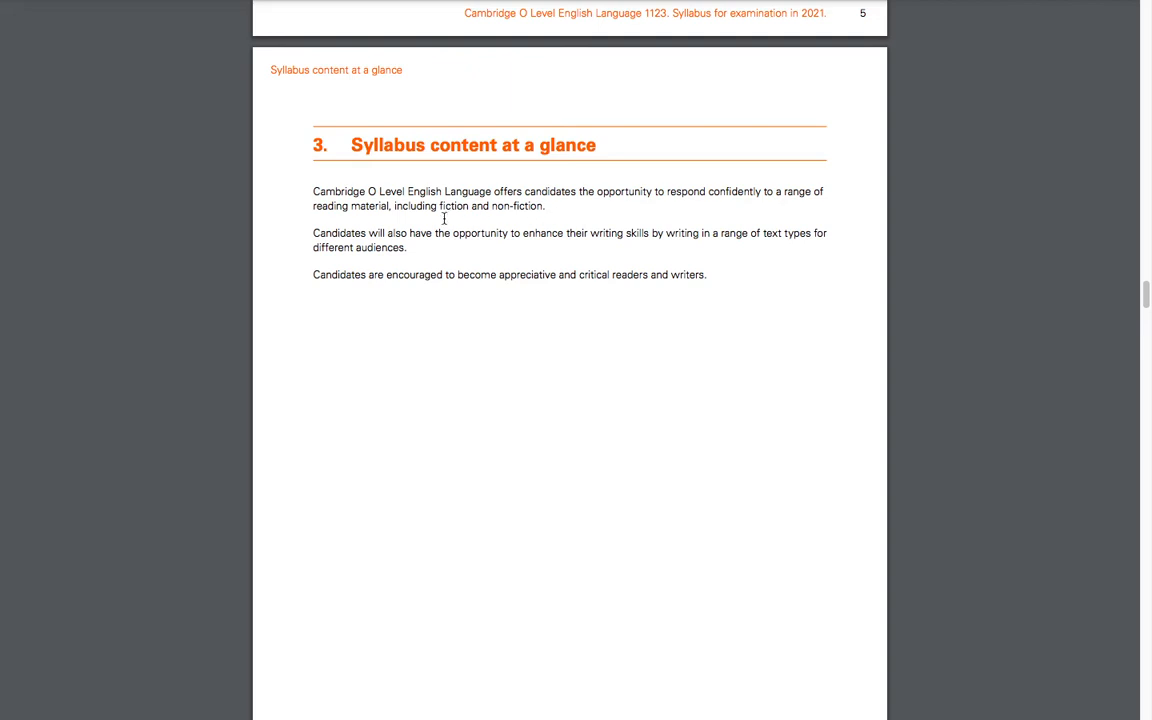
mouse_move(428, 224)
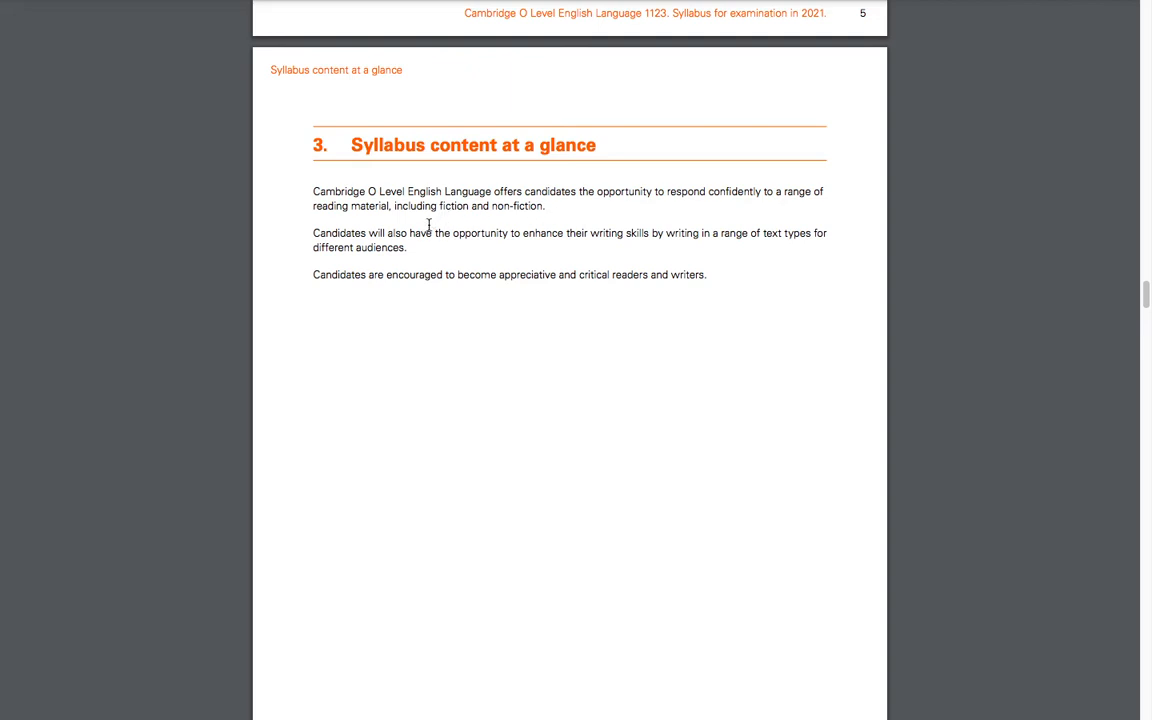
mouse_move(480, 238)
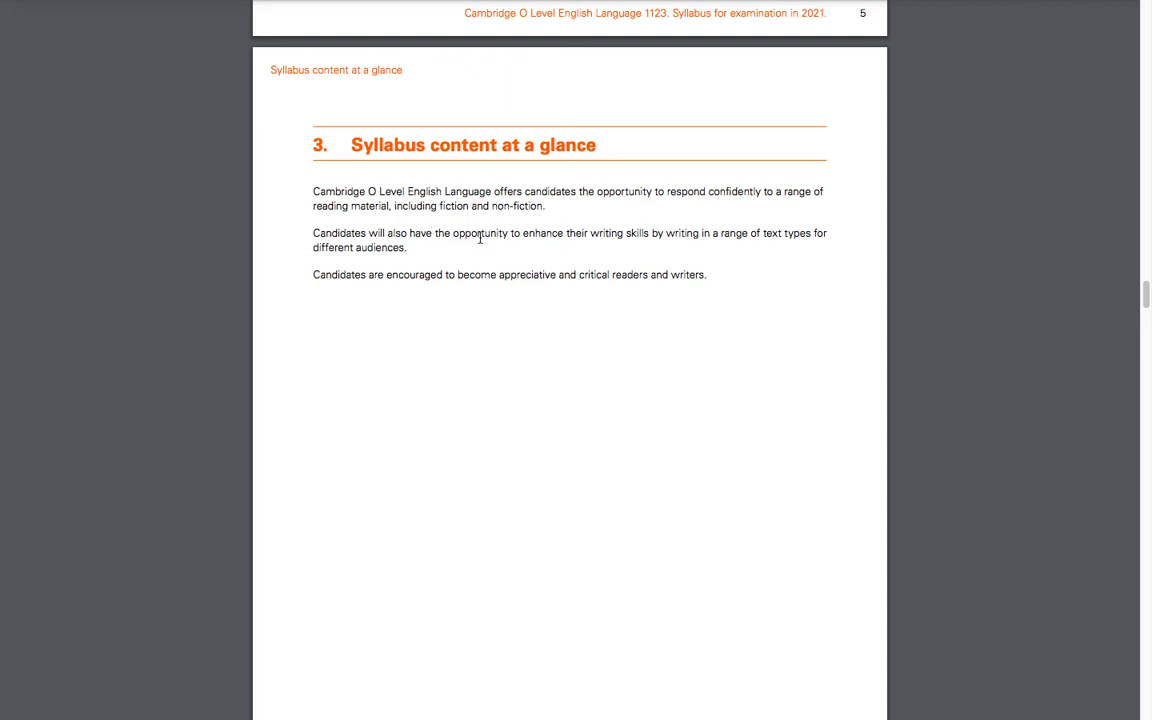
mouse_move(660, 248)
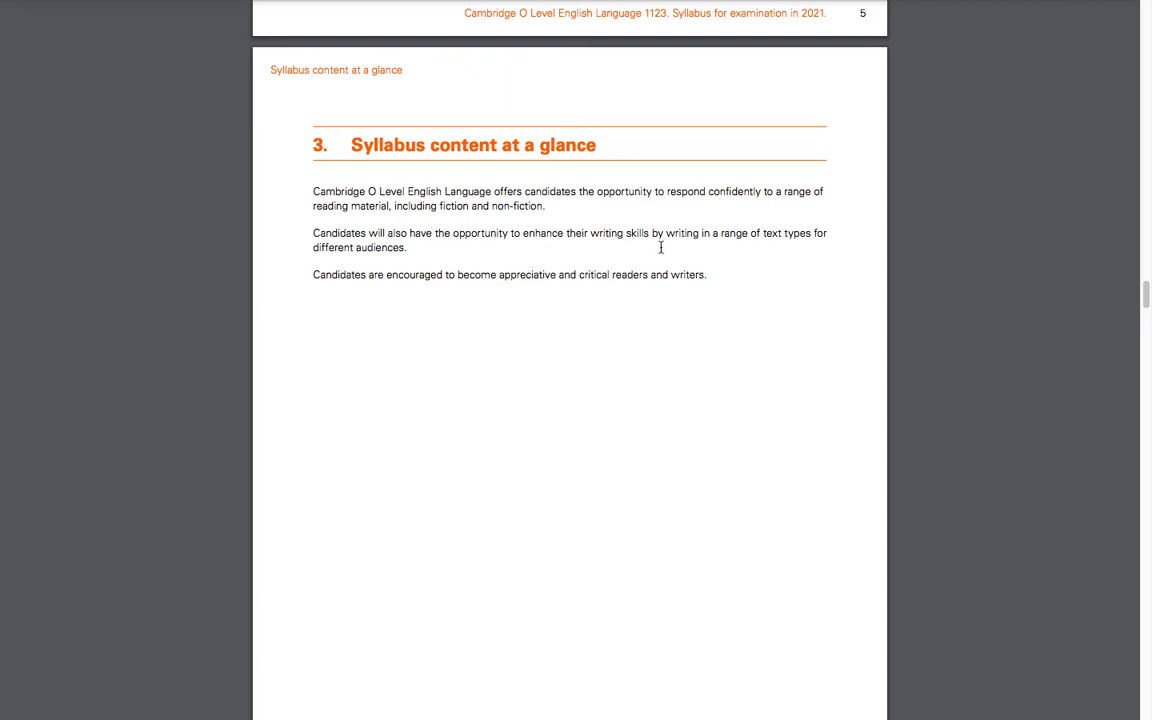
mouse_move(780, 248)
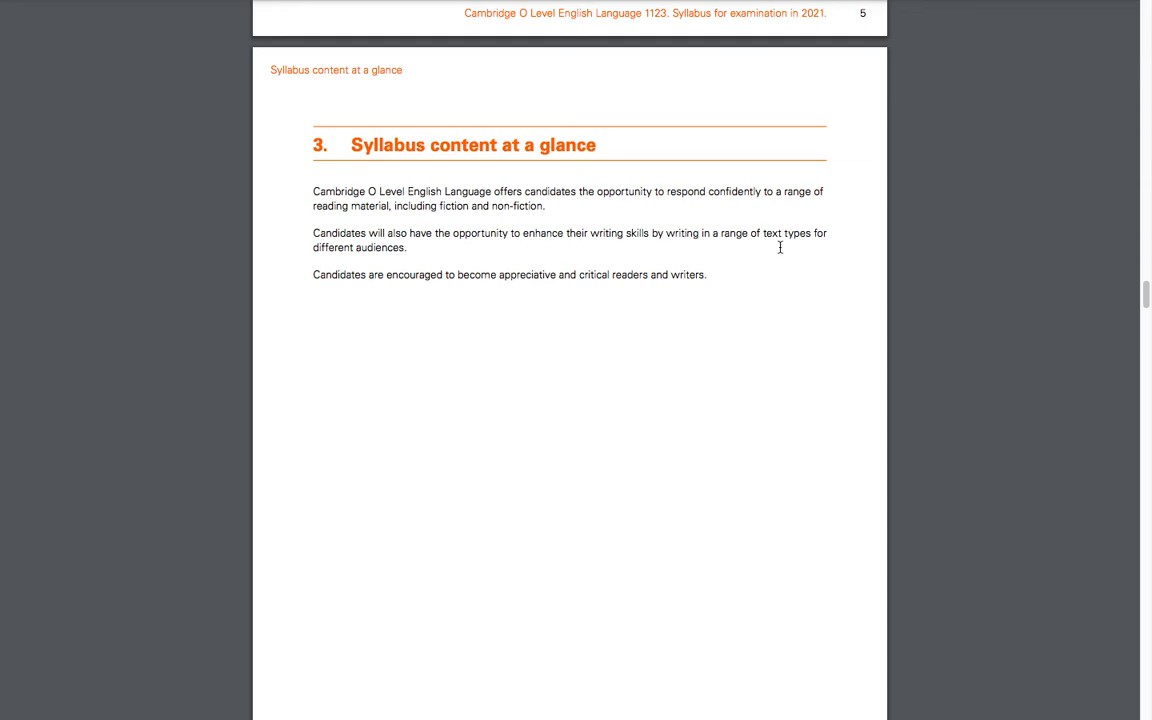
mouse_move(764, 248)
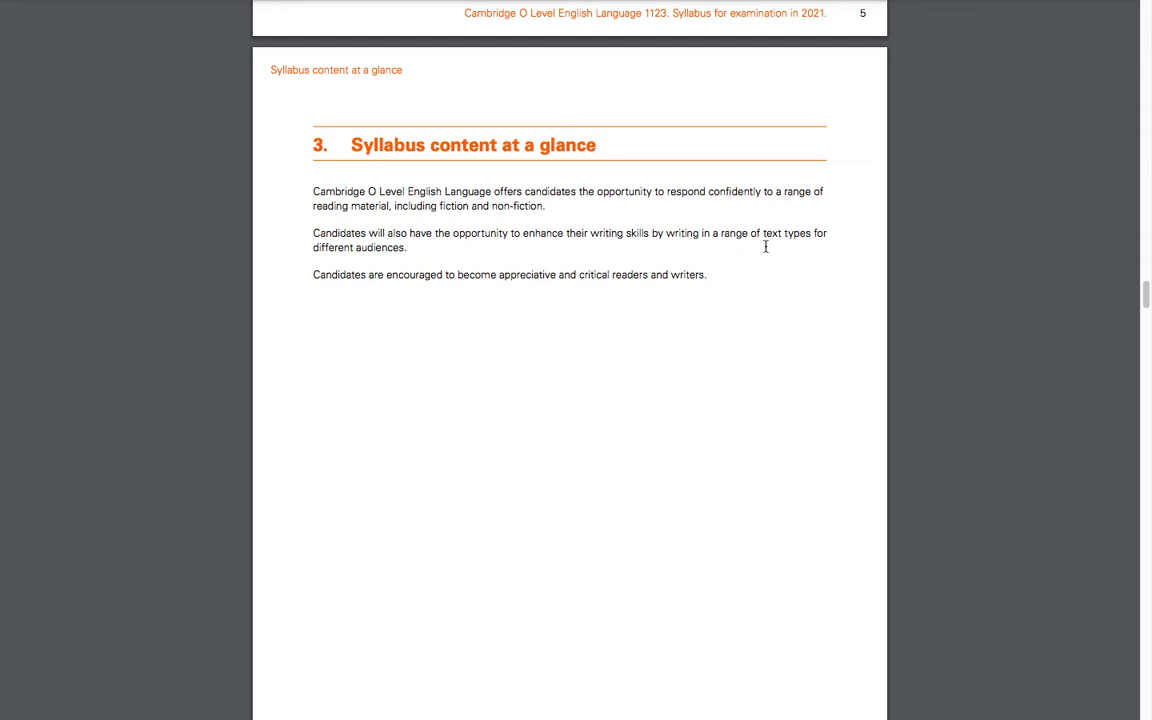
mouse_move(356, 258)
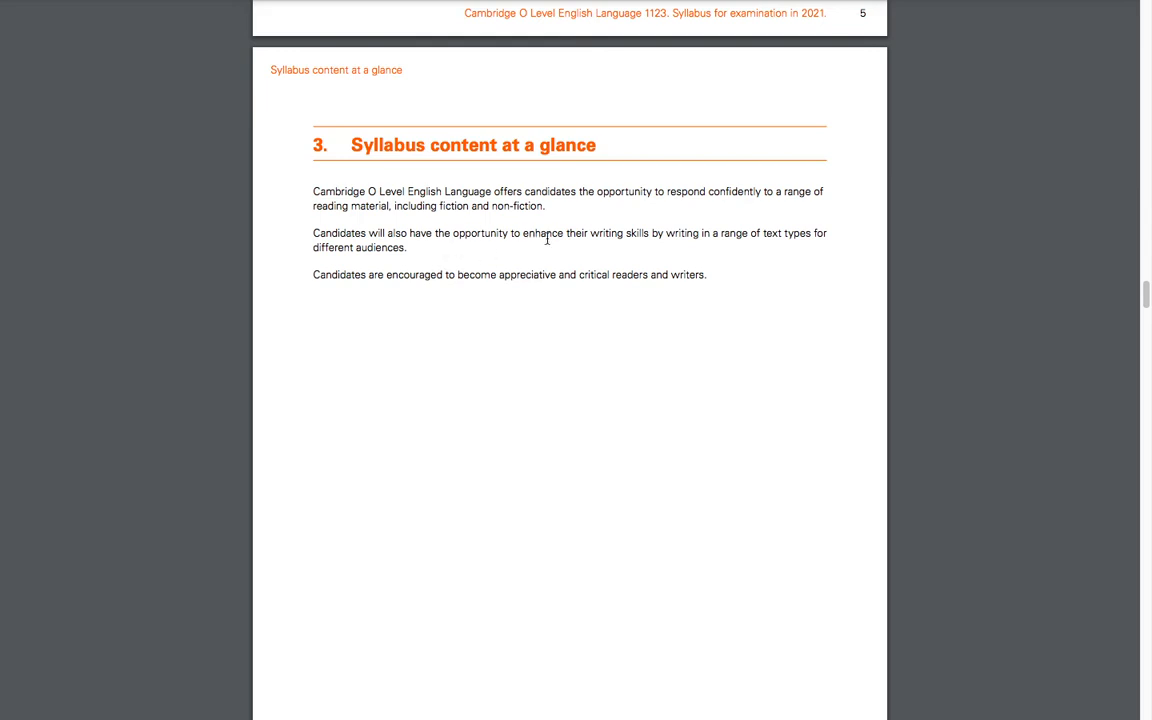
mouse_move(512, 148)
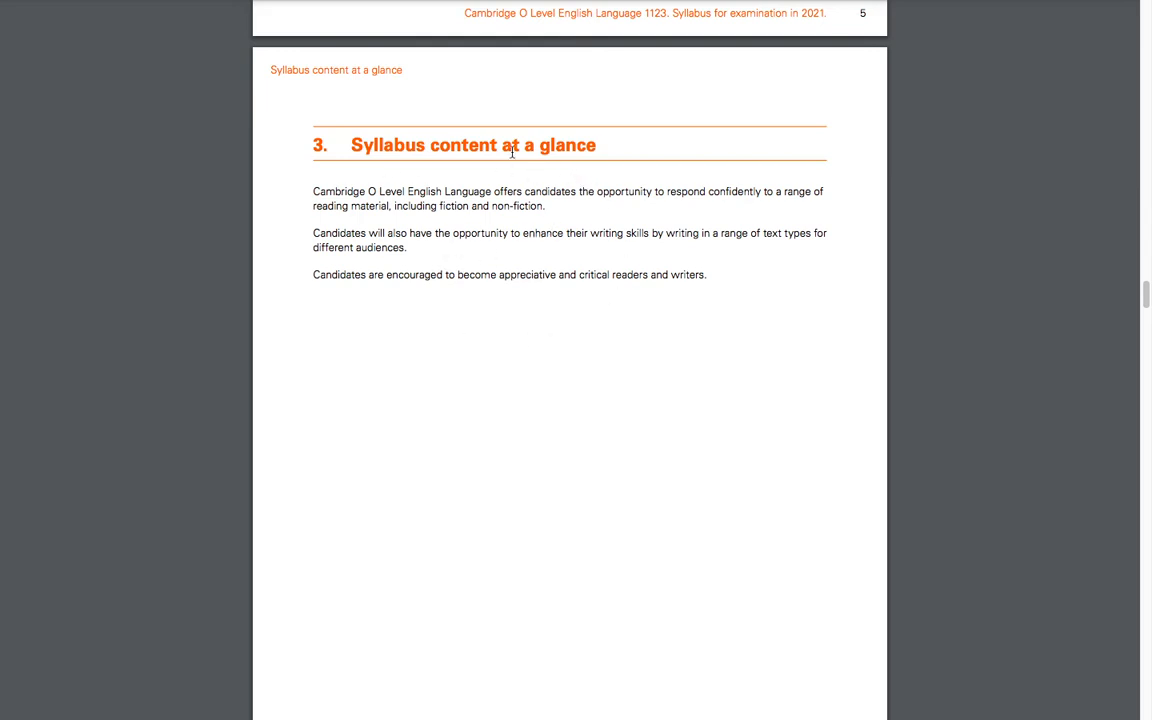
mouse_move(606, 324)
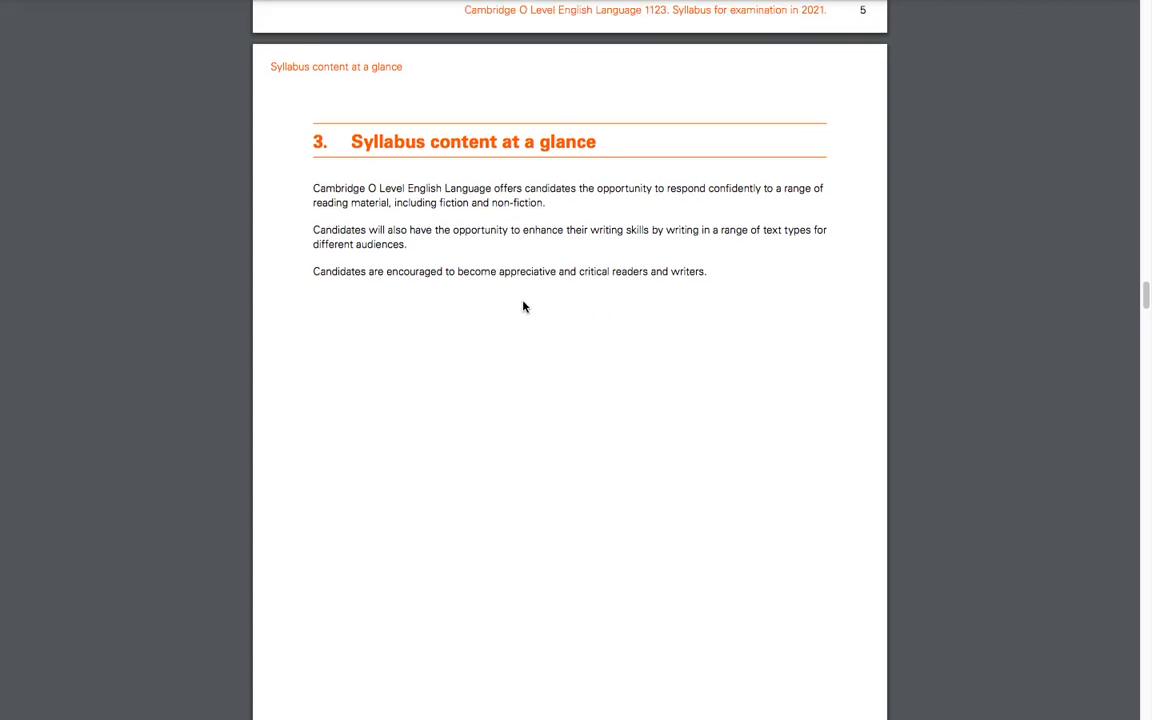
scroll(down, 3)
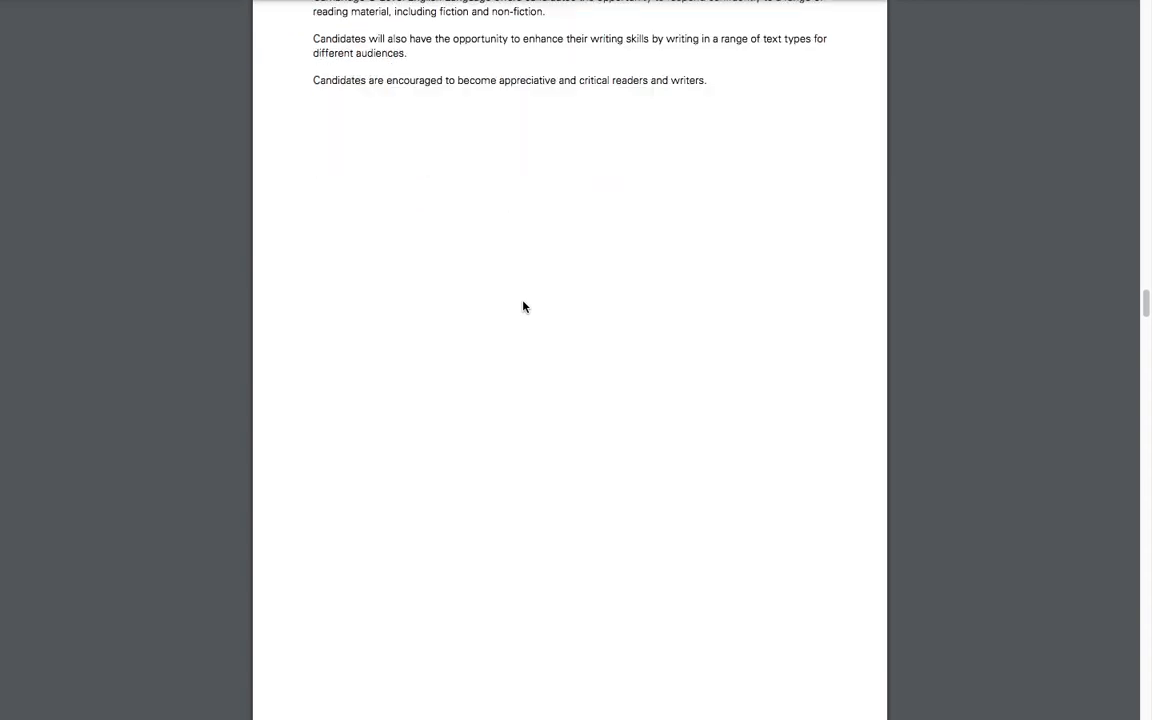
scroll(down, 3)
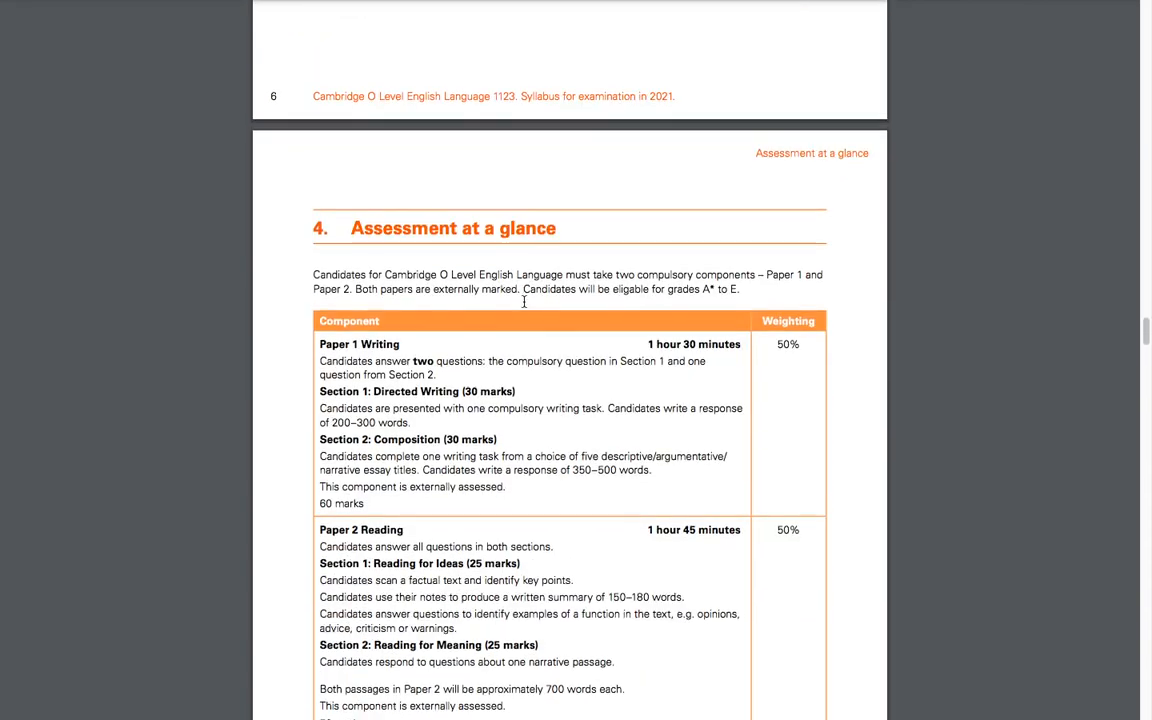
scroll(down, 3)
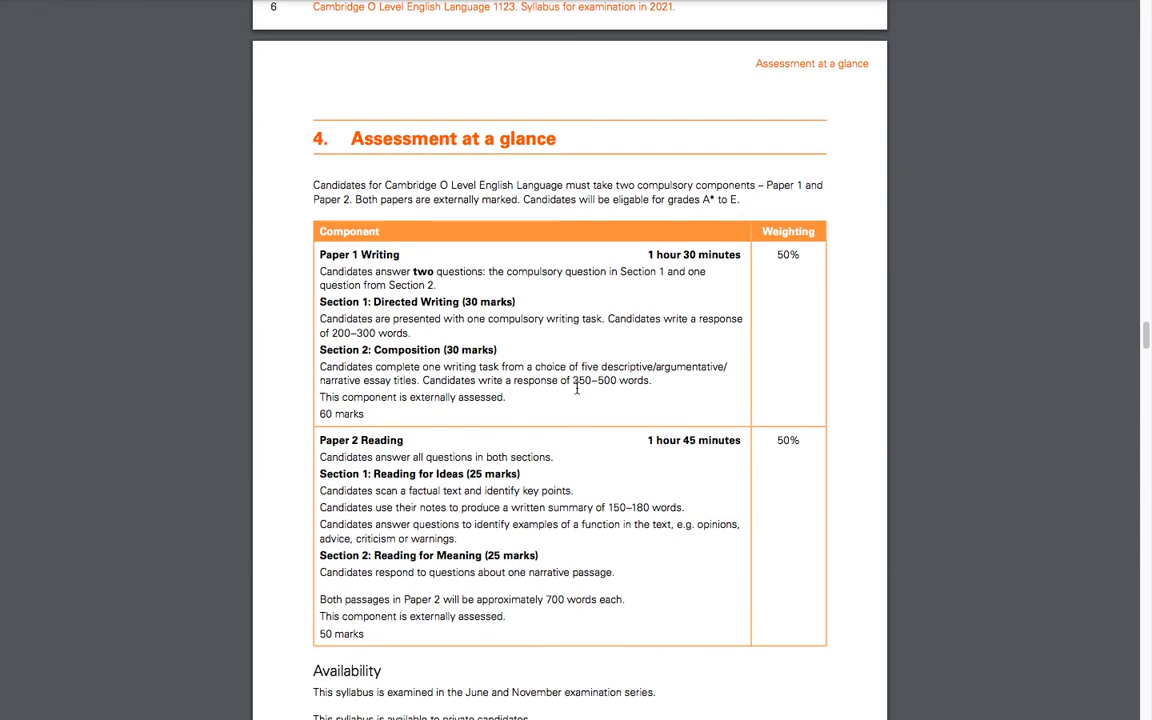
scroll(down, 3)
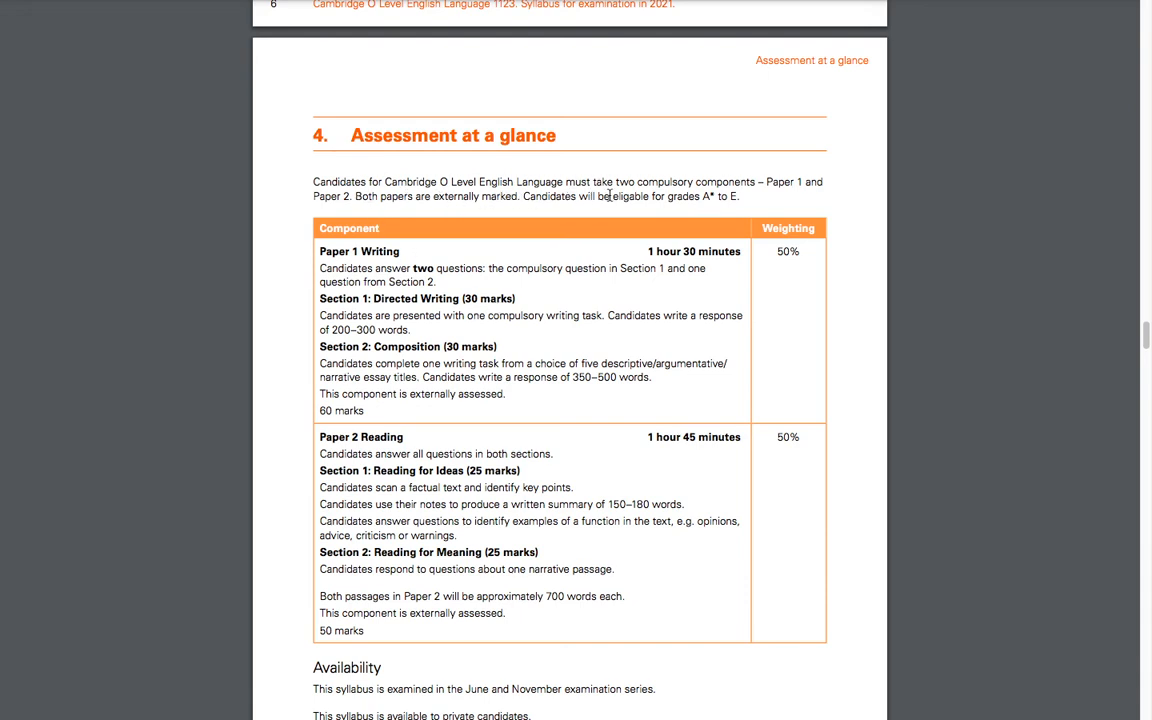
mouse_move(748, 196)
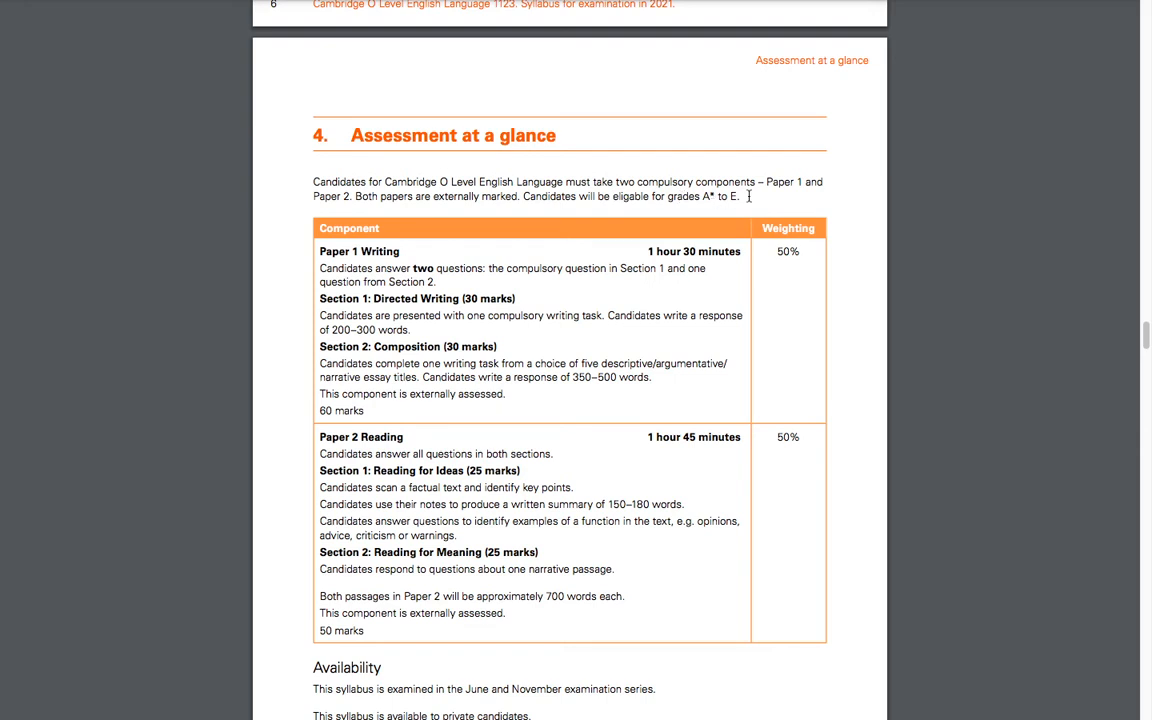
mouse_move(340, 210)
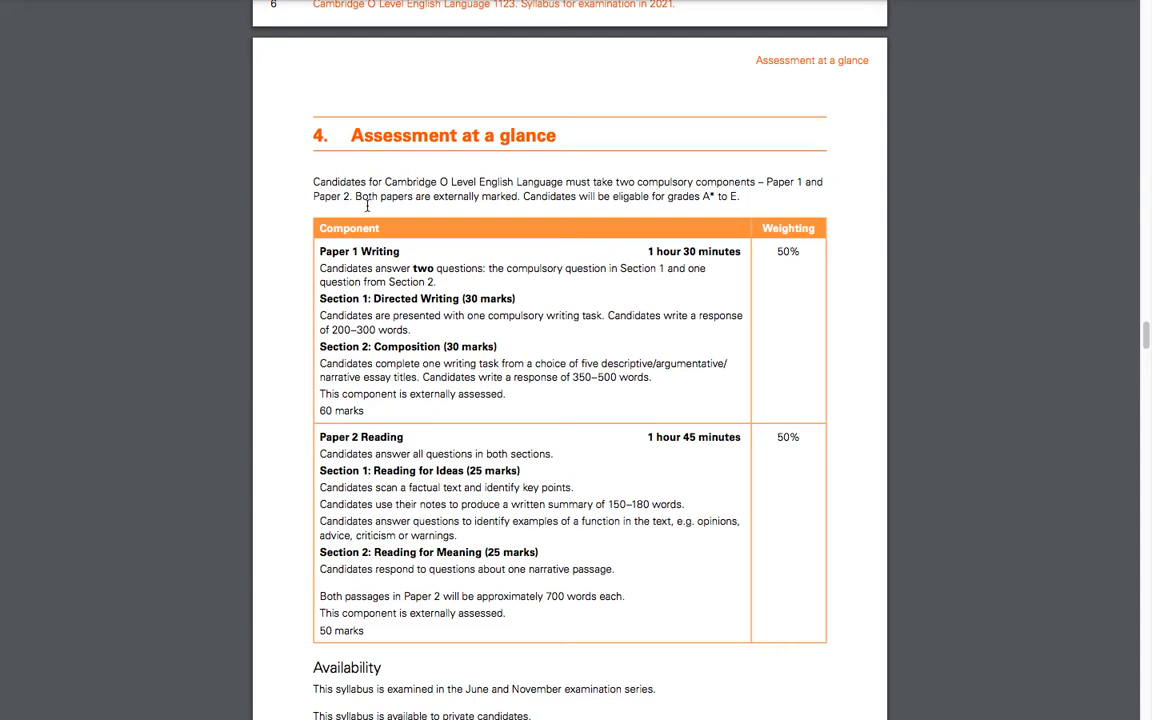
mouse_move(494, 208)
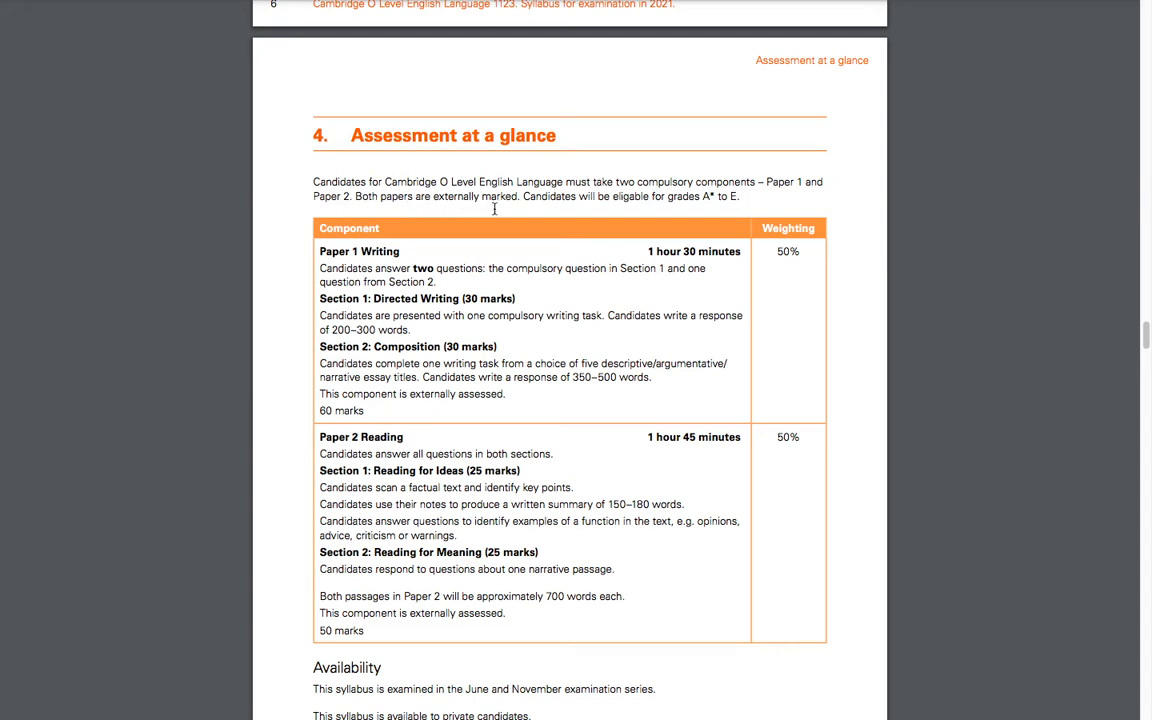
mouse_move(560, 218)
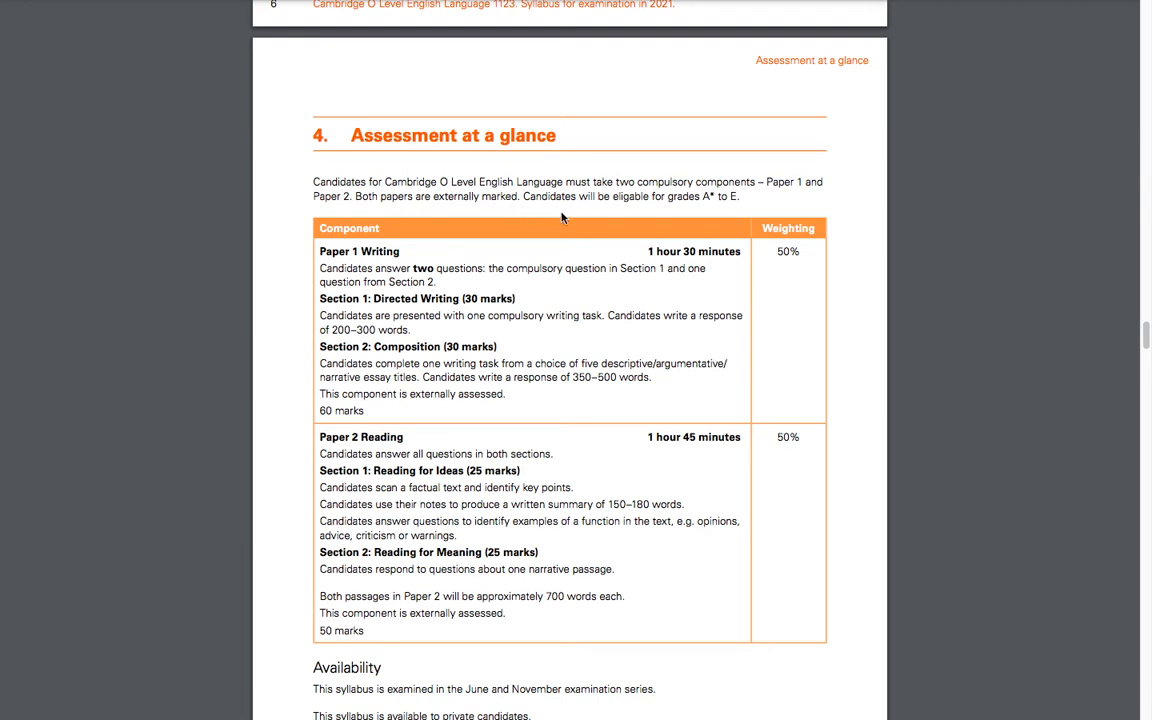
mouse_move(696, 208)
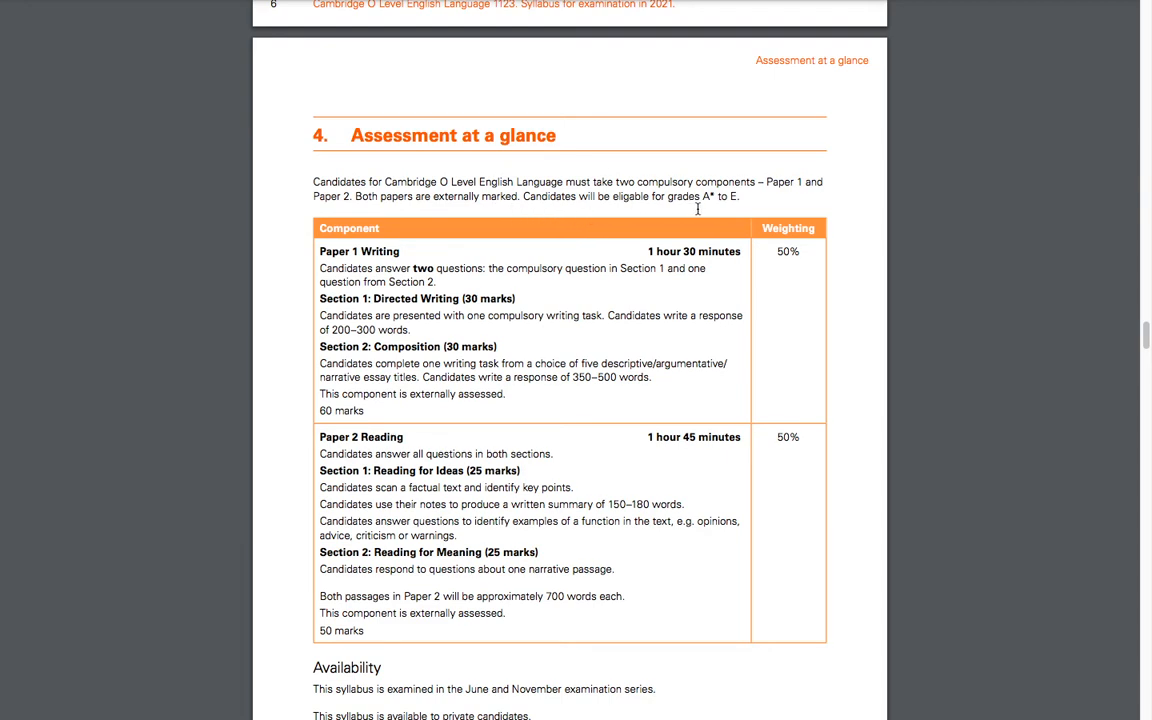
mouse_move(736, 206)
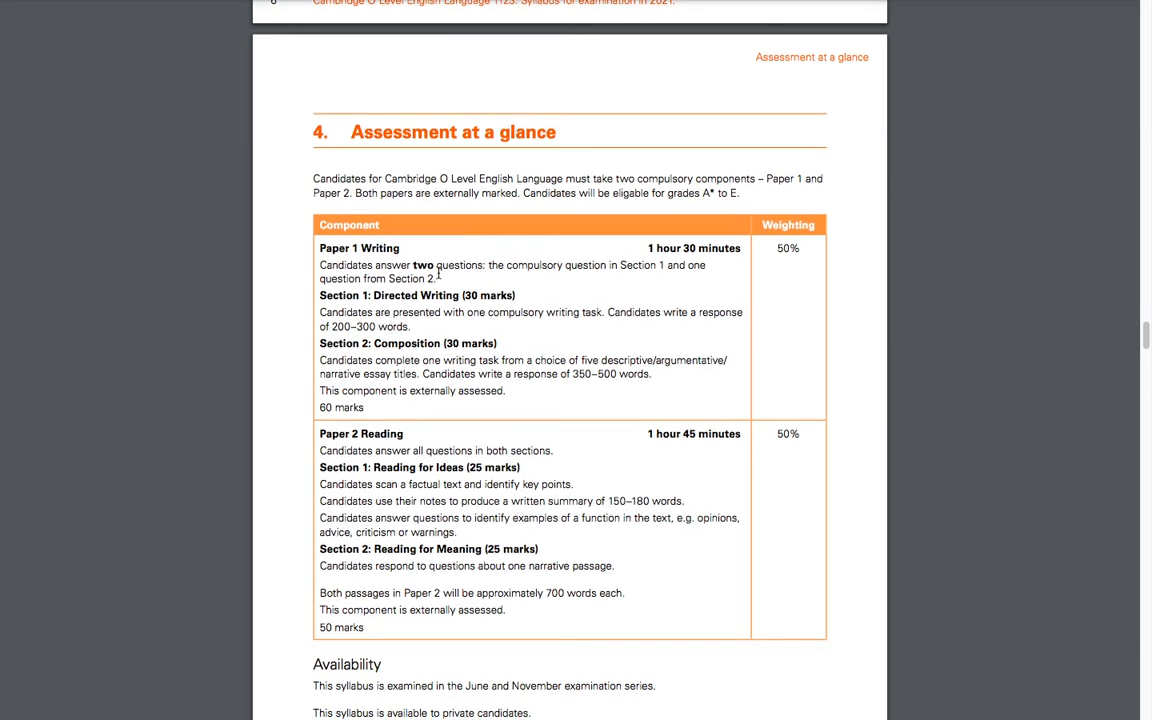
scroll(up, 3)
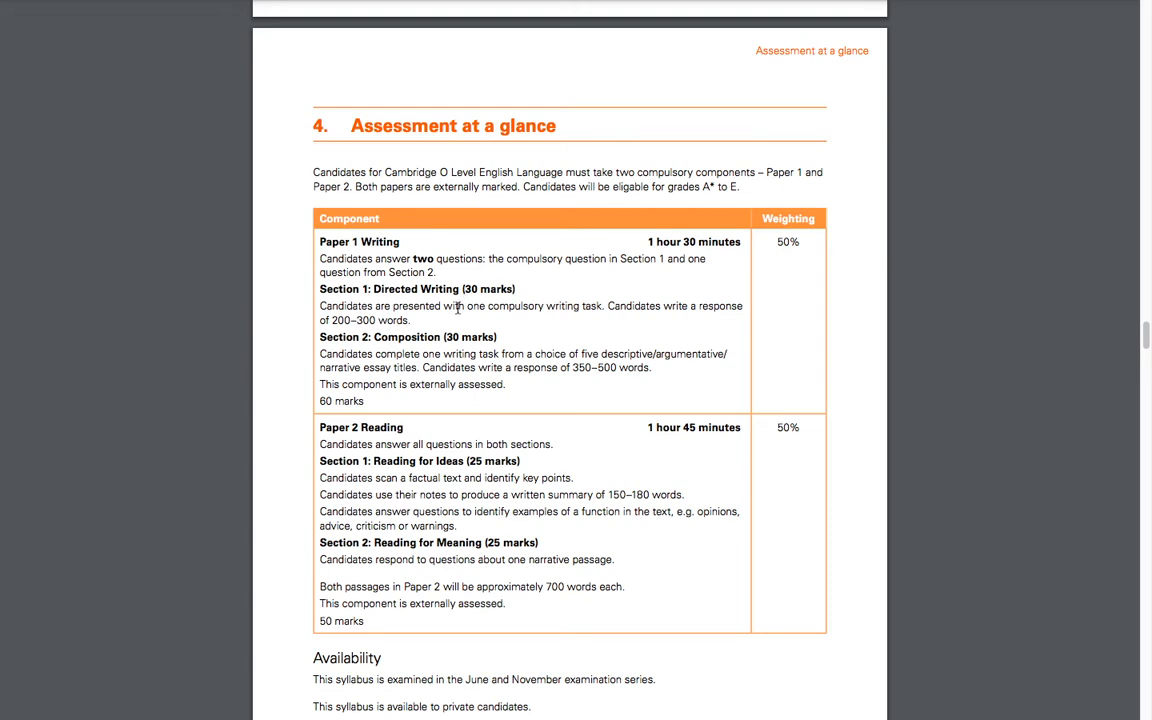
mouse_move(456, 308)
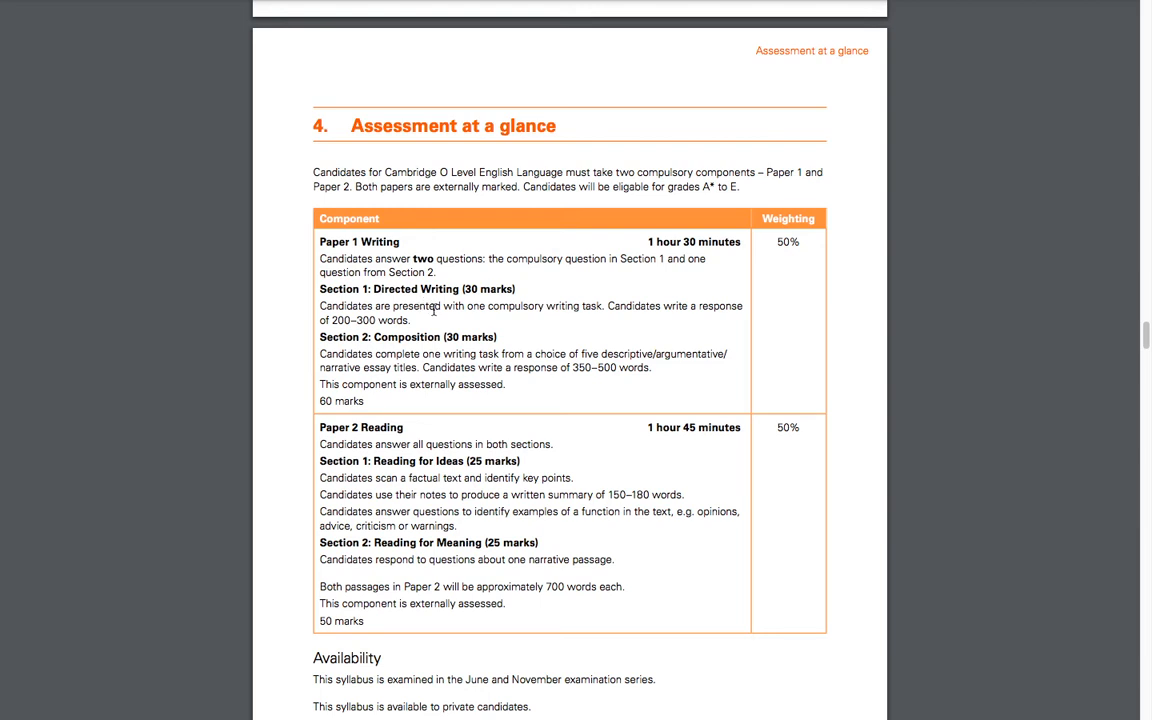
mouse_move(356, 344)
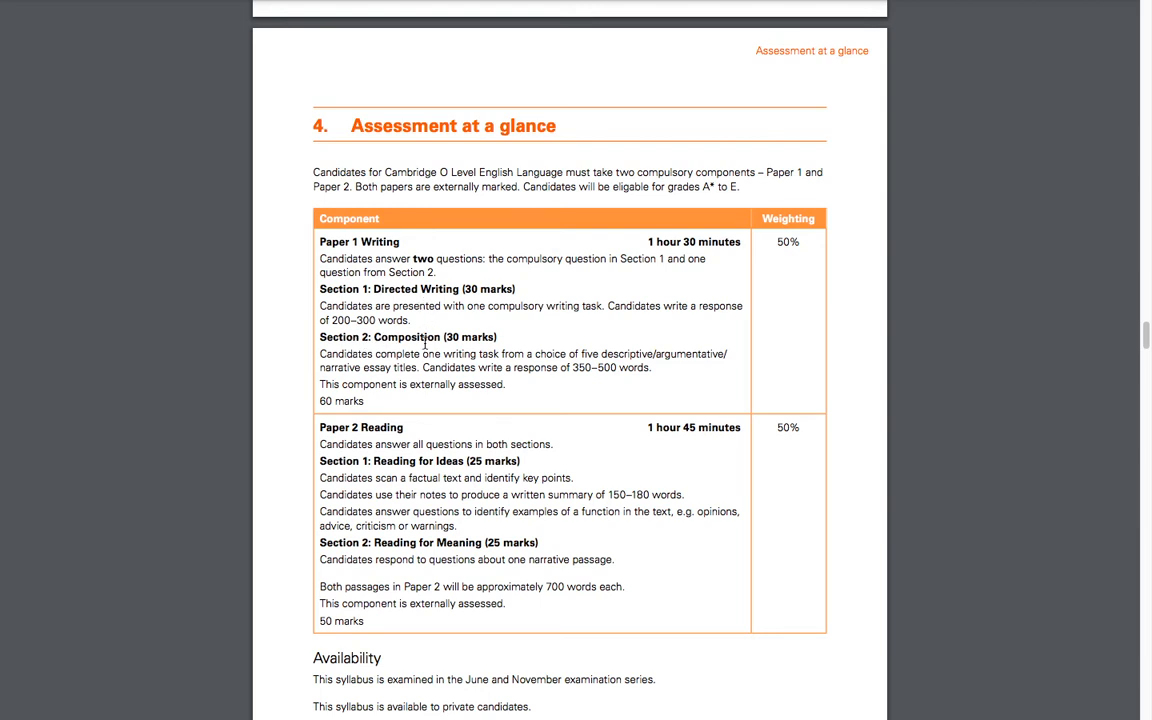
mouse_move(452, 356)
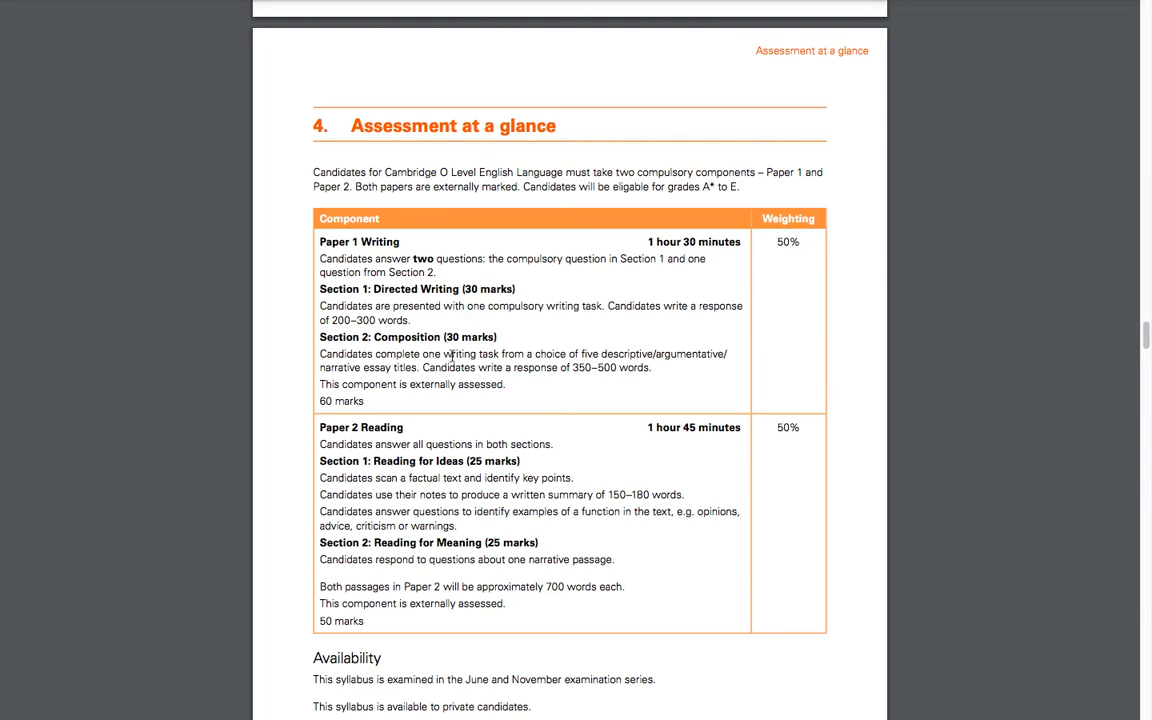
mouse_move(590, 364)
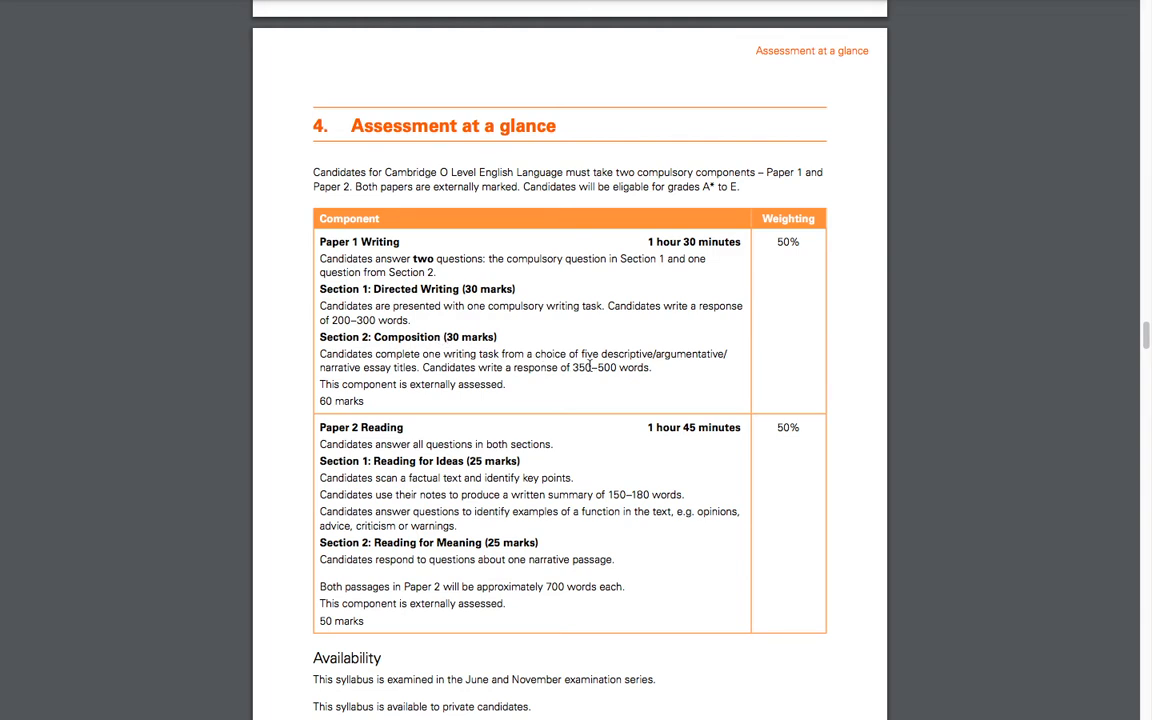
mouse_move(680, 364)
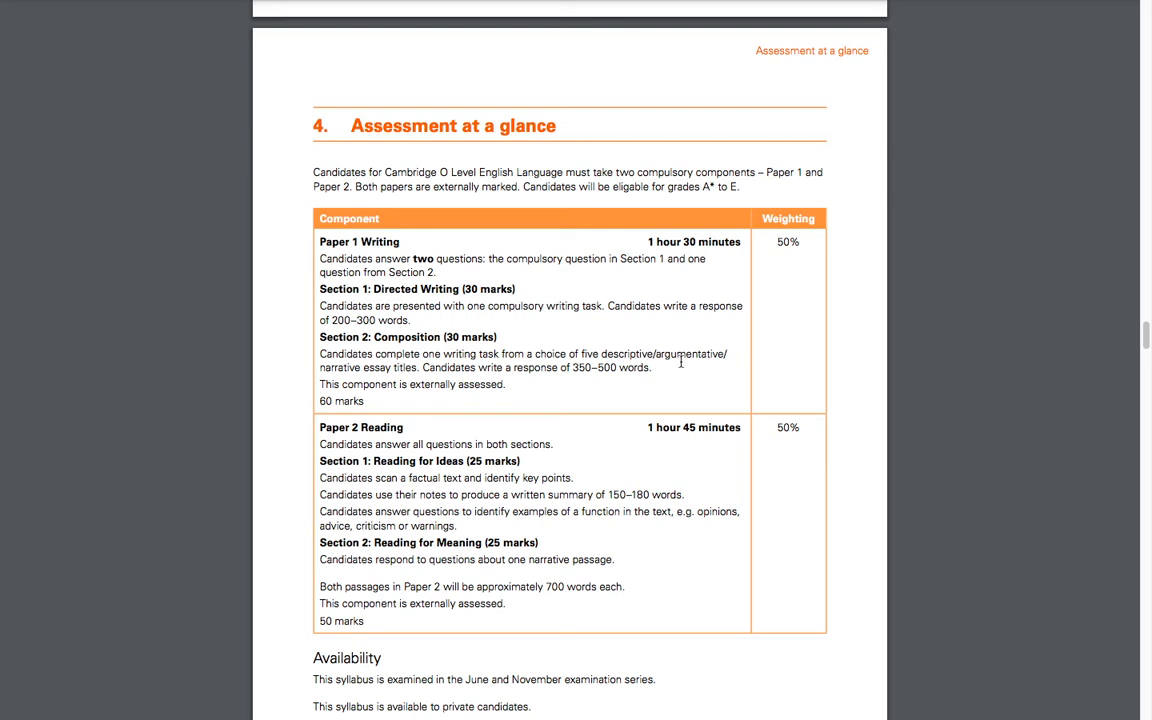
mouse_move(346, 370)
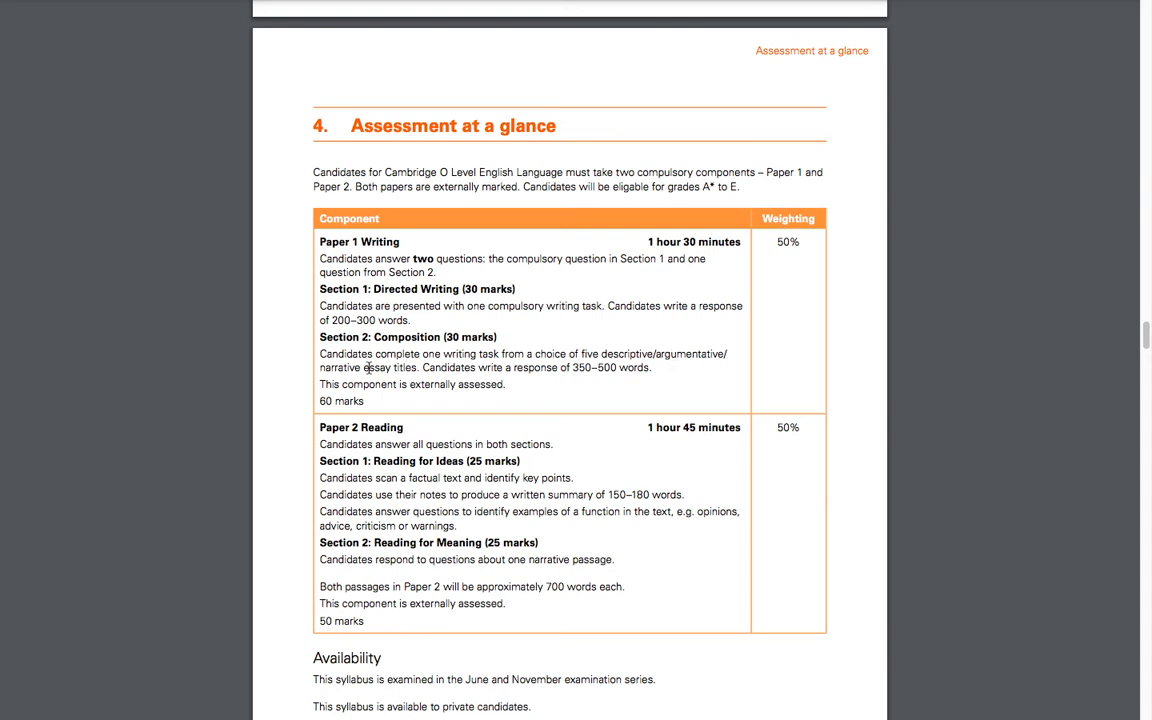
mouse_move(612, 374)
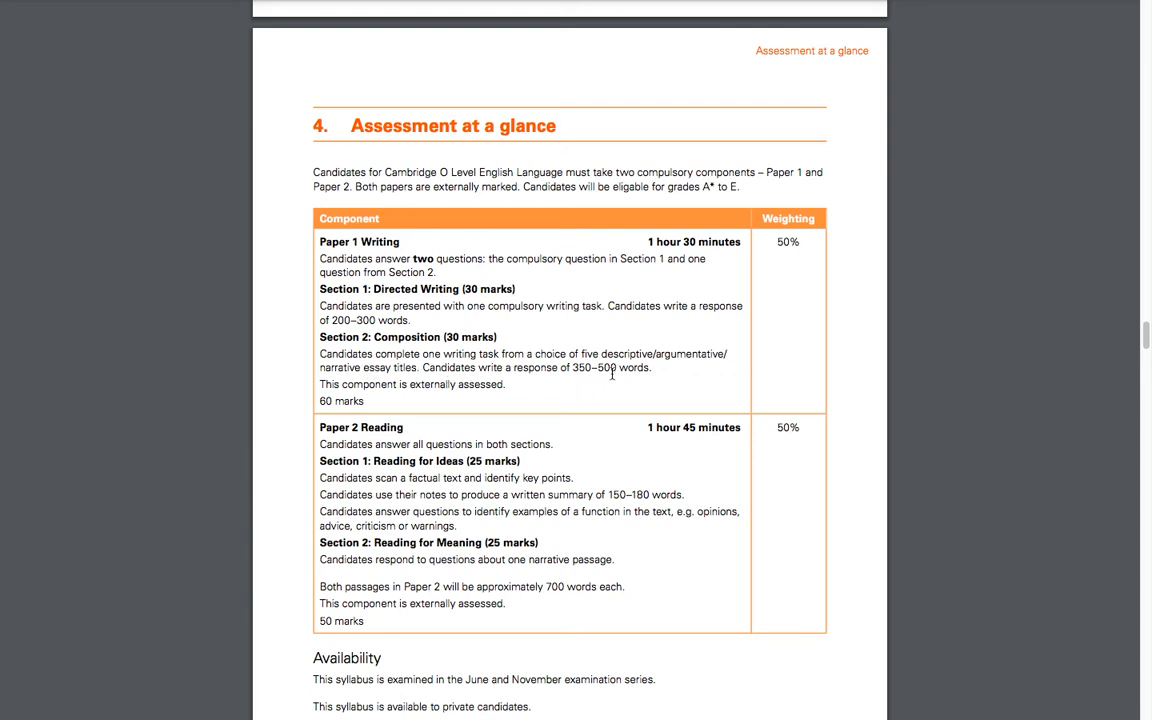
mouse_move(572, 376)
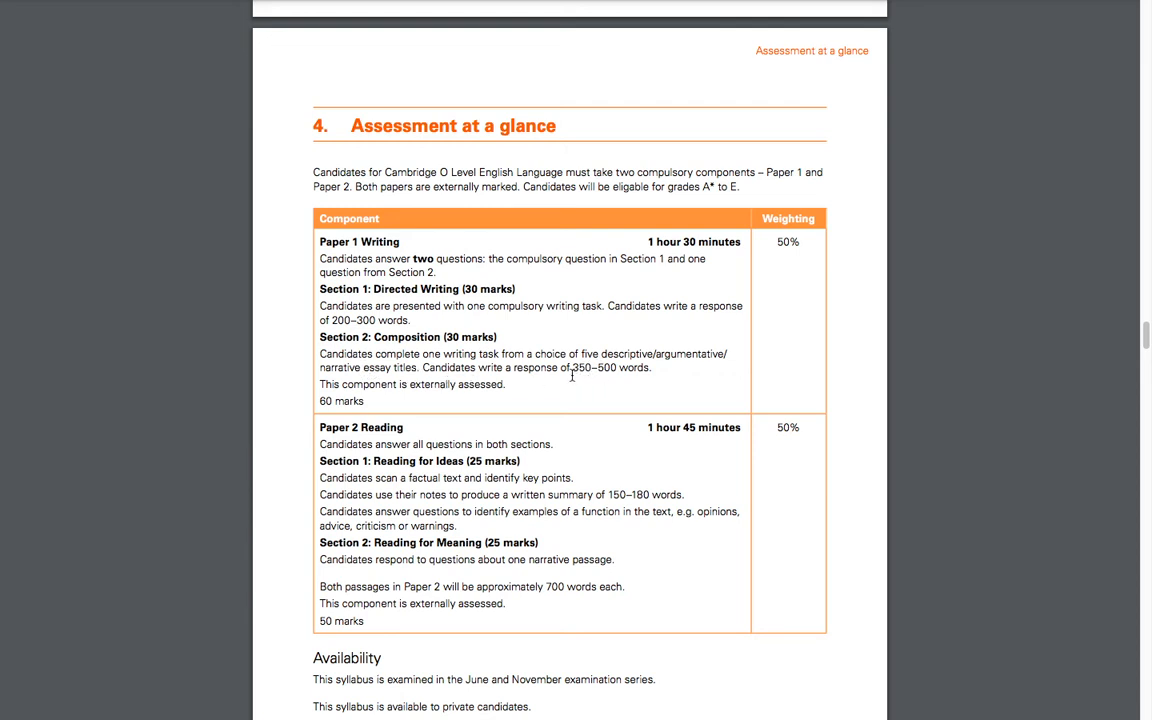
mouse_move(584, 380)
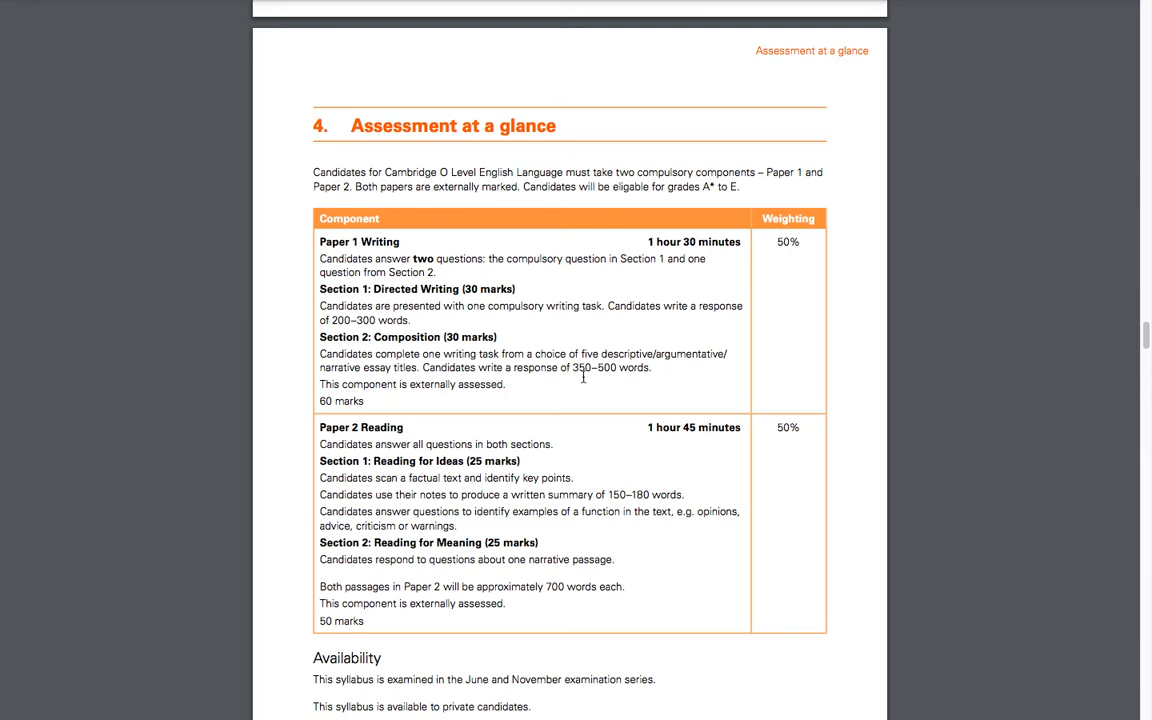
mouse_move(636, 376)
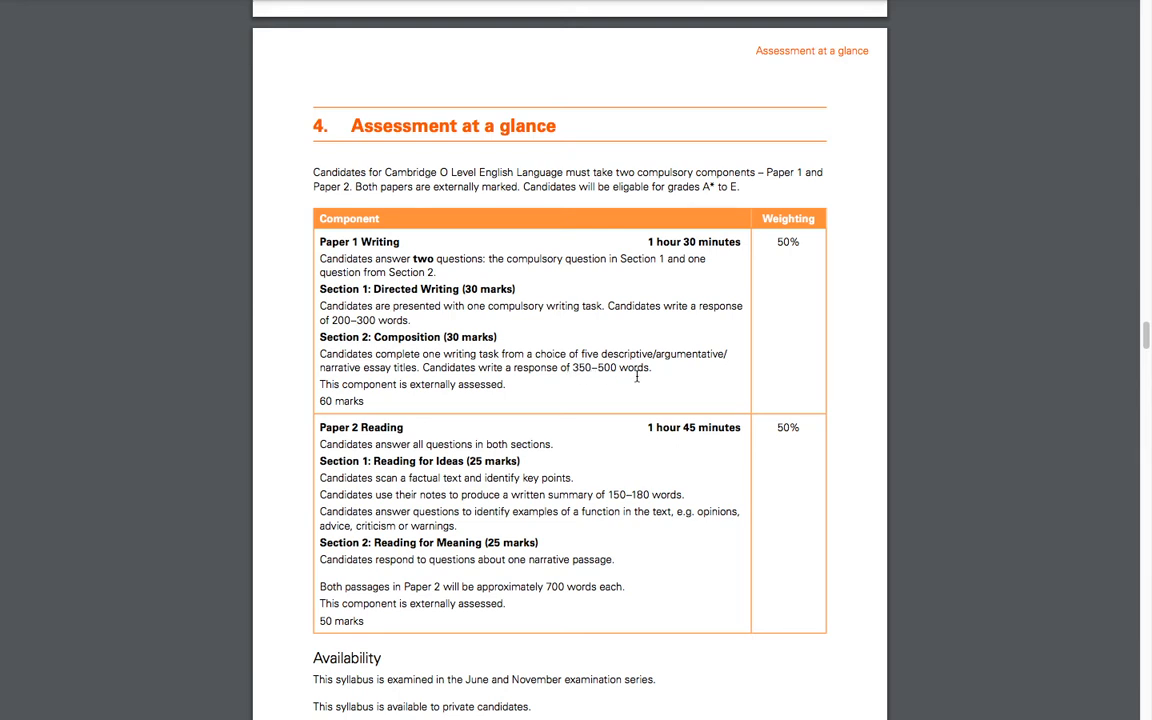
mouse_move(326, 330)
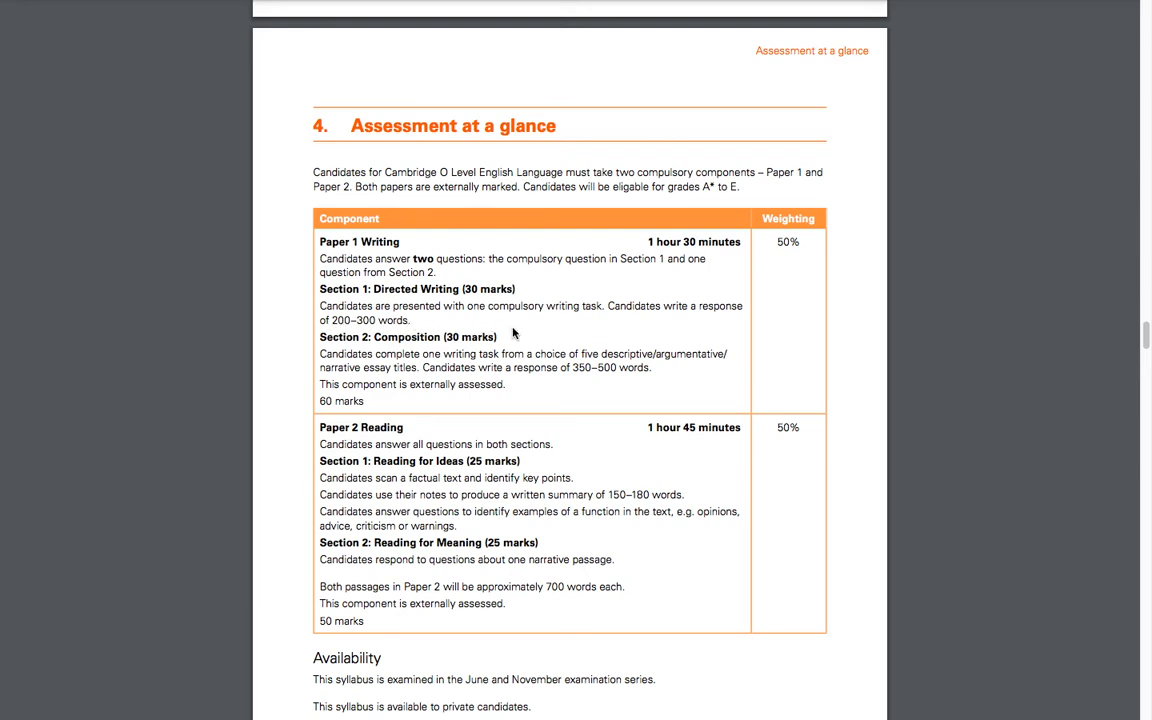
mouse_move(484, 292)
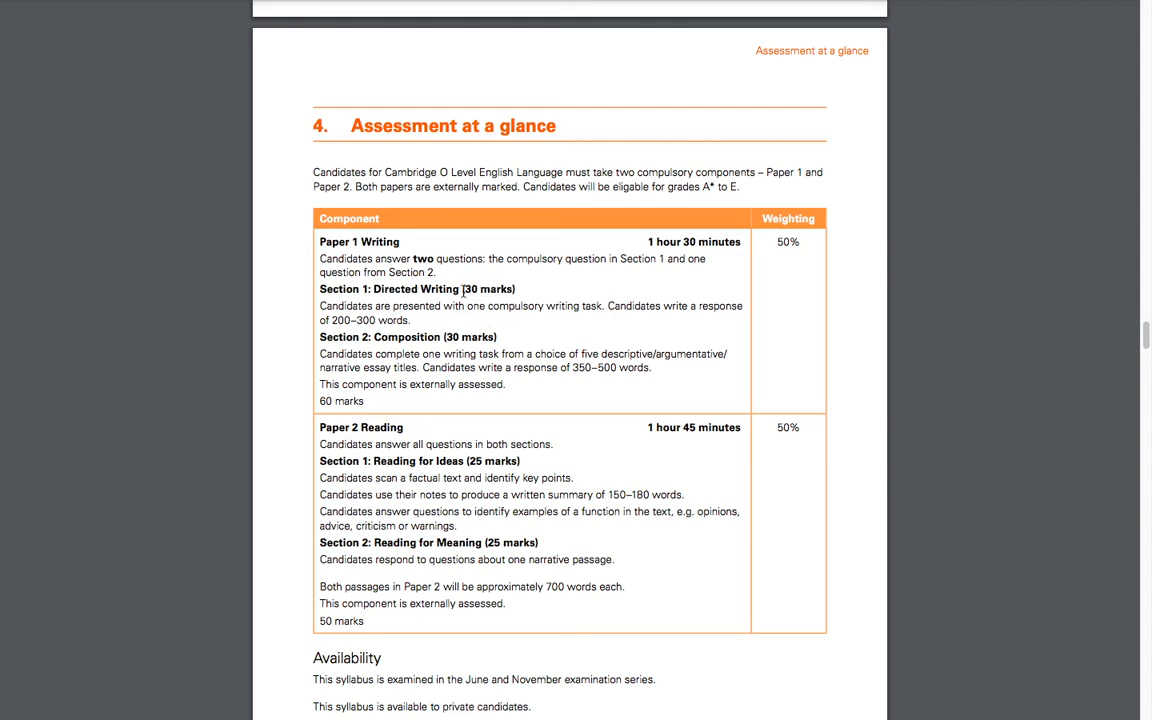
mouse_move(474, 324)
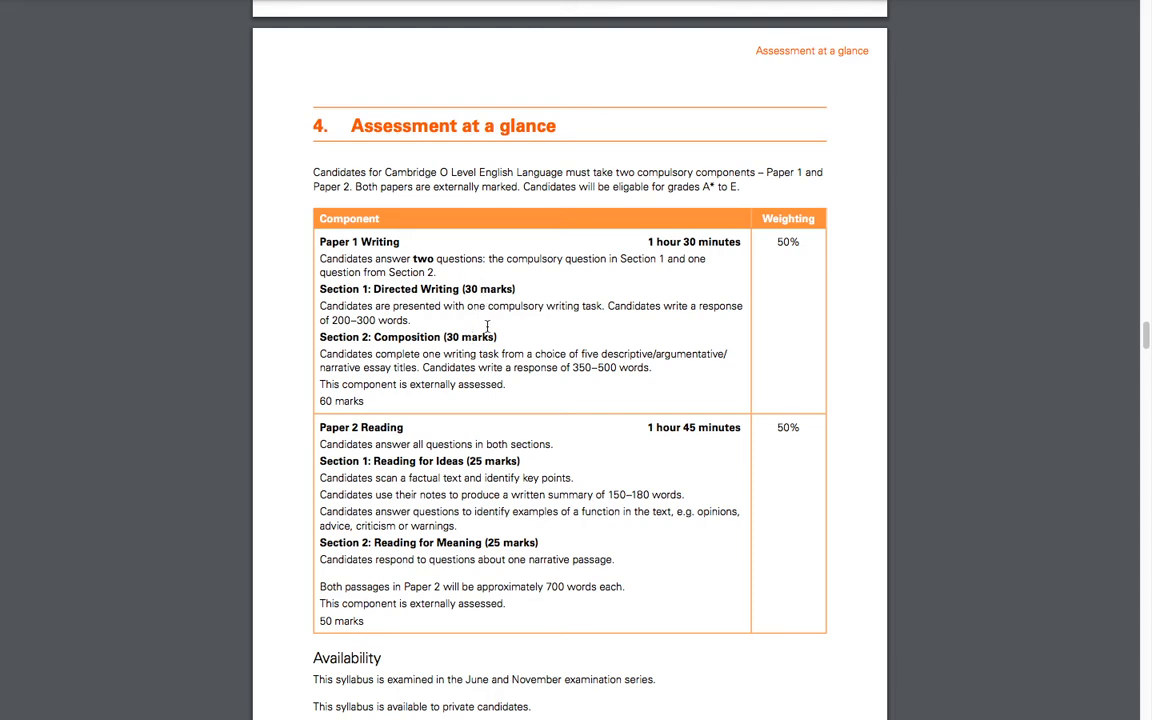
mouse_move(460, 248)
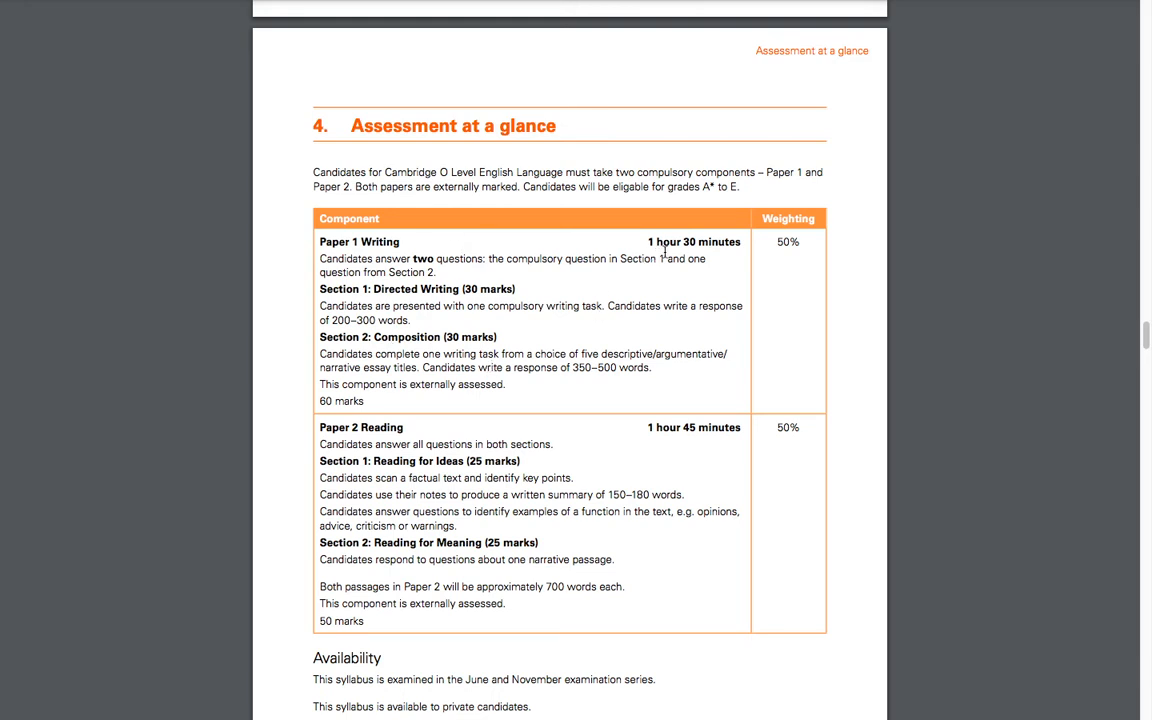
mouse_move(722, 268)
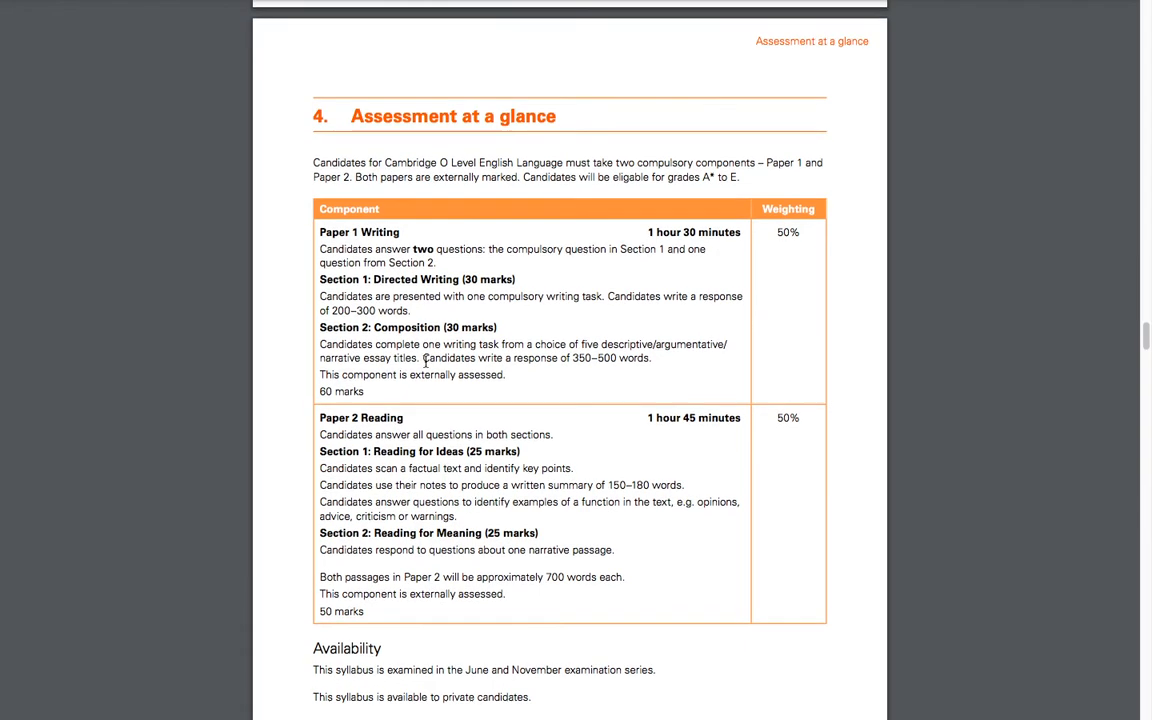
Scroll to the Assessment at a glance table showing Paper 1 and Paper 2 at 50% each
scroll(down, 3)
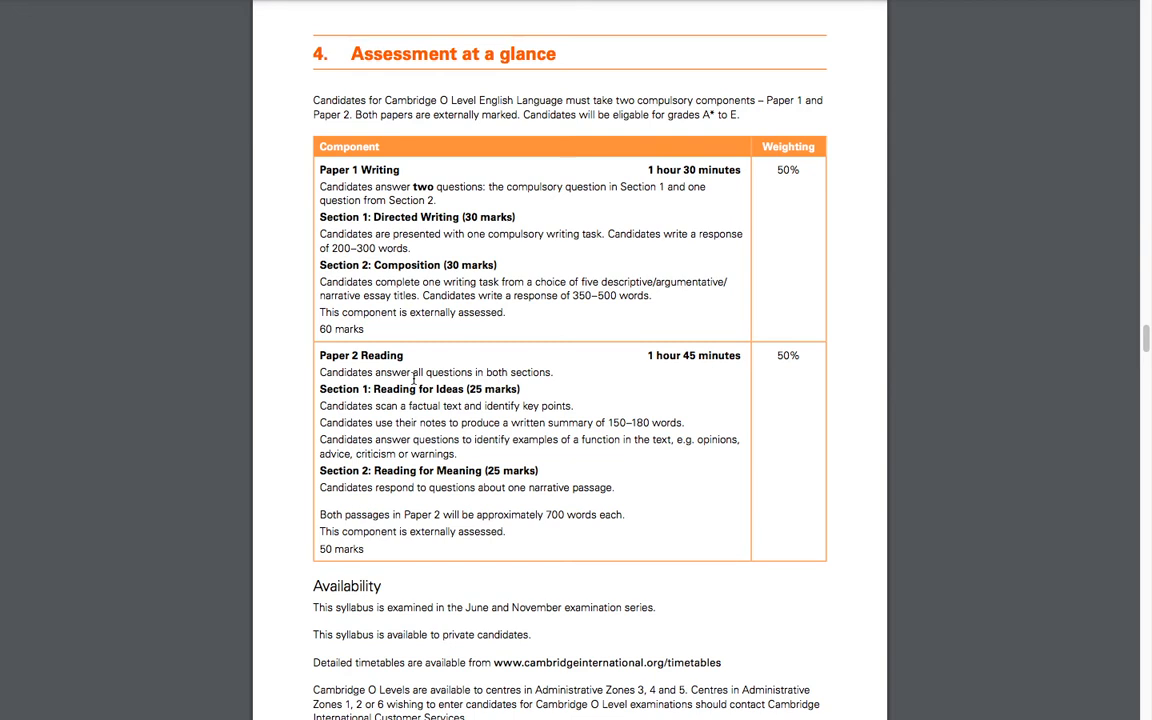
mouse_move(424, 356)
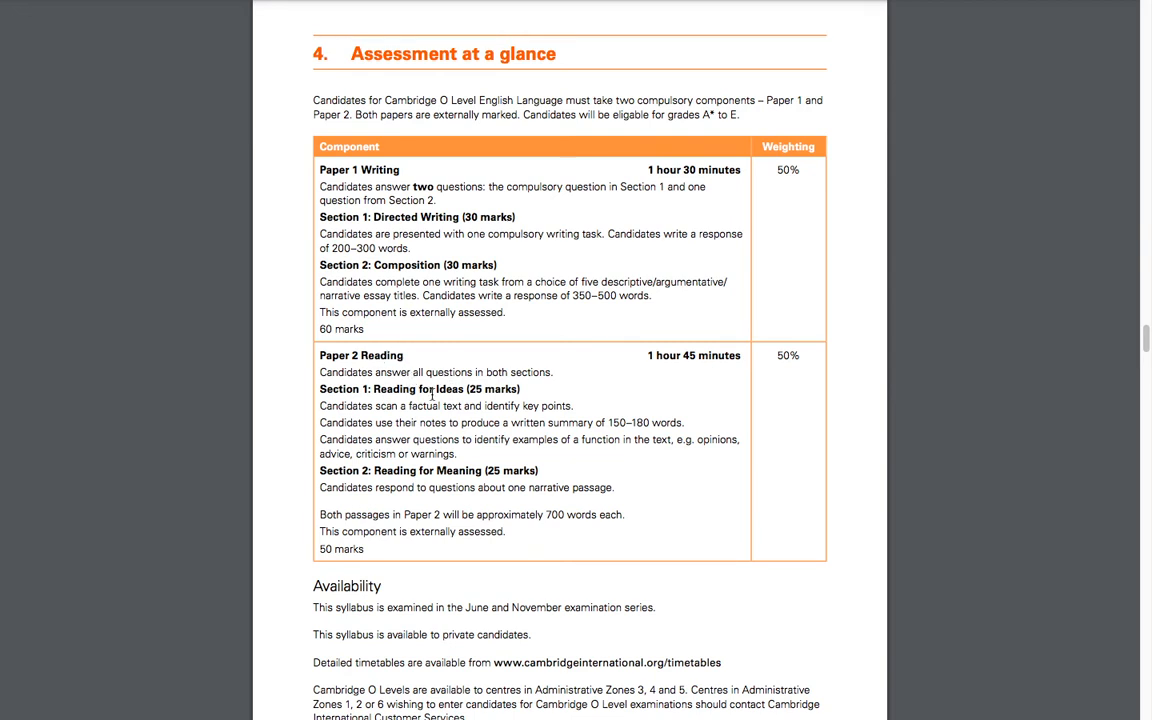
scroll(up, 3)
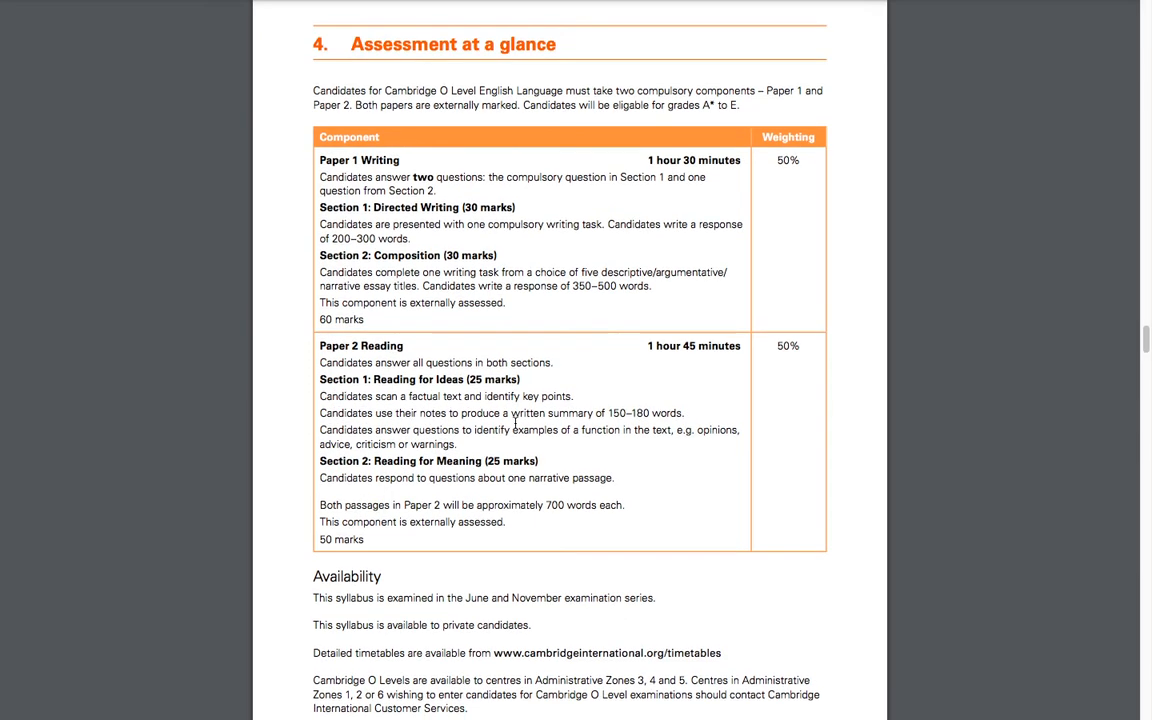
scroll(up, 3)
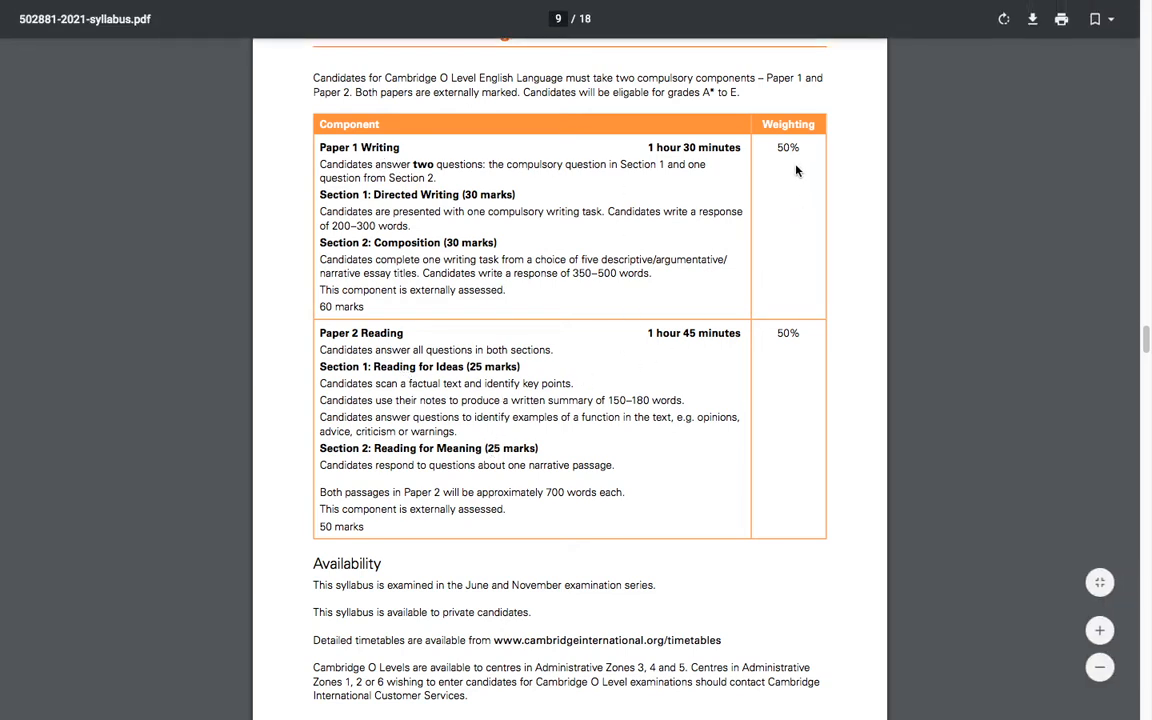
mouse_move(788, 216)
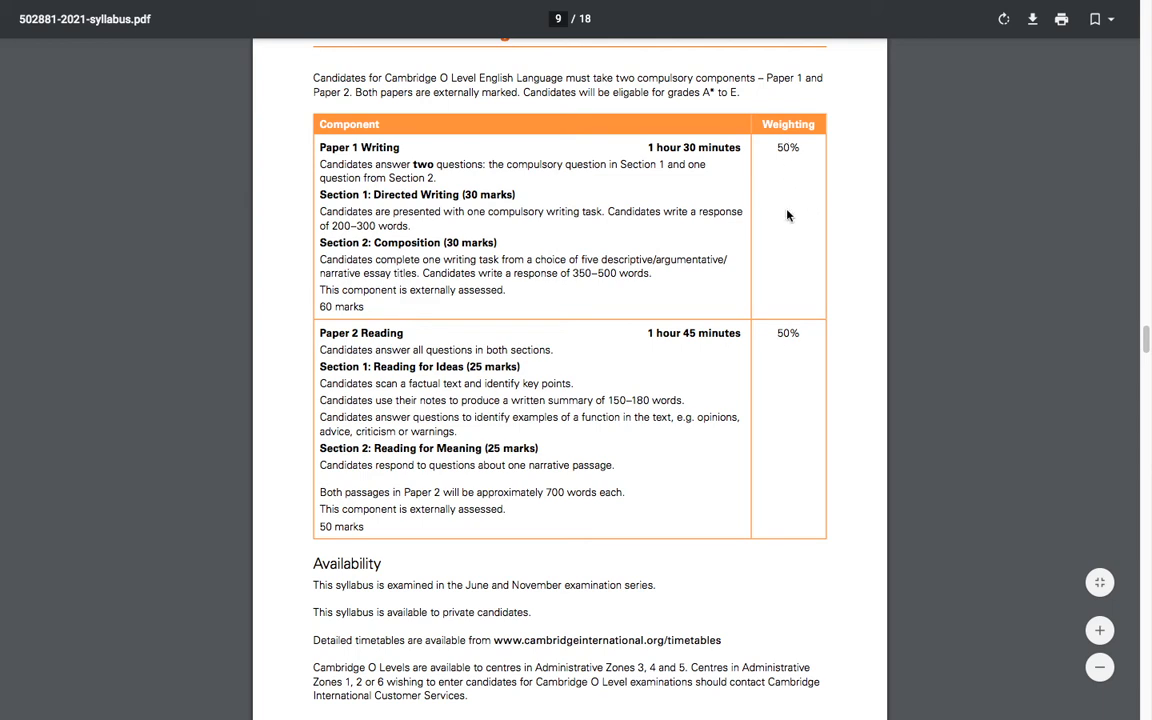
mouse_move(792, 340)
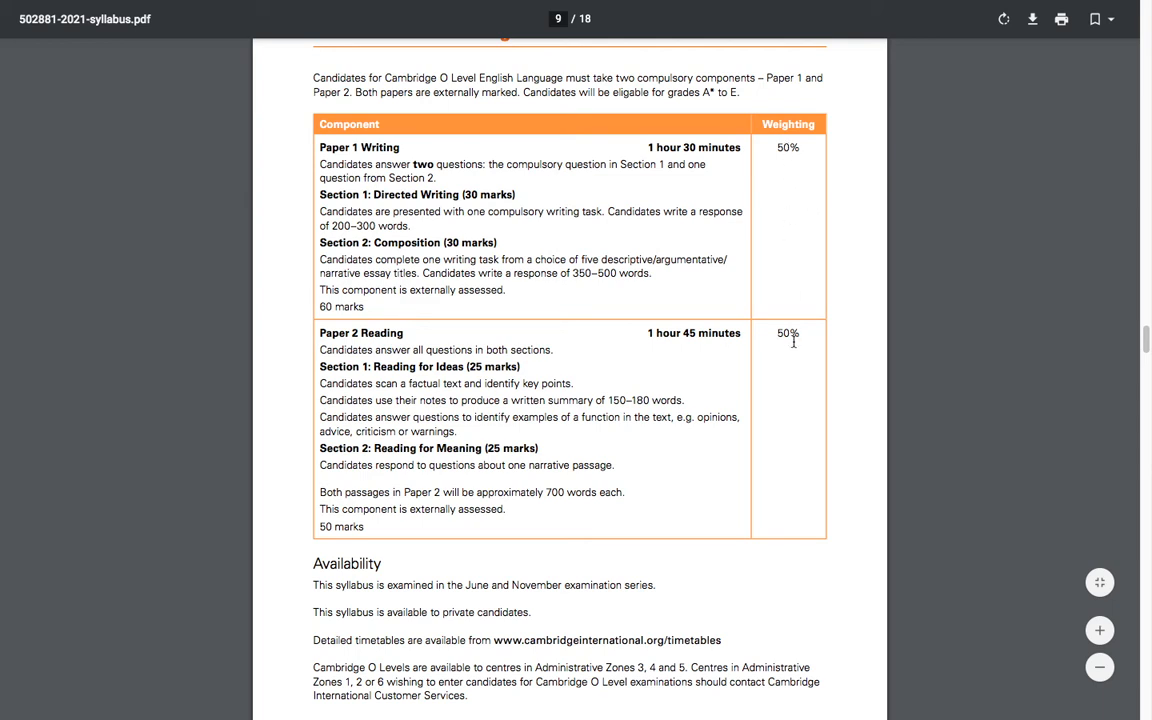
scroll(up, 3)
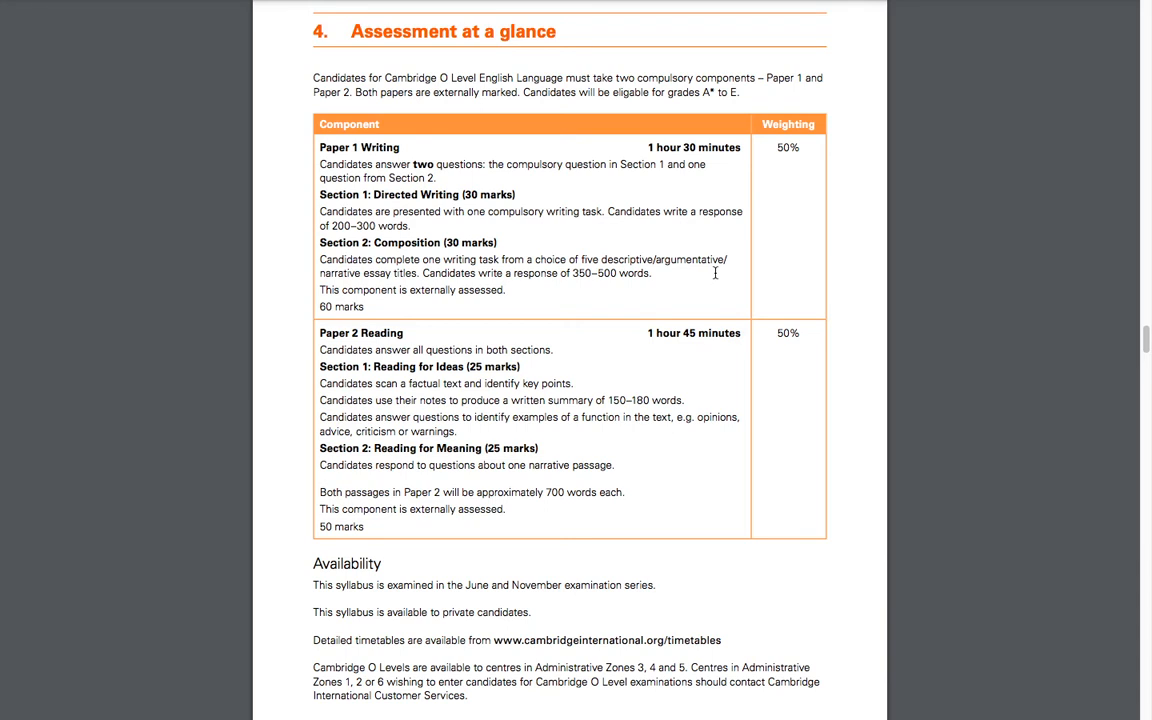
scroll(up, 3)
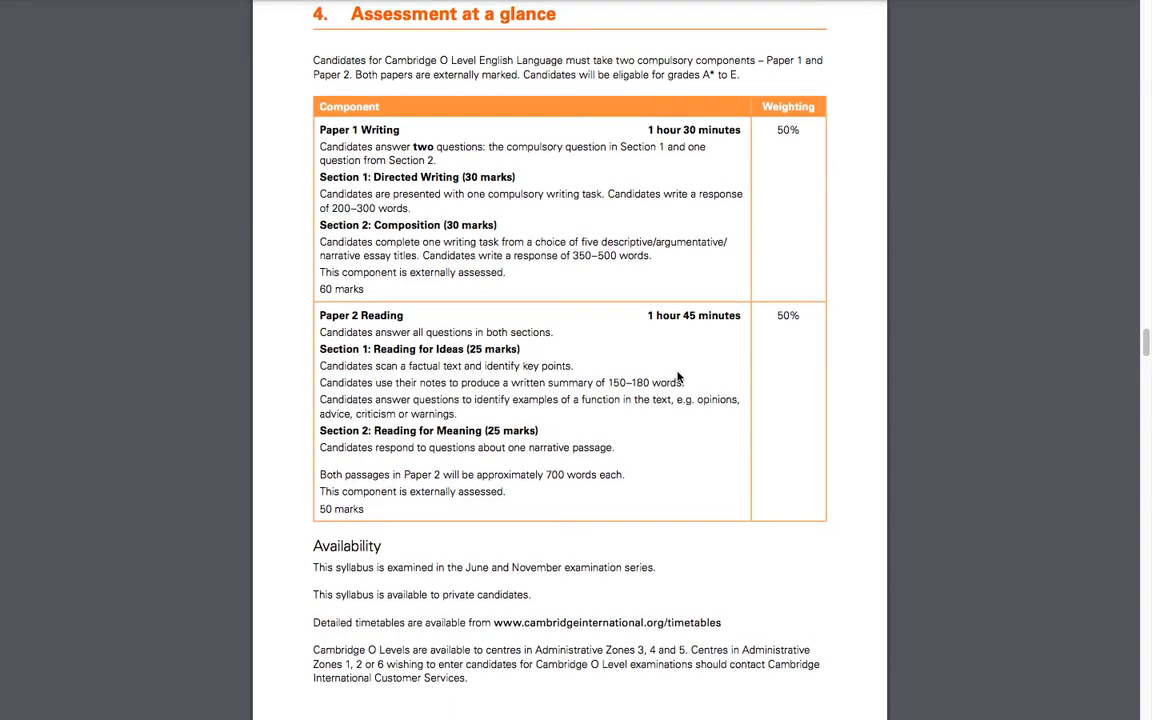
Scroll past Availability and Combining with other syllabuses to section 5, Syllabus aims
scroll(down, 3)
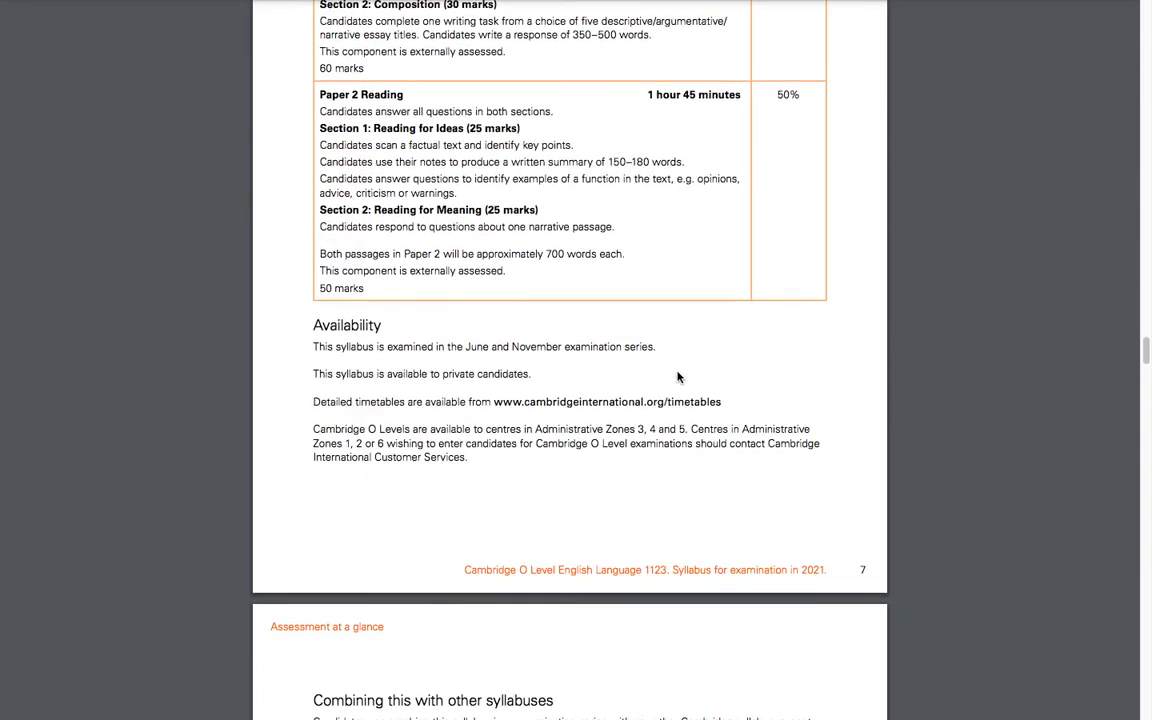
scroll(down, 3)
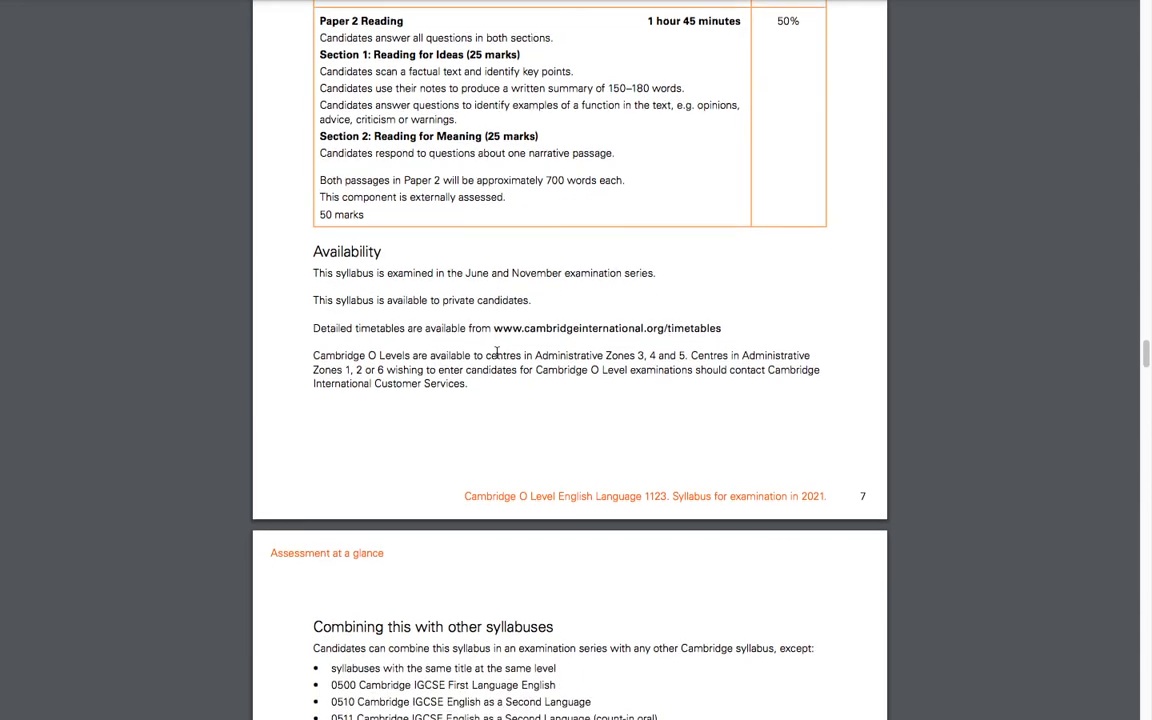
scroll(down, 3)
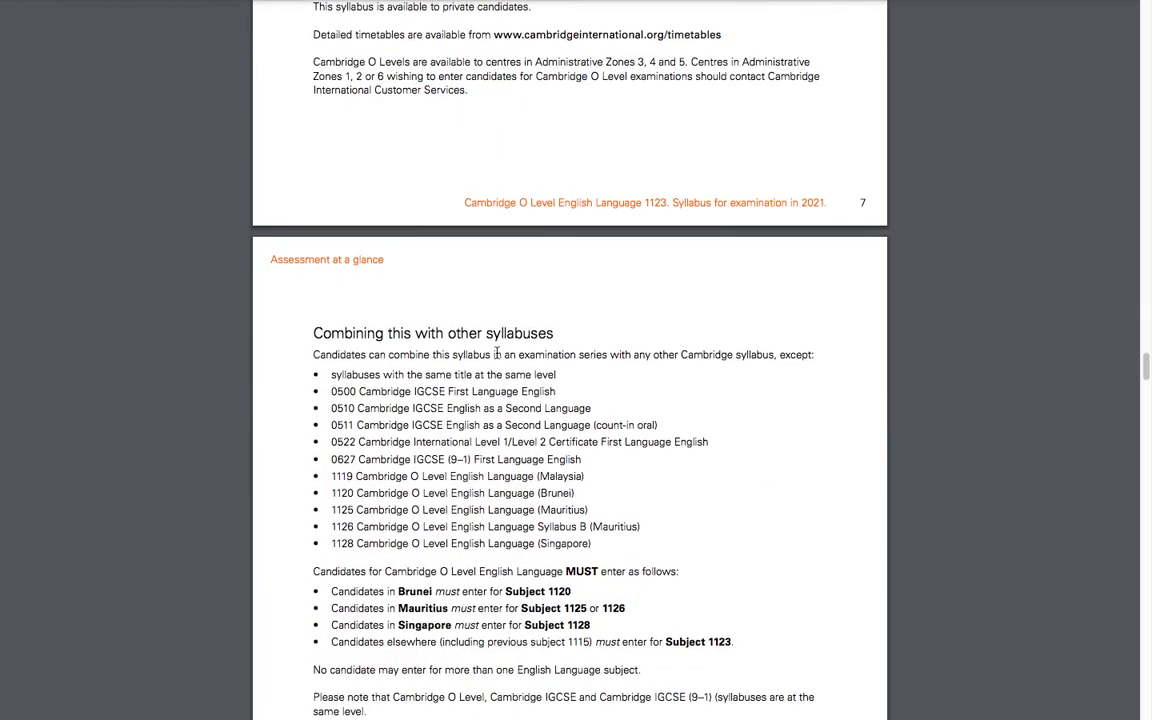
scroll(down, 3)
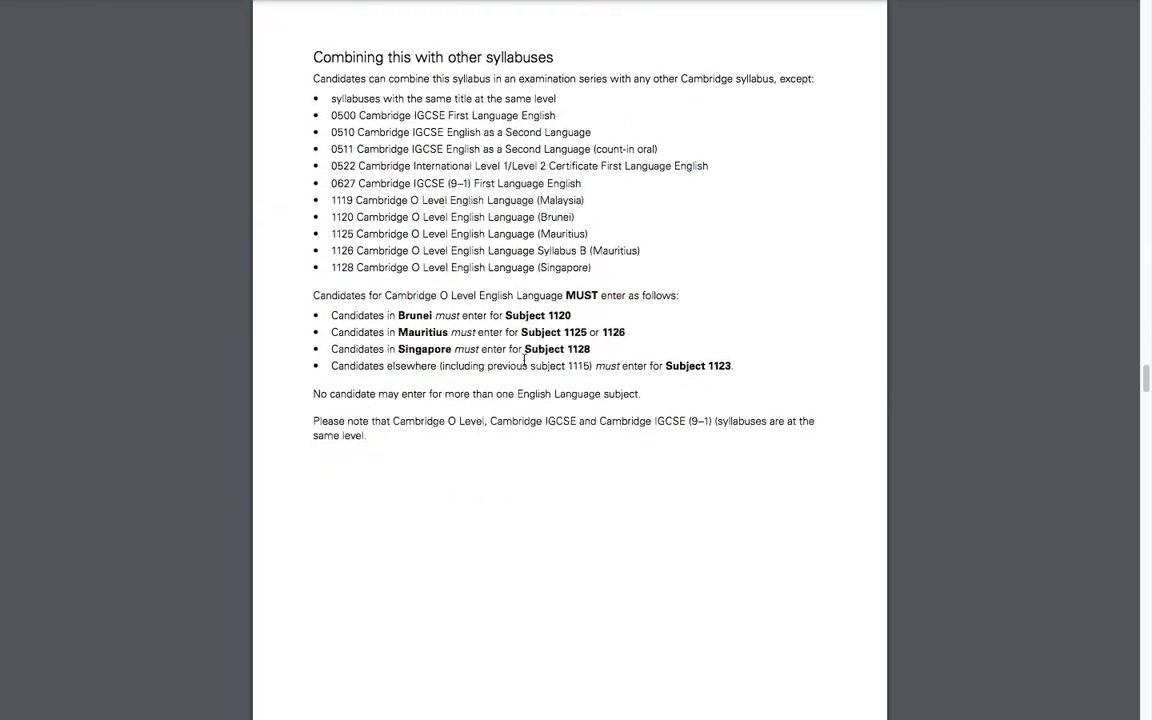
scroll(down, 3)
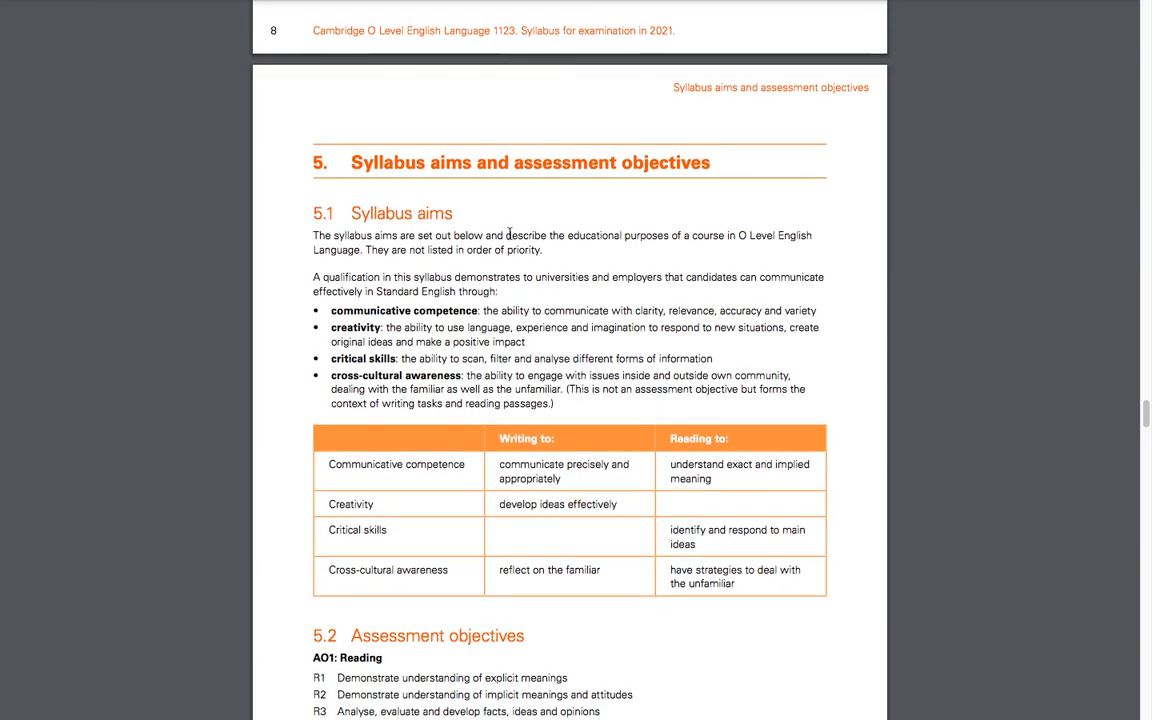
mouse_move(572, 284)
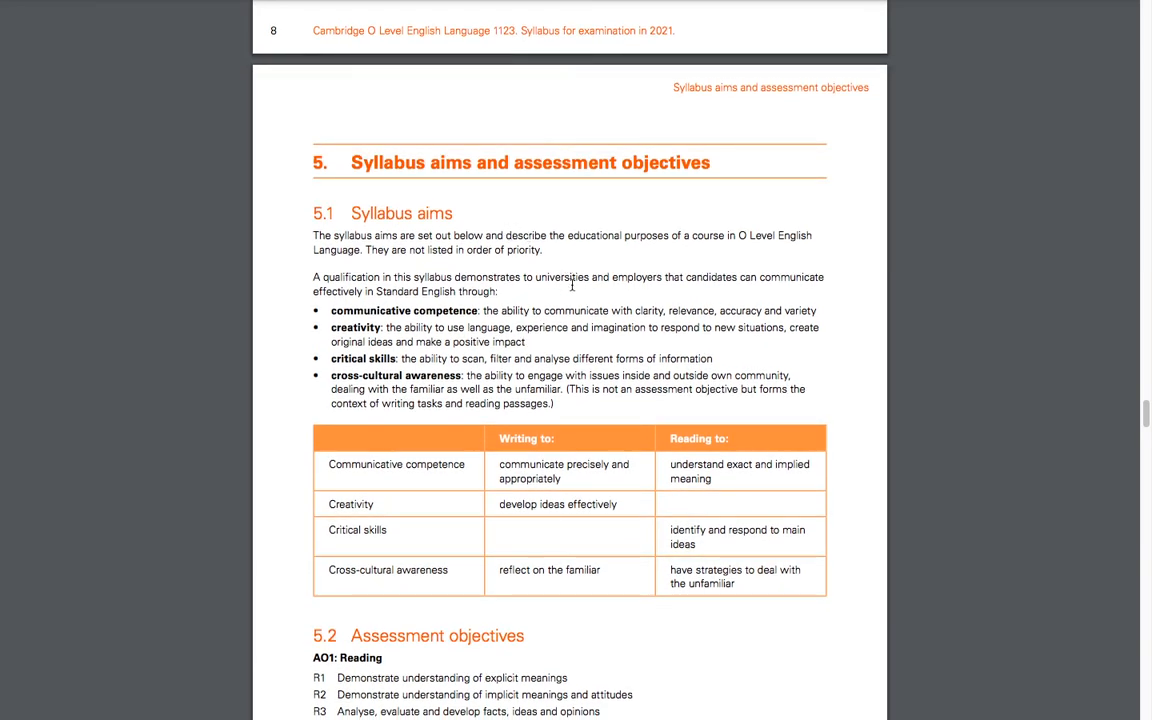
scroll(down, 3)
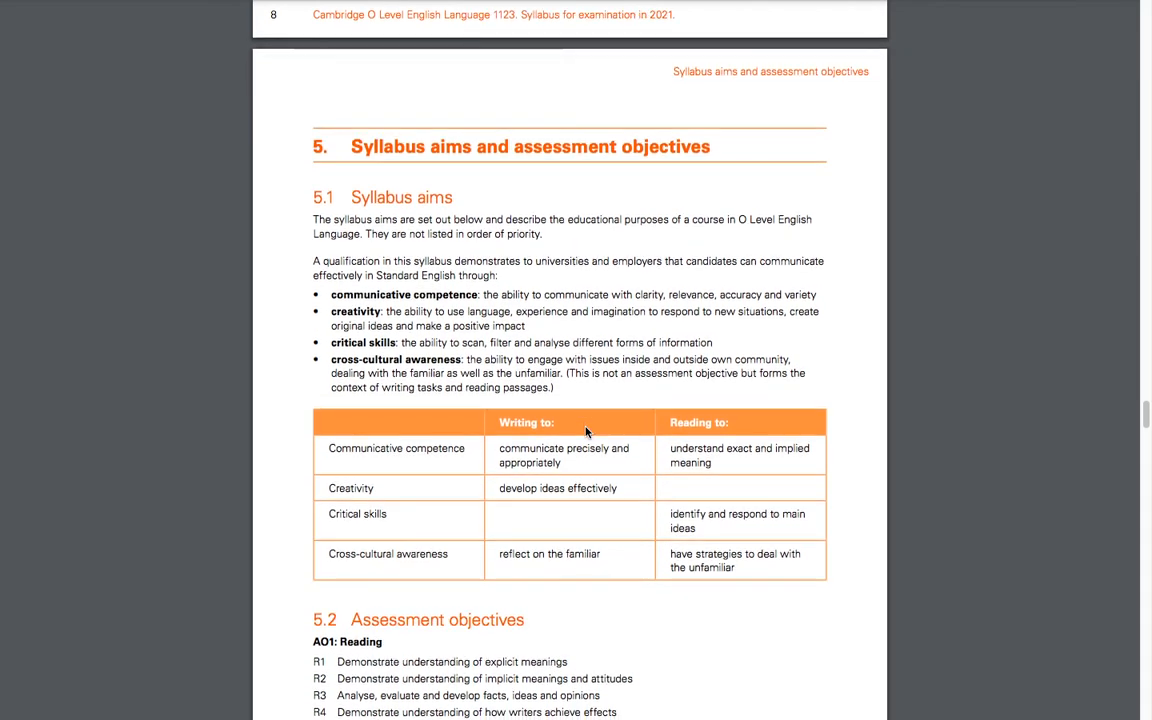
Scroll down to 5.2 Assessment objectives with the AO1 Reading and AO2 Writing lists
scroll(down, 3)
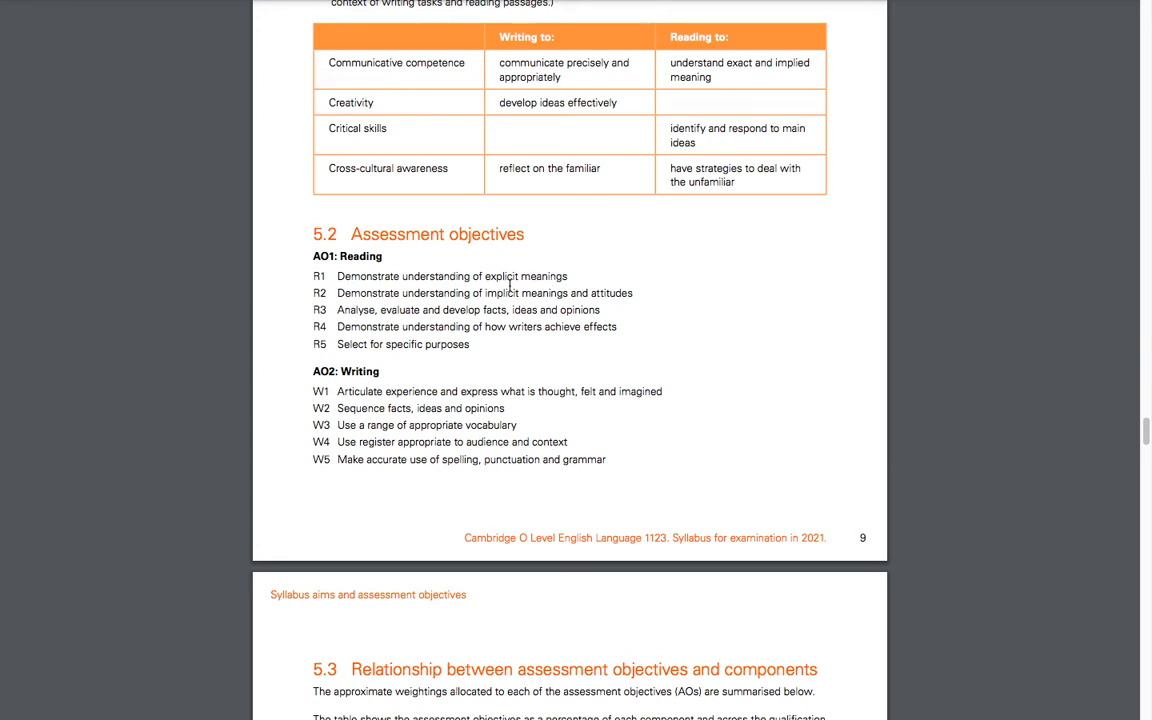
double_click(516, 292)
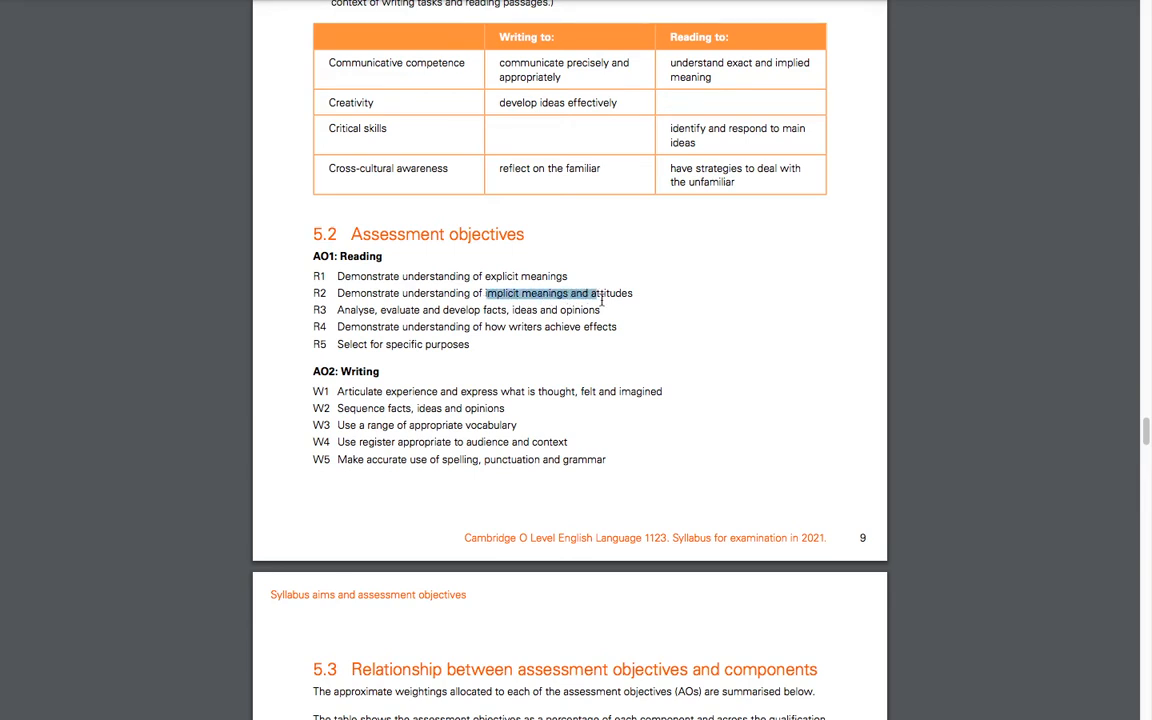
click(510, 292)
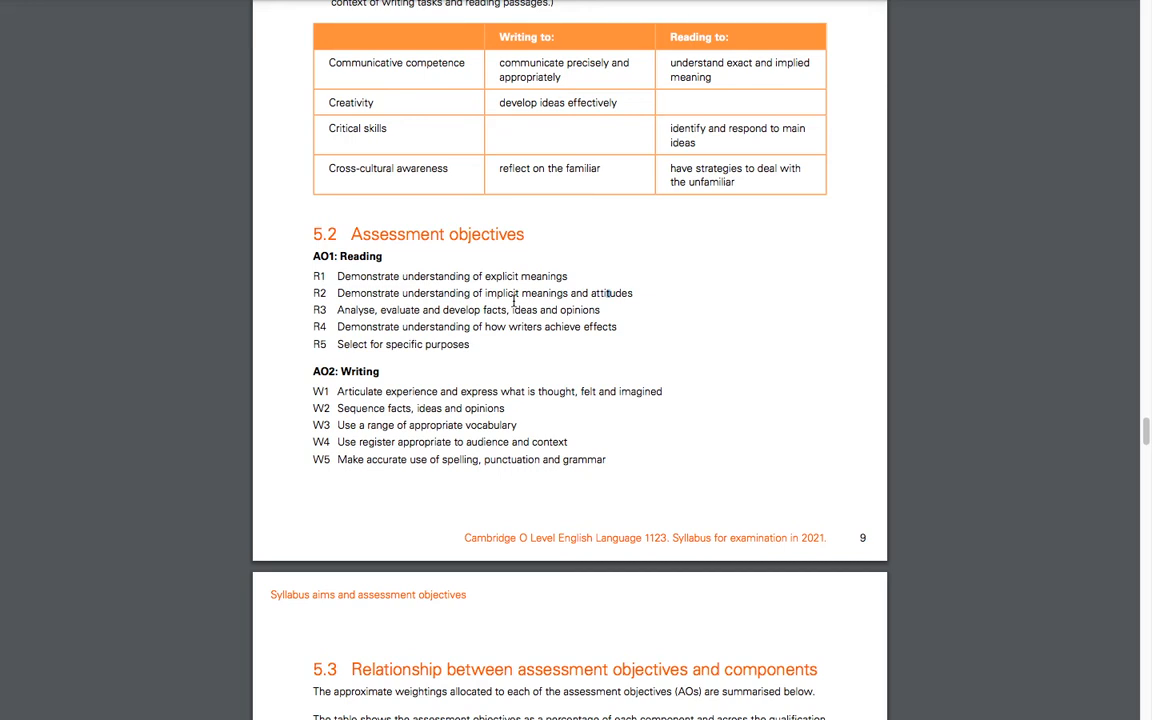
mouse_move(364, 320)
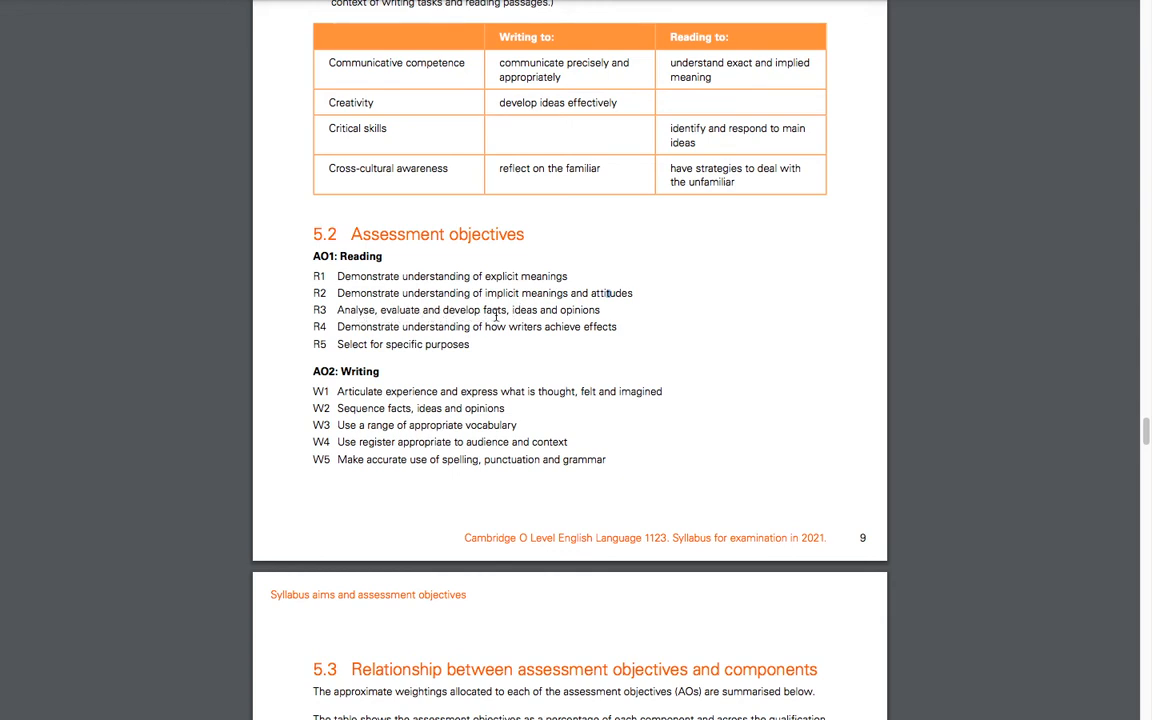
mouse_move(608, 316)
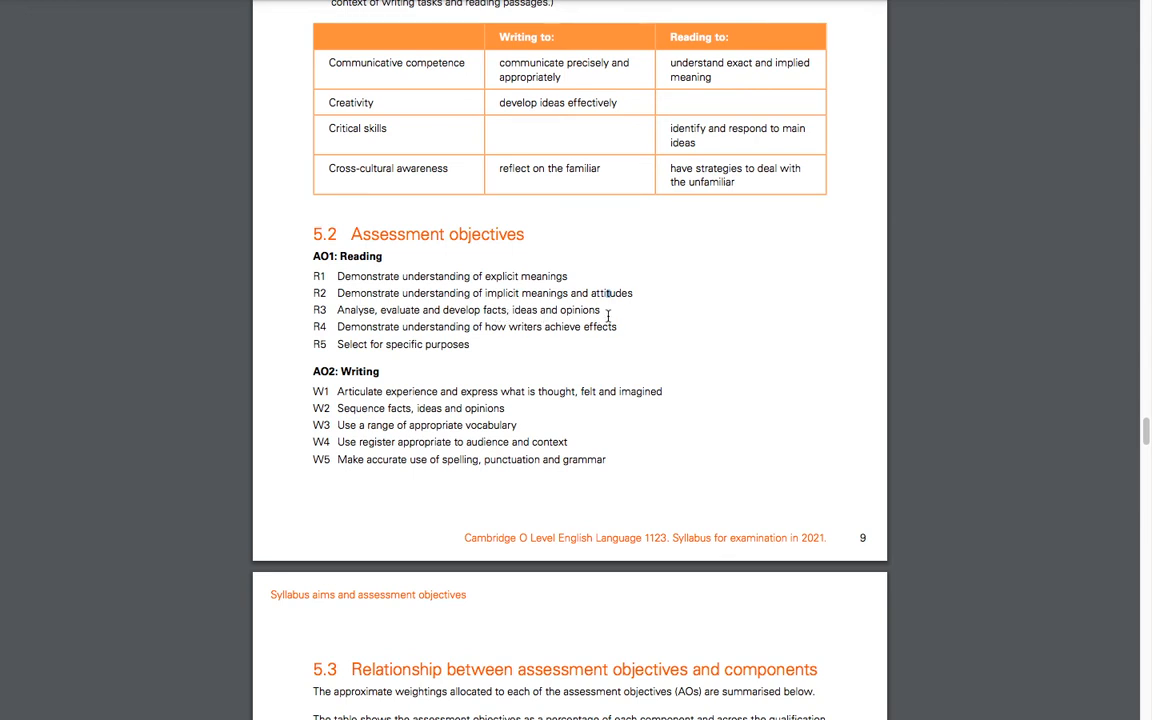
mouse_move(498, 320)
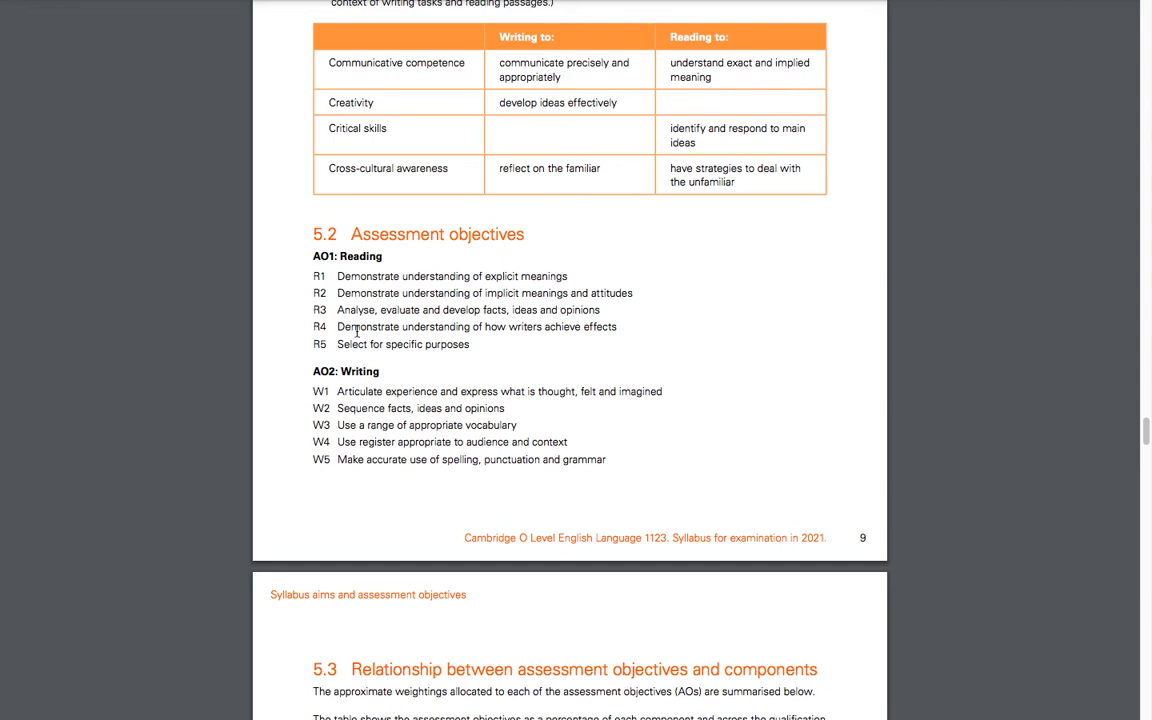
mouse_move(480, 336)
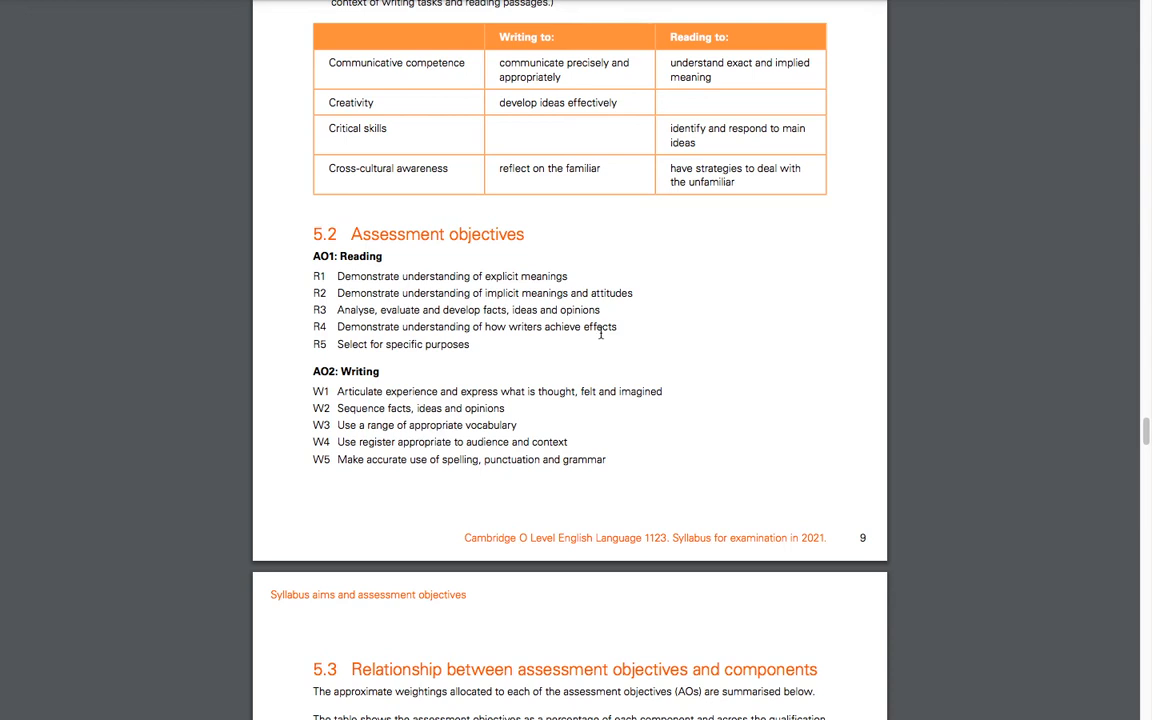
mouse_move(470, 338)
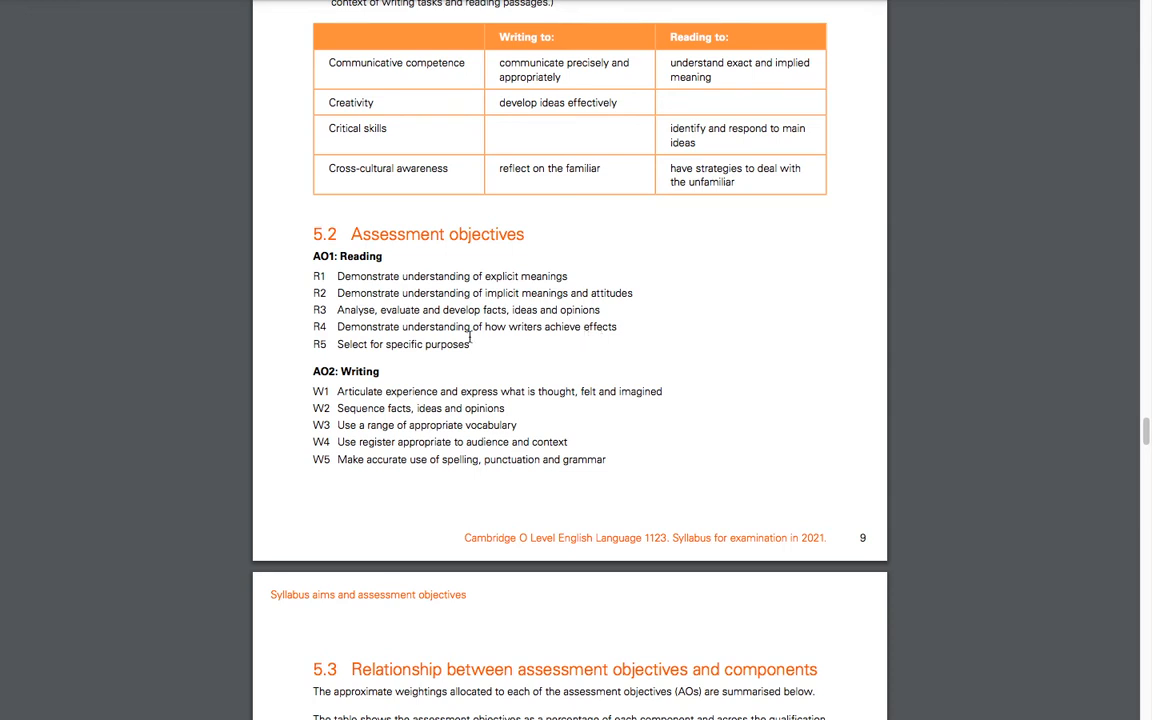
mouse_move(388, 348)
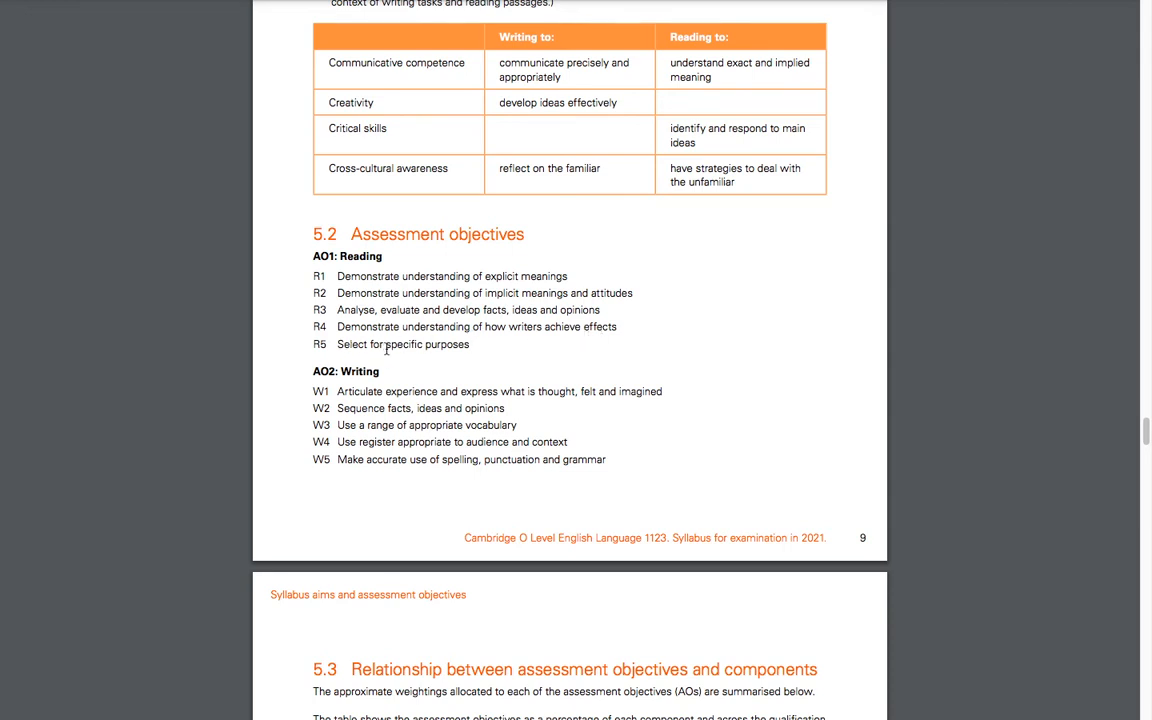
mouse_move(474, 344)
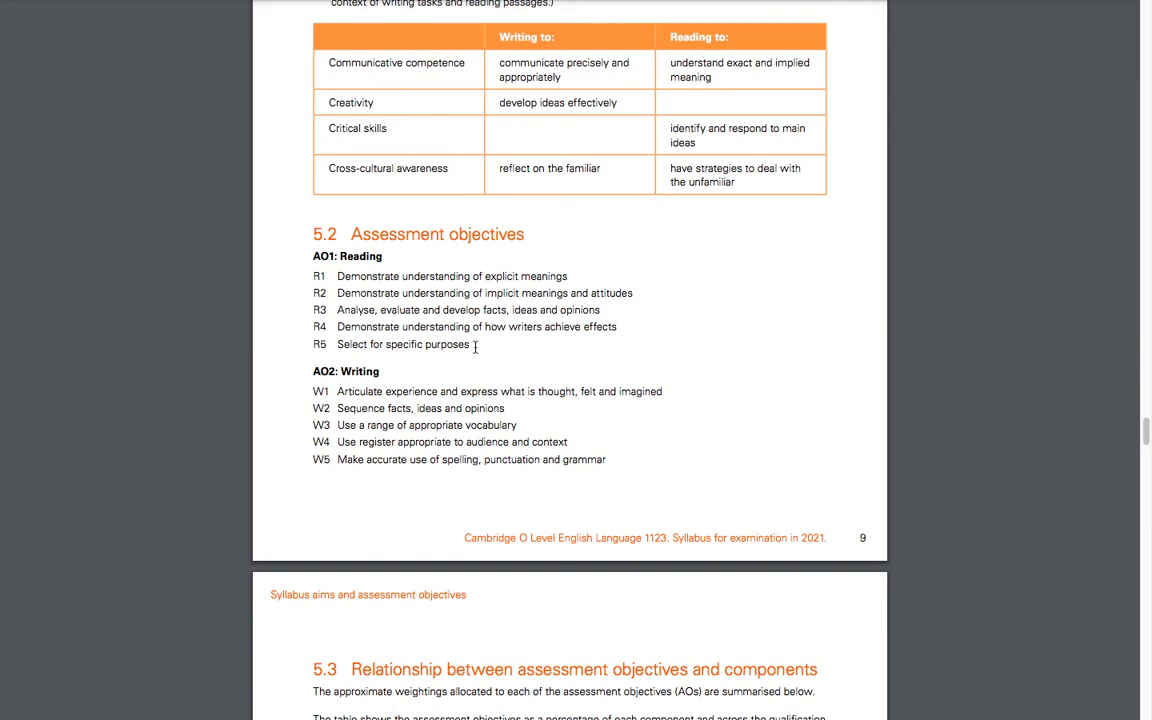
Scroll down to the 5.3 table weighting AO1 and AO2 at 50% each
scroll(down, 3)
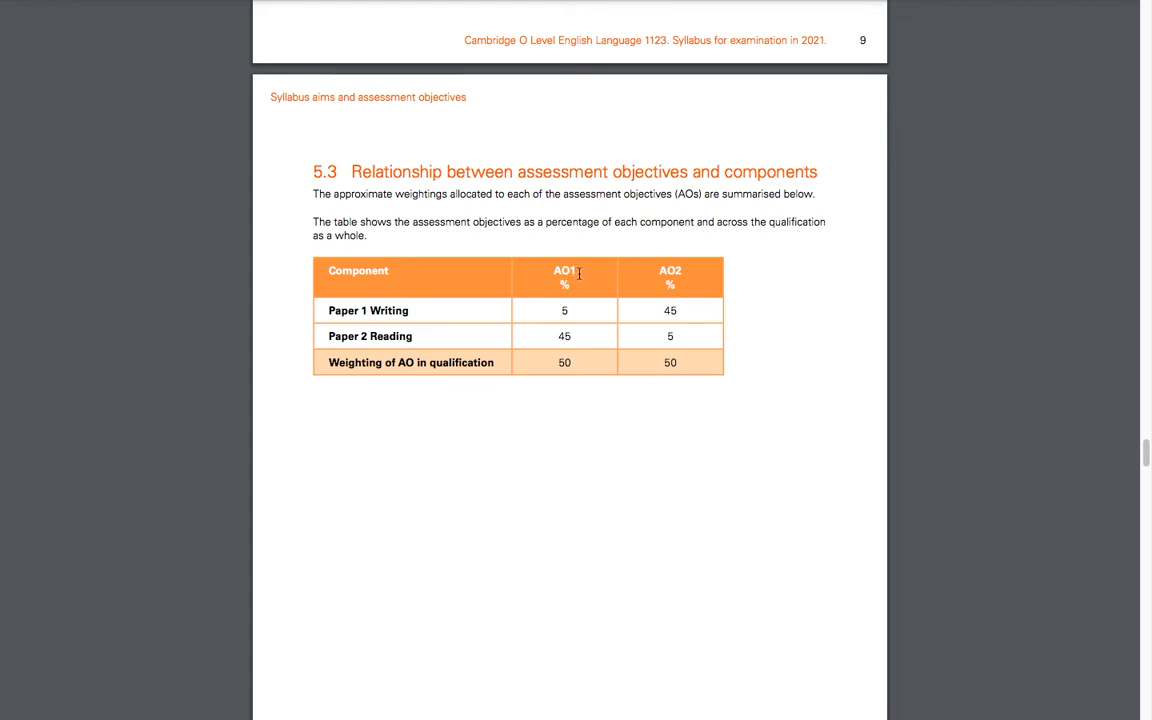
Scroll back up and briefly select the W1–W5 writing objectives above the 5.3 table
scroll(up, 3)
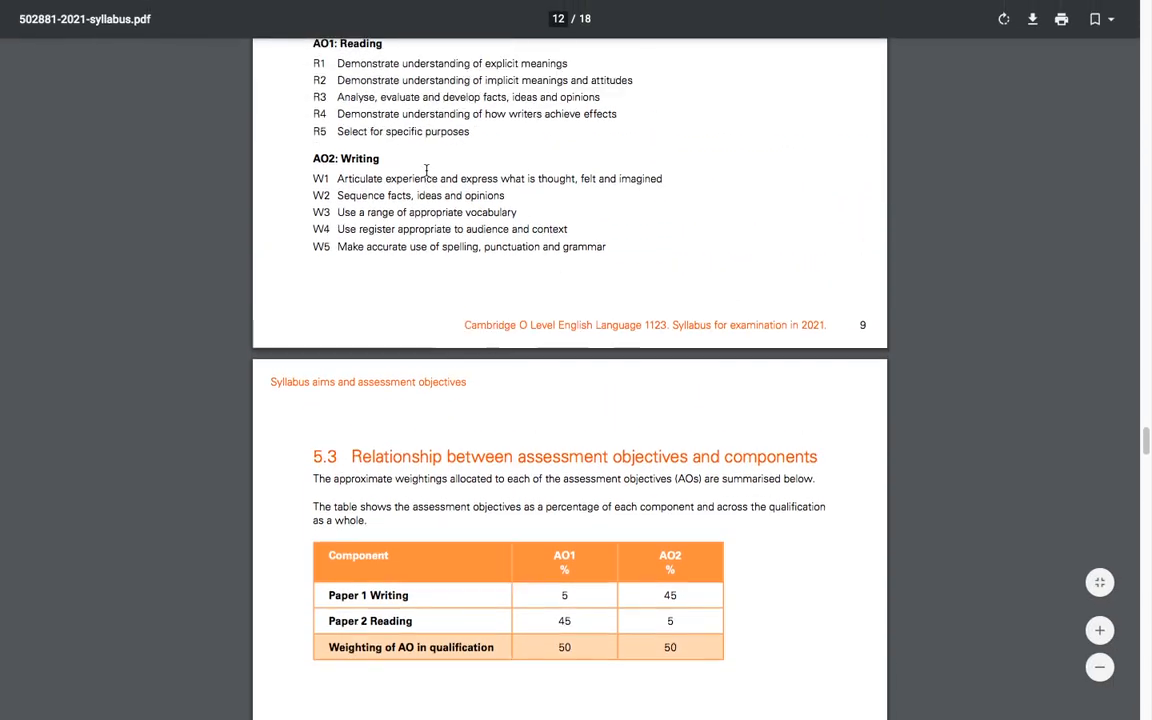
scroll(up, 3)
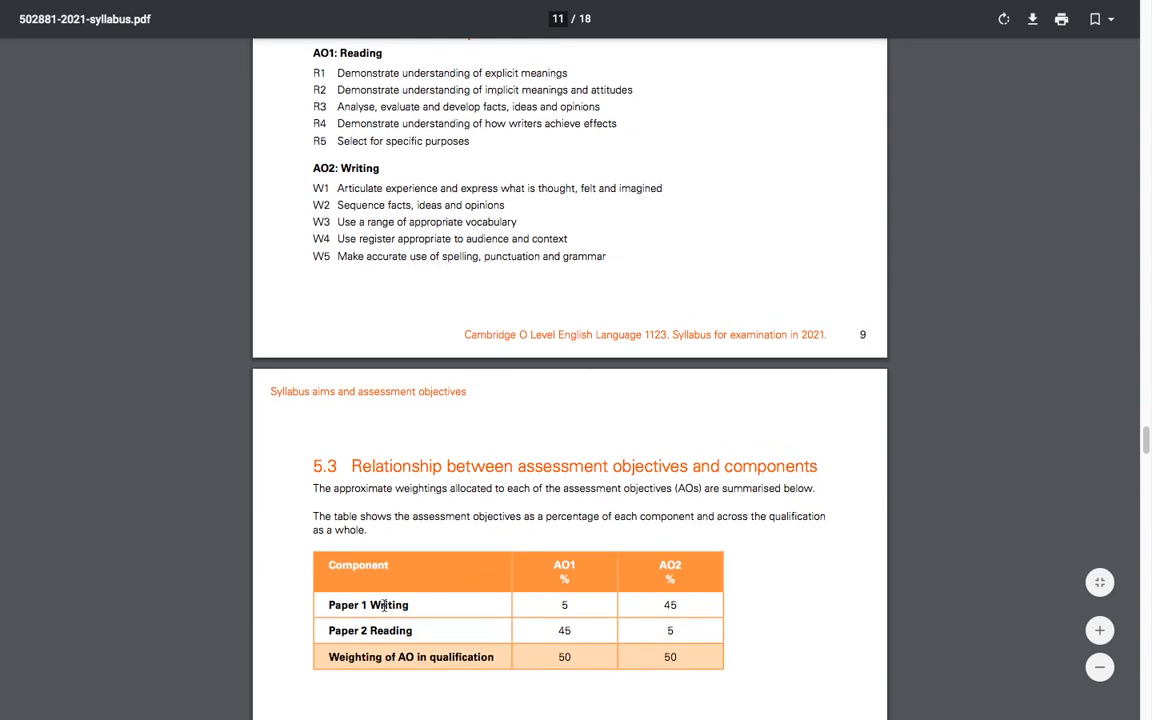
mouse_move(488, 618)
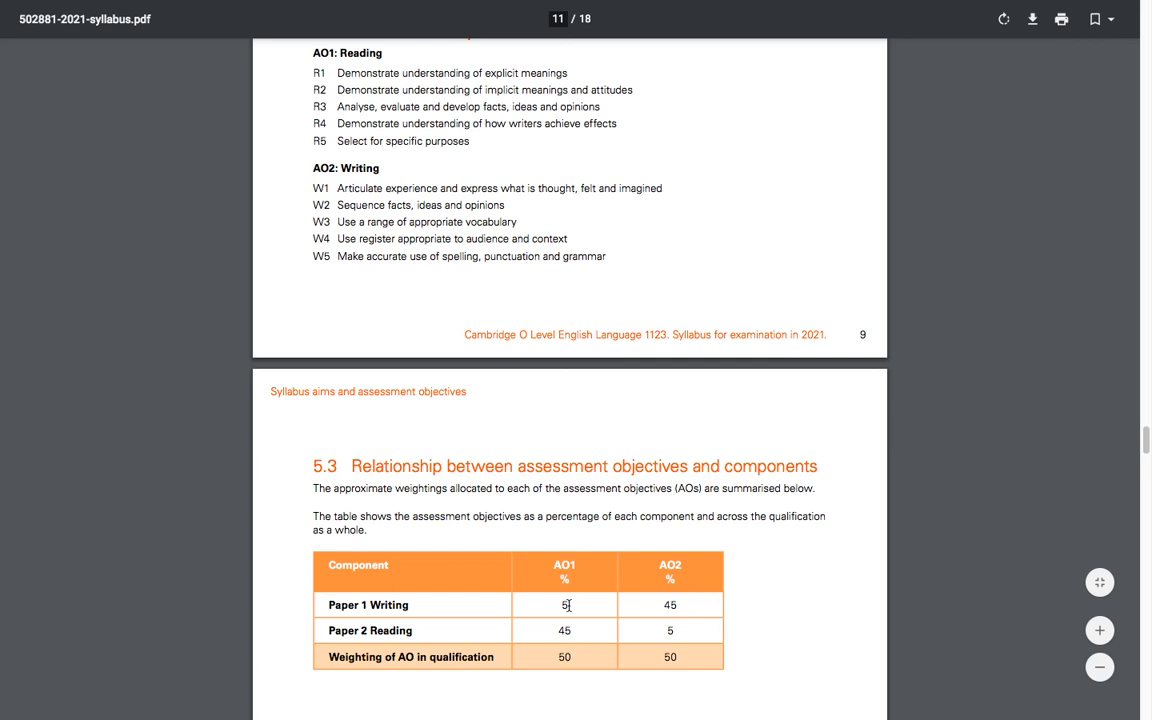
mouse_move(460, 616)
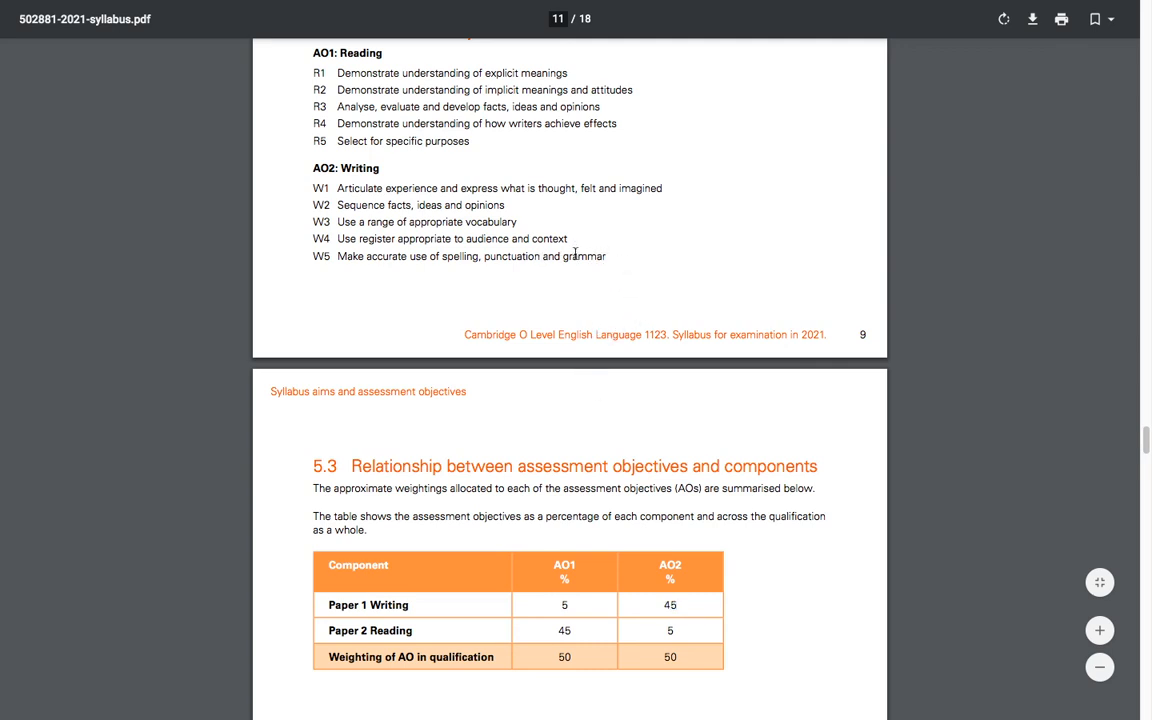
drag(312, 188, 606, 256)
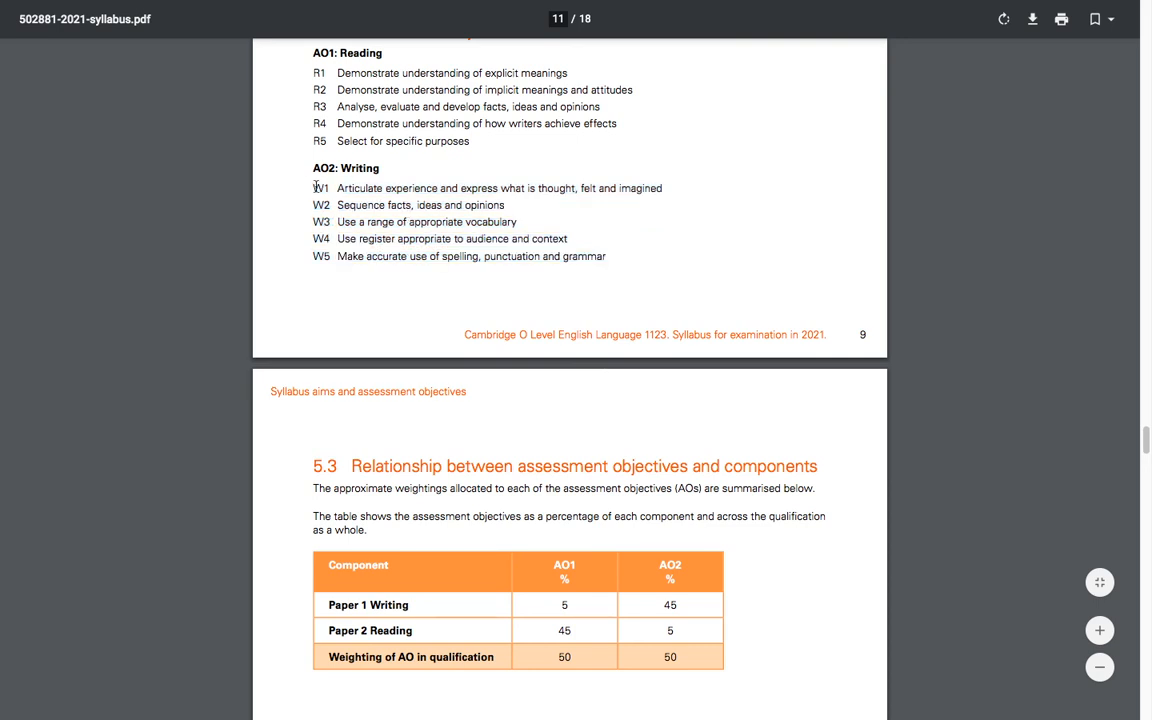
drag(312, 188, 608, 256)
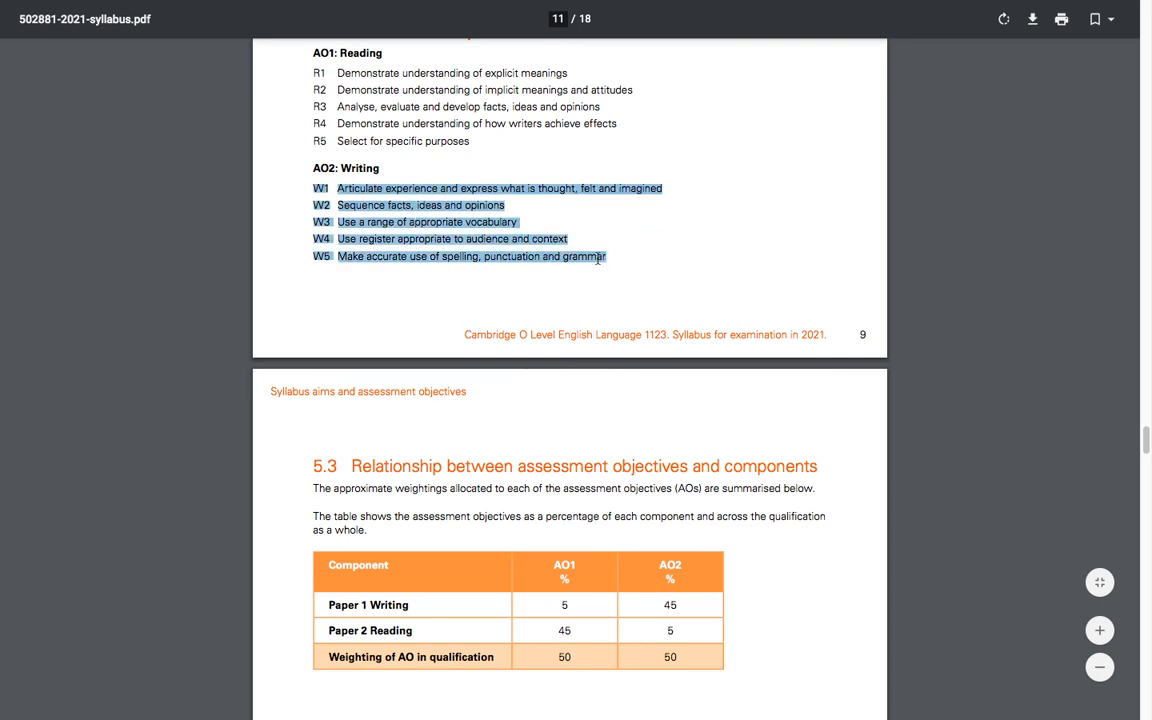
click(712, 528)
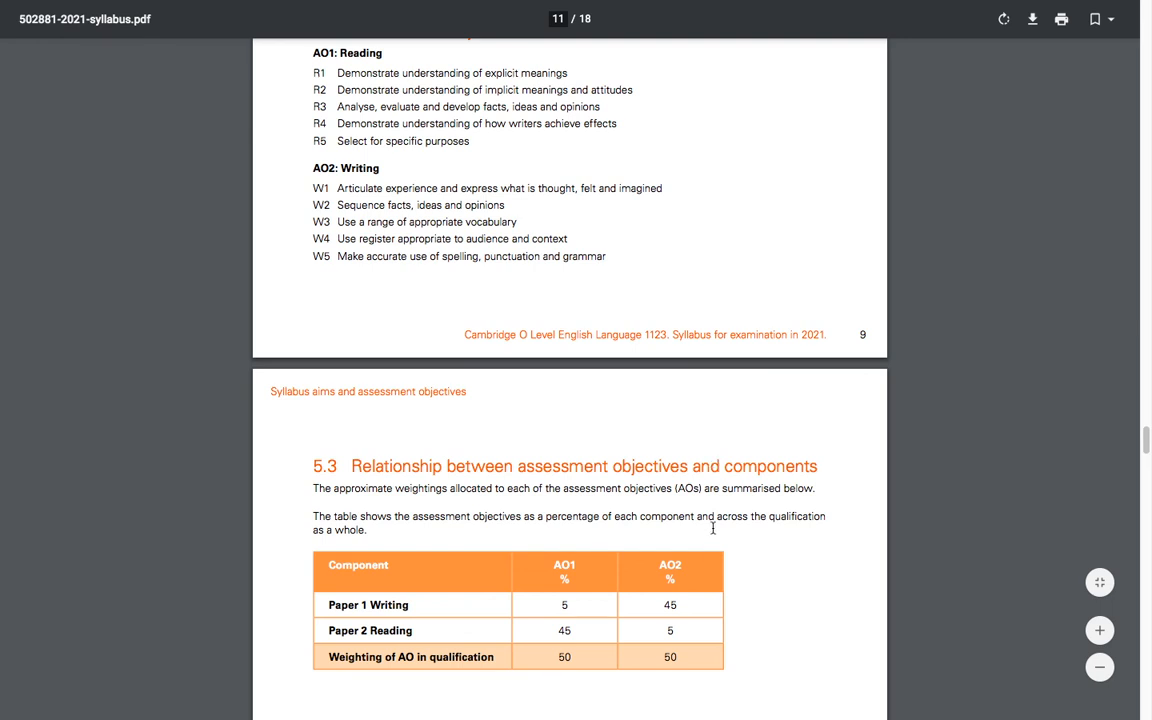
mouse_move(776, 606)
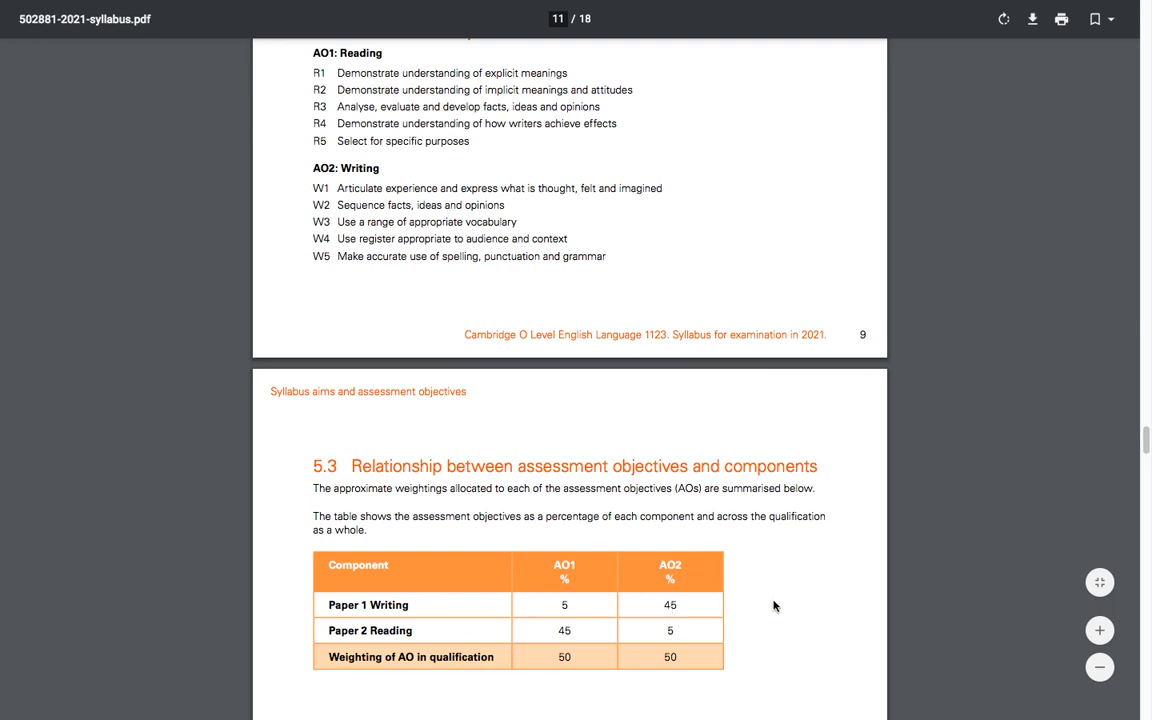
mouse_move(420, 606)
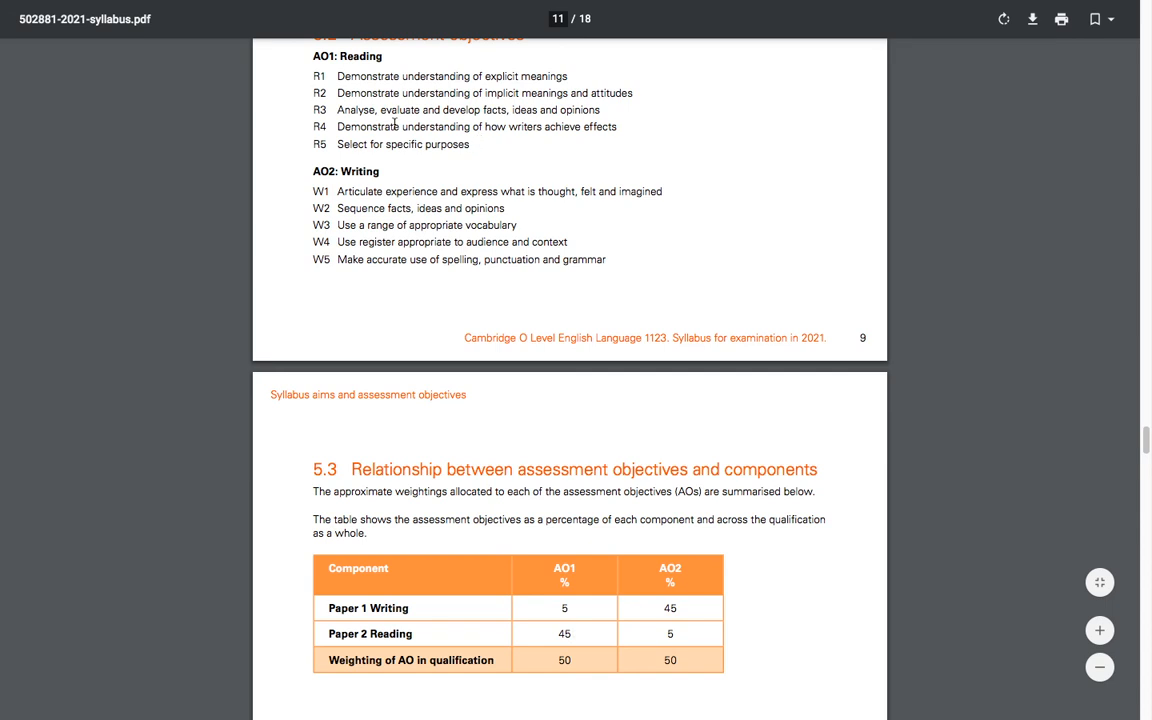
Highlight the W1–W5 lines again, deselect, then scroll down to section 6, Syllabus content
drag(336, 76, 480, 144)
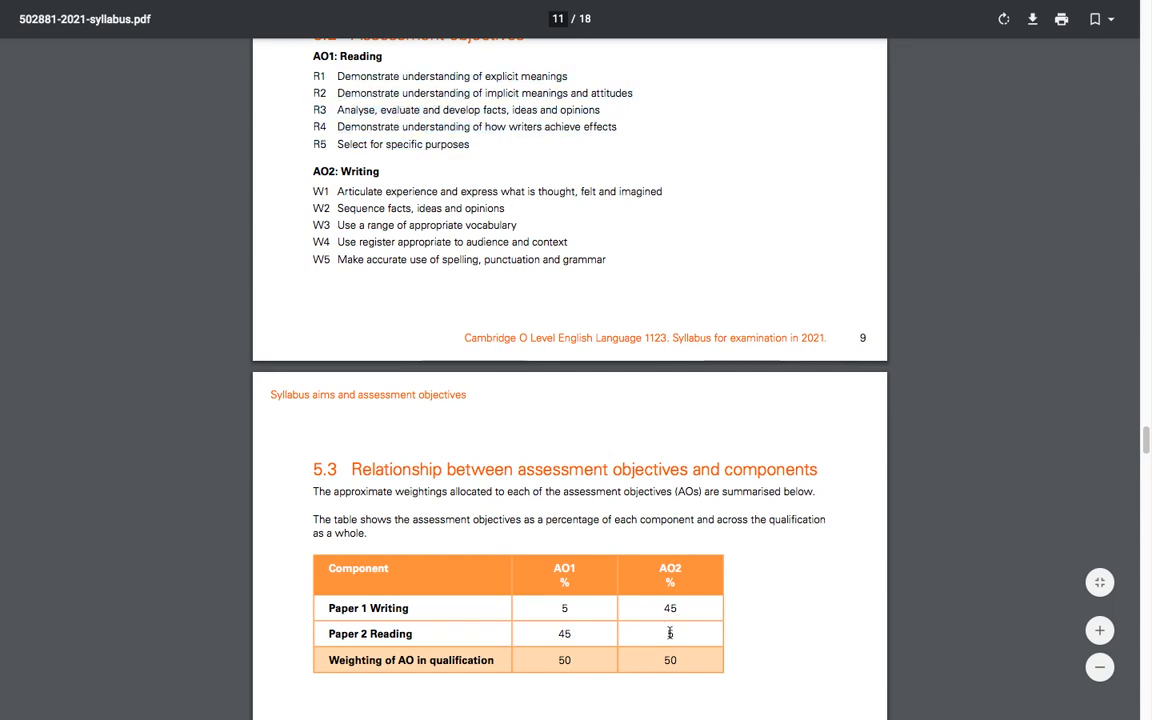
mouse_move(620, 290)
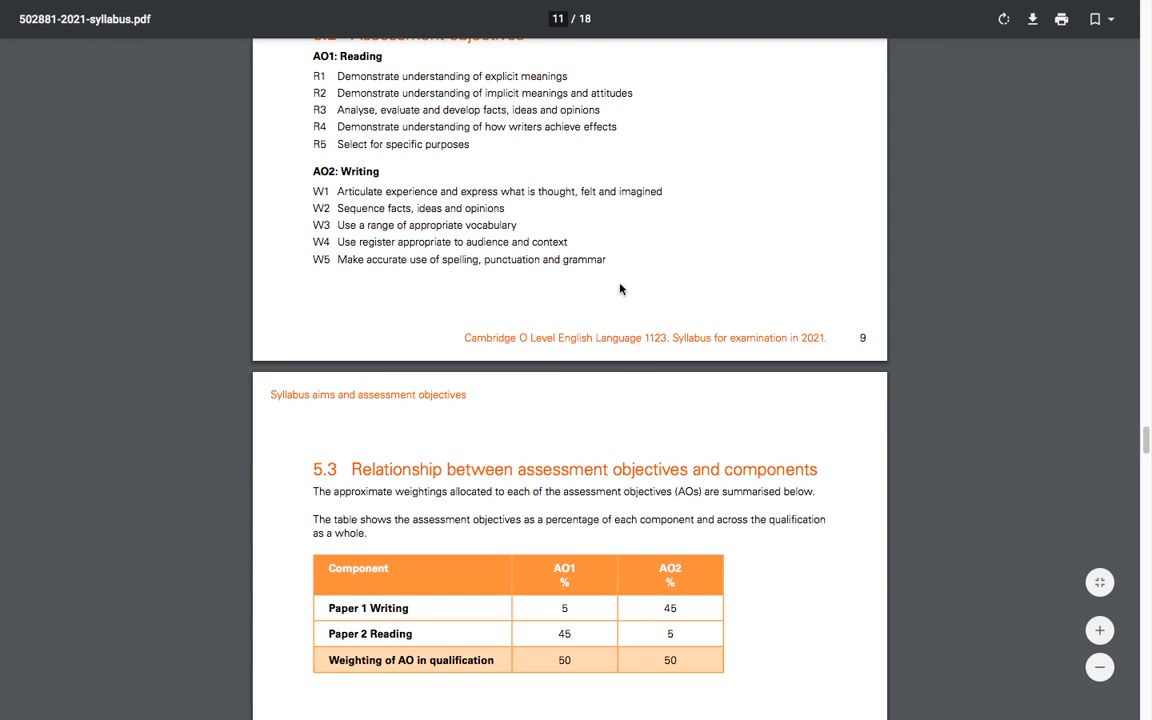
drag(314, 192, 606, 260)
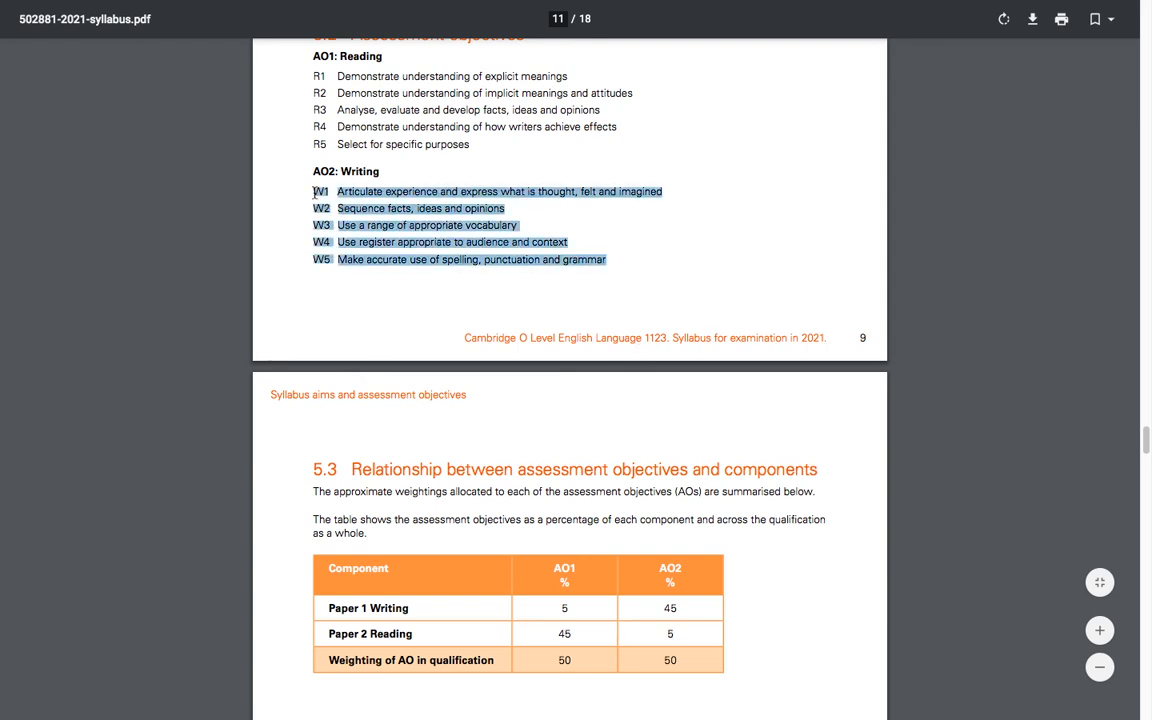
click(640, 588)
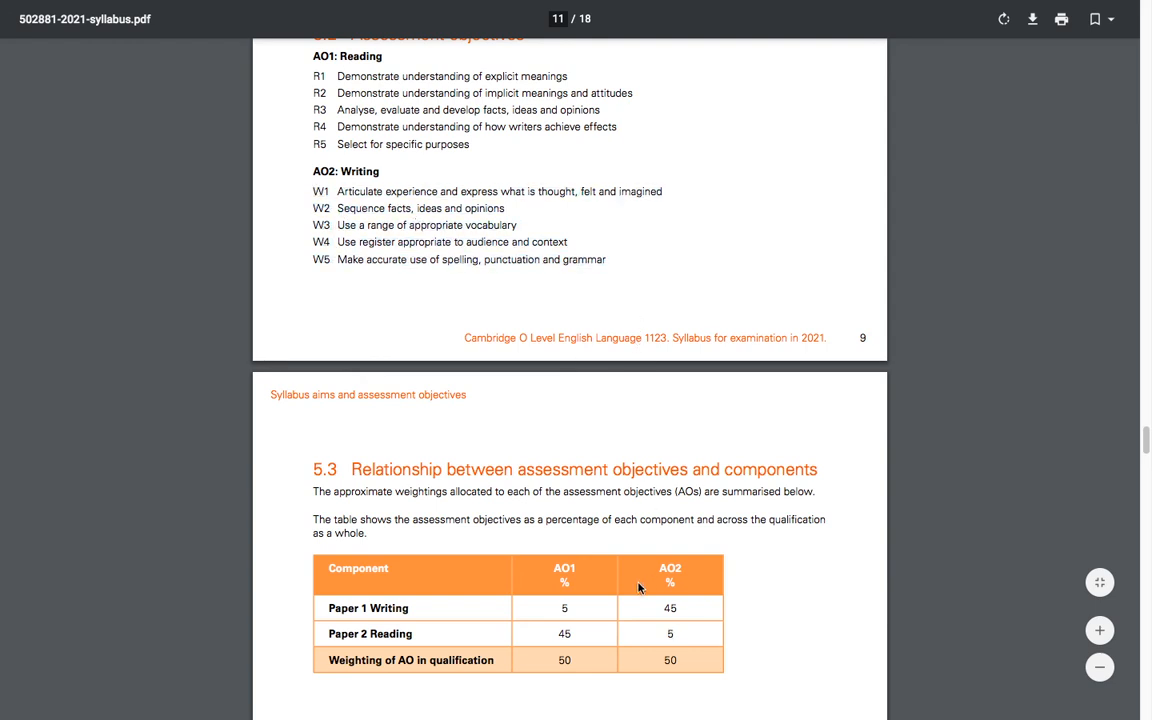
mouse_move(464, 636)
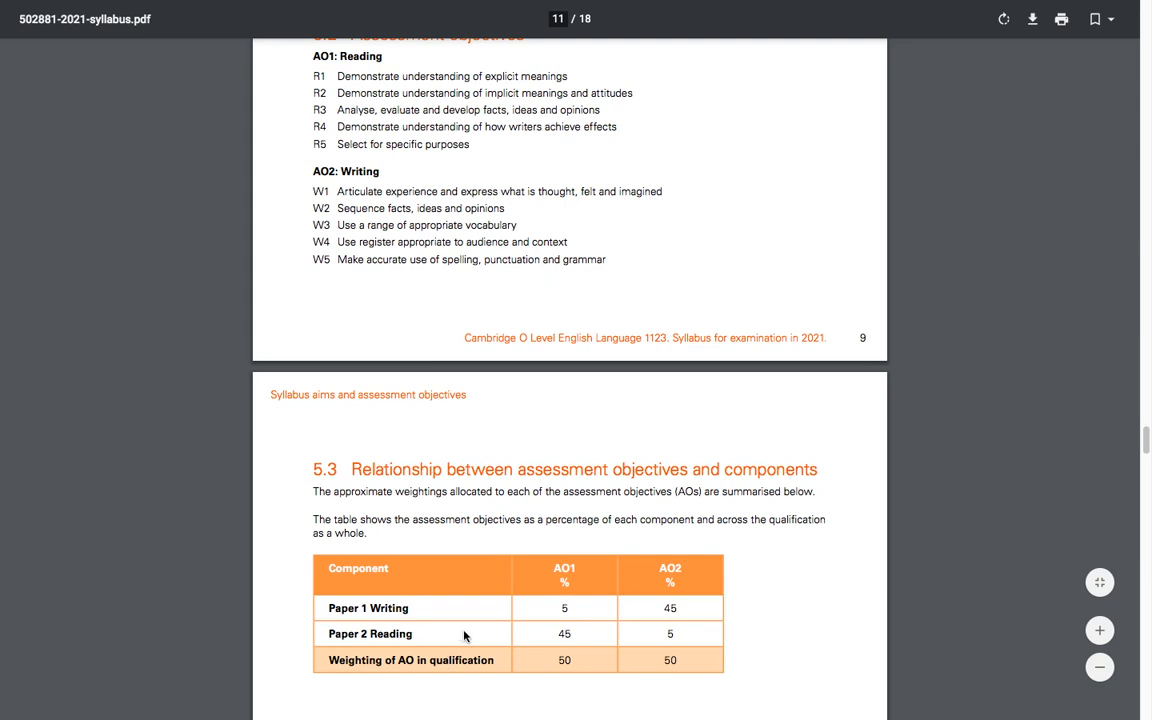
mouse_move(476, 634)
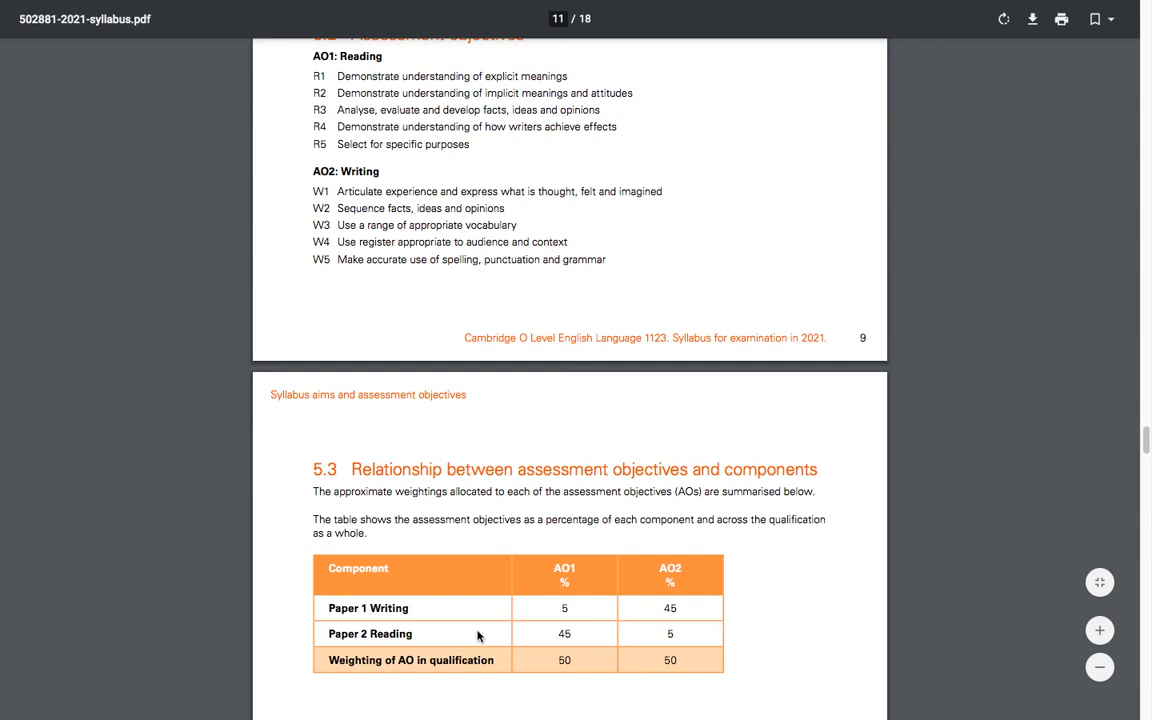
scroll(down, 3)
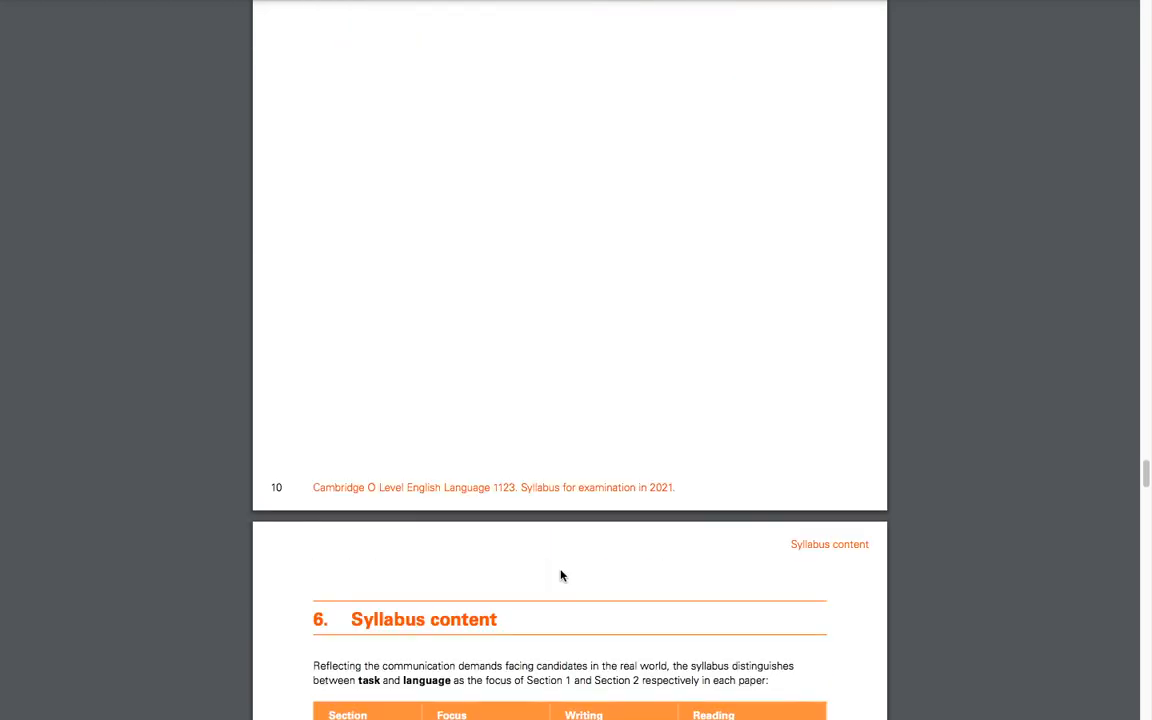
Scroll through section 6 to page 12, Section 2: Composition (30 marks) with its W1–W5 objectives
scroll(down, 3)
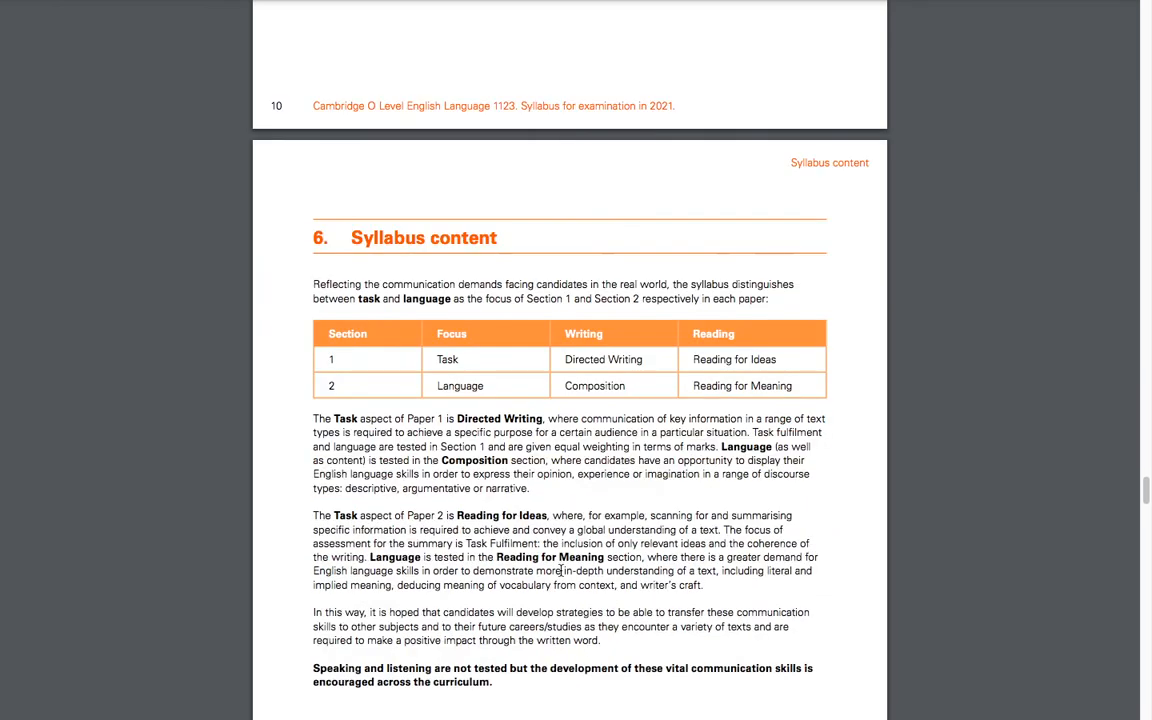
scroll(up, 3)
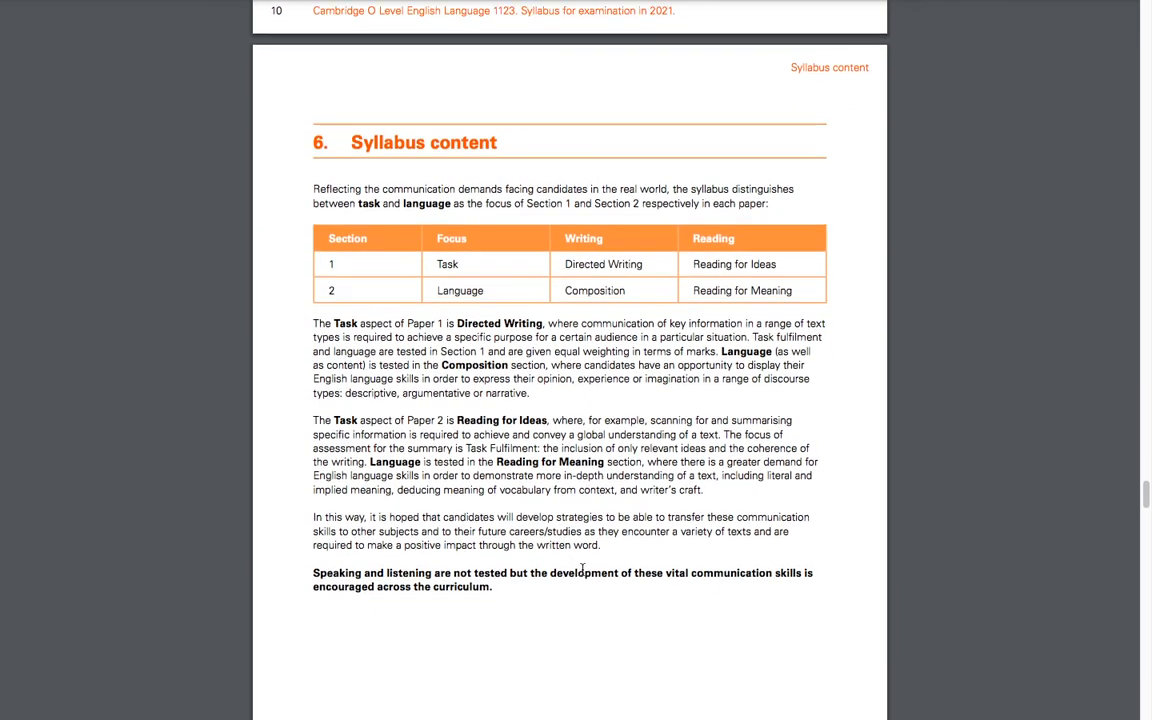
mouse_move(584, 400)
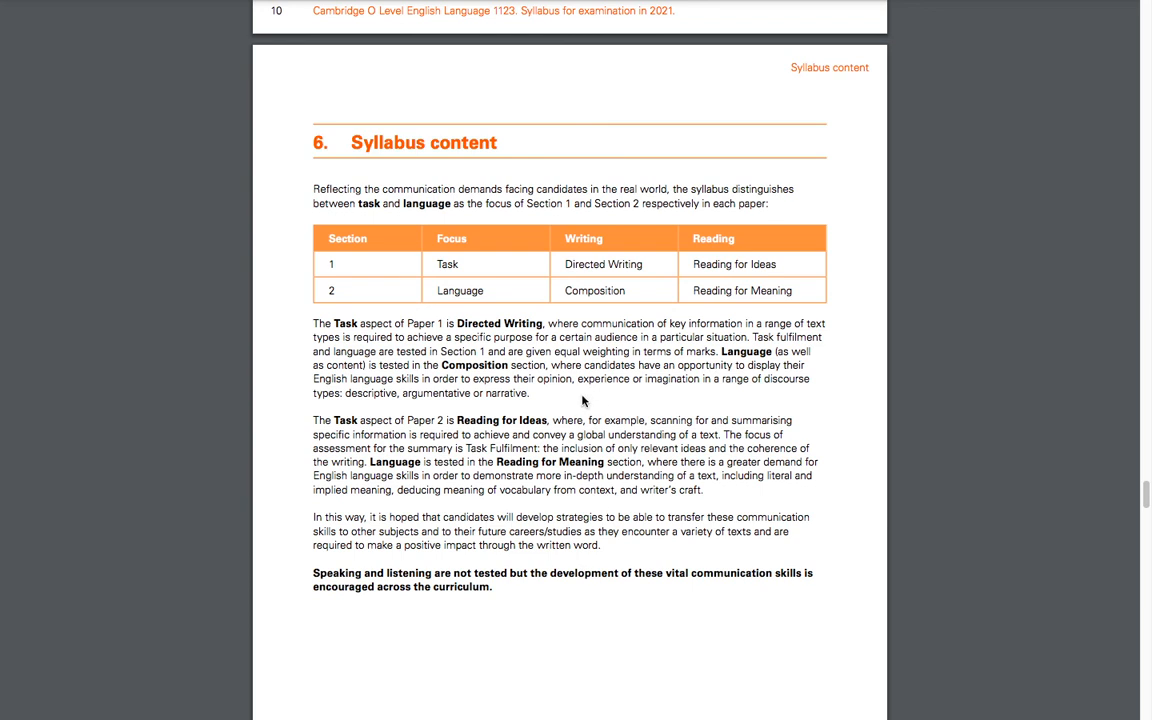
mouse_move(528, 388)
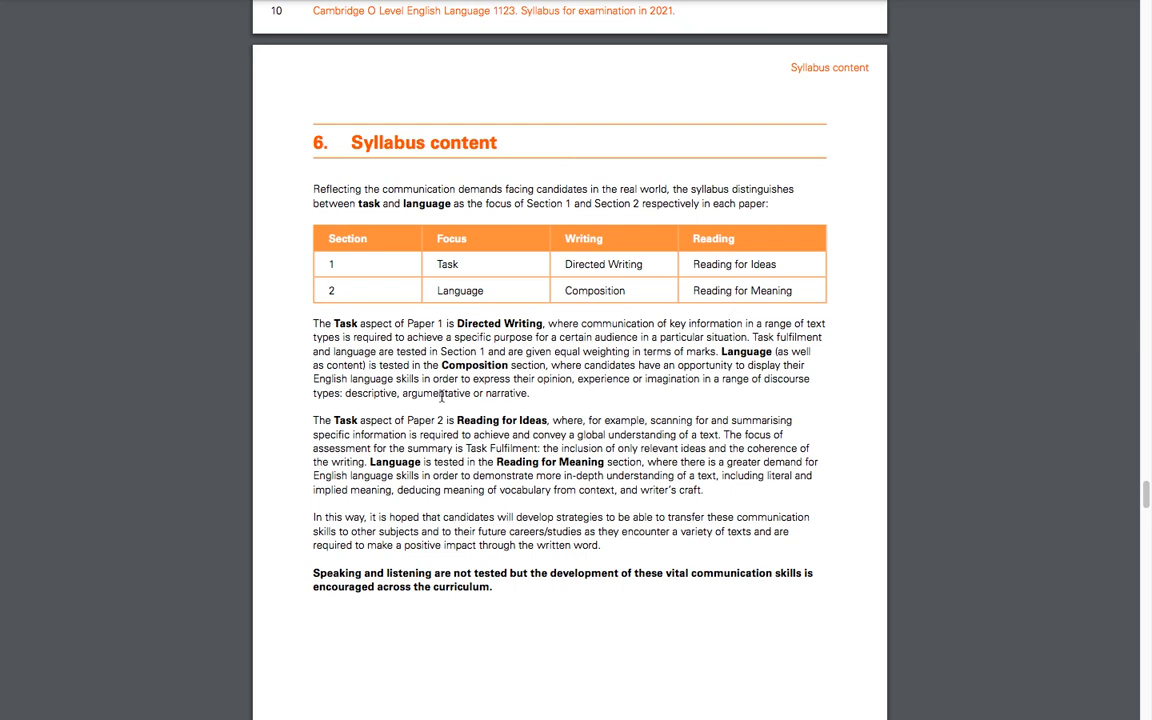
mouse_move(440, 336)
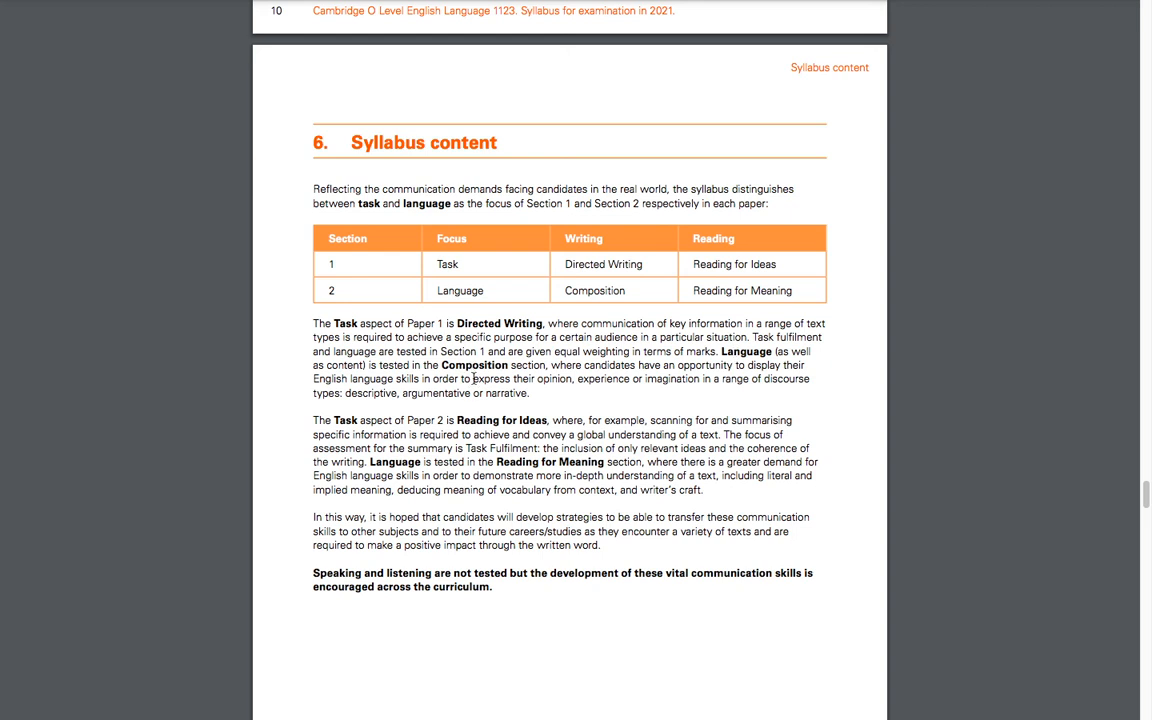
scroll(up, 3)
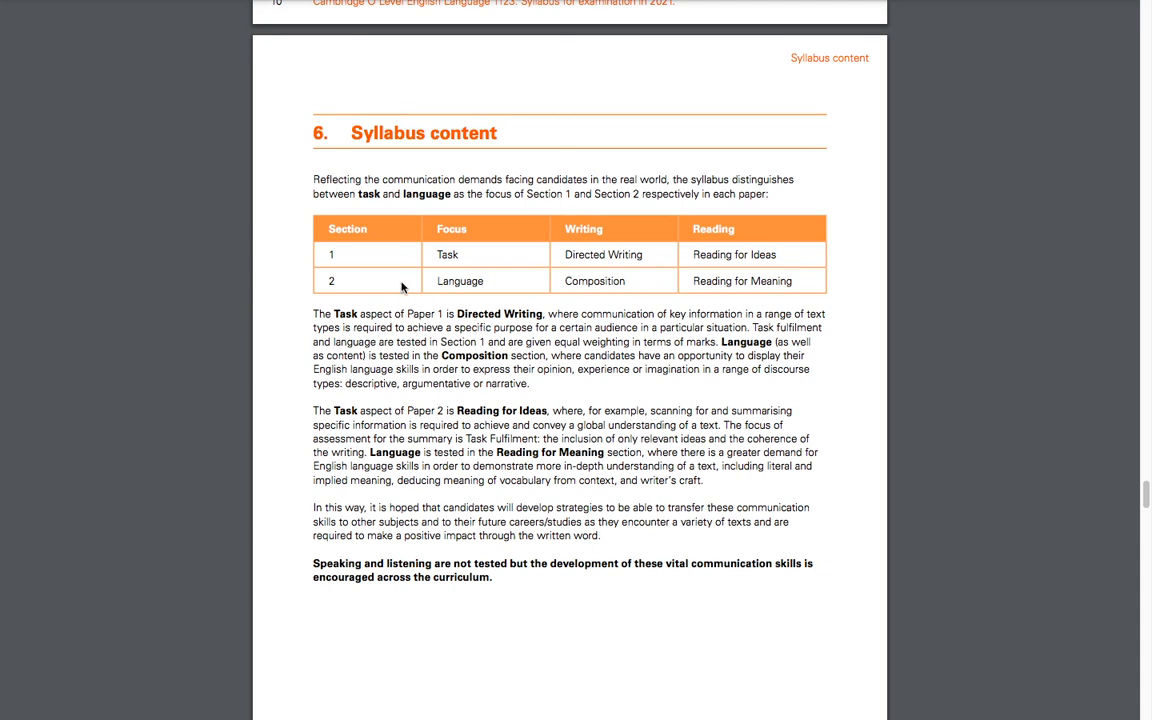
mouse_move(484, 312)
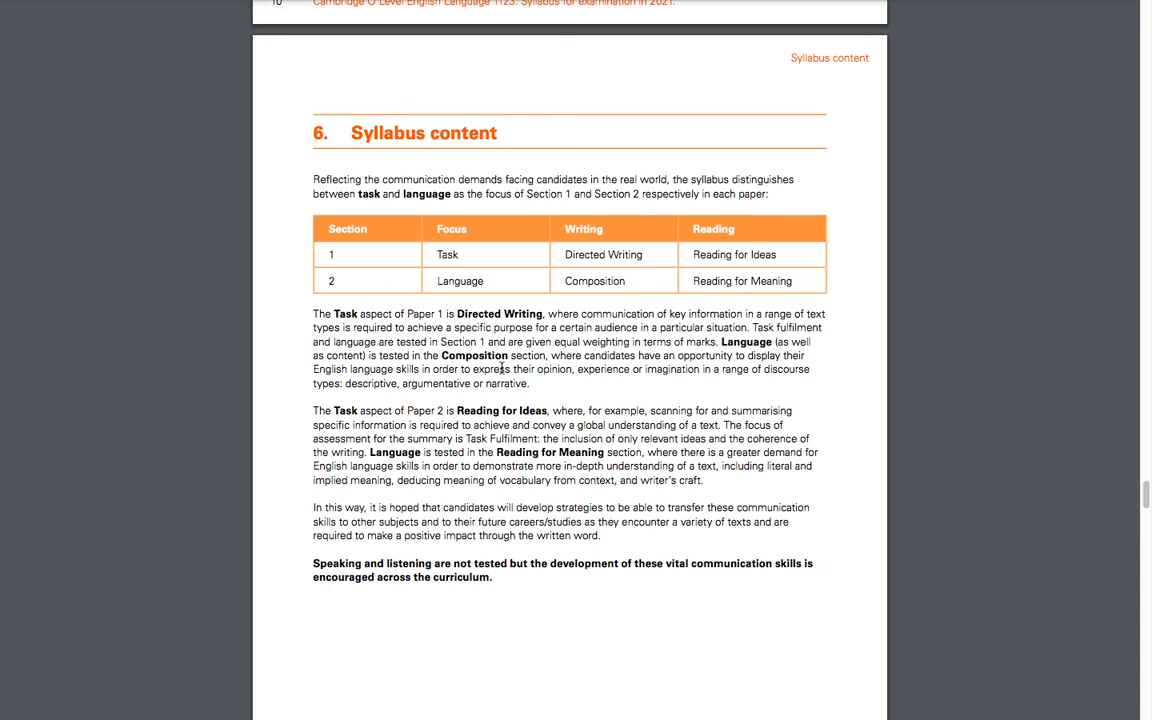
scroll(down, 3)
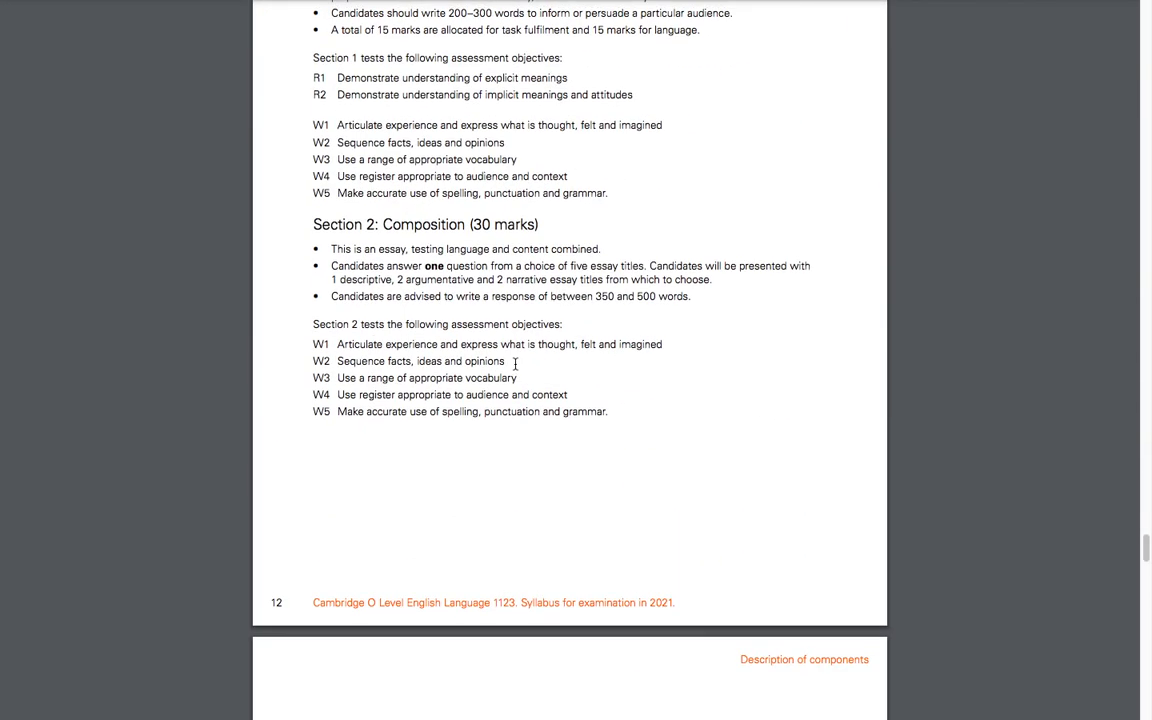
Glance at 7.2 Paper 2 Reading, then scroll all the way back up to the 1123 cover page
scroll(down, 3)
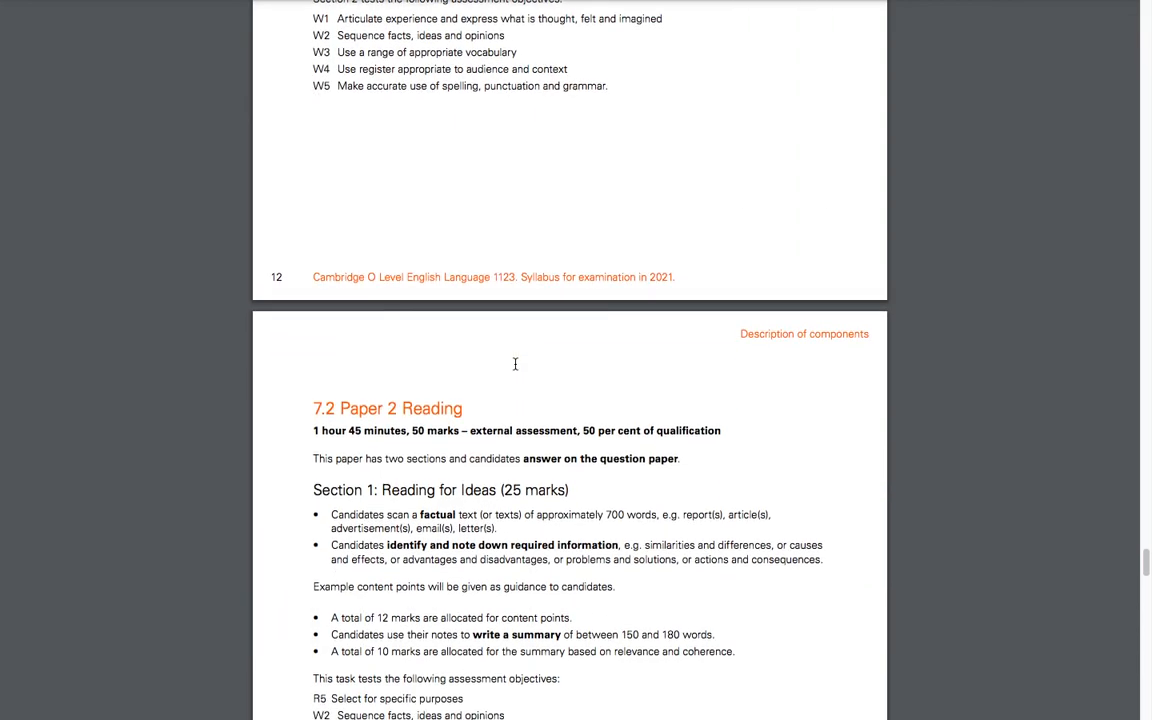
scroll(down, 3)
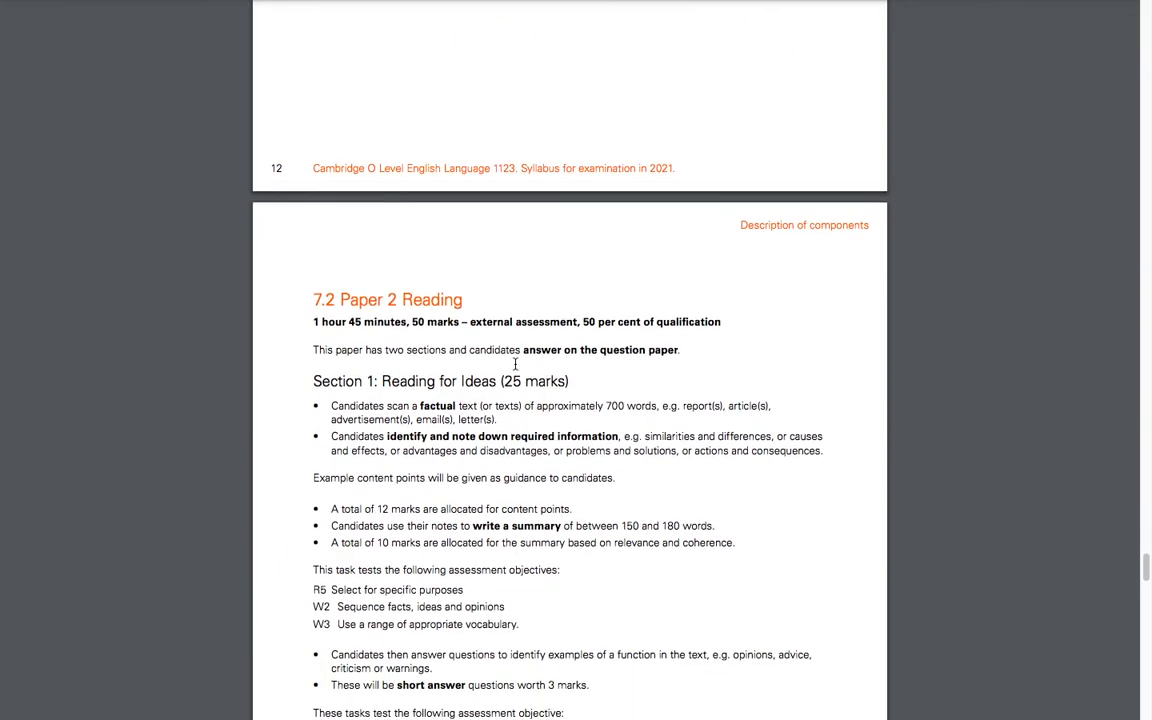
scroll(up, 3)
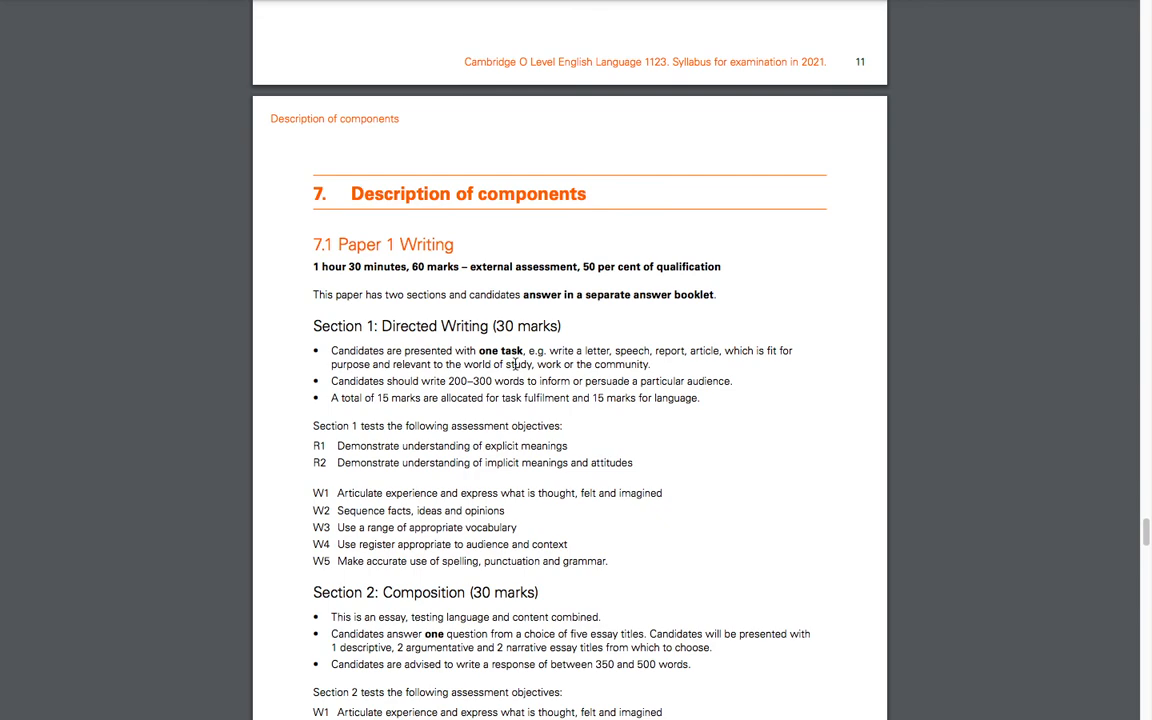
scroll(up, 3)
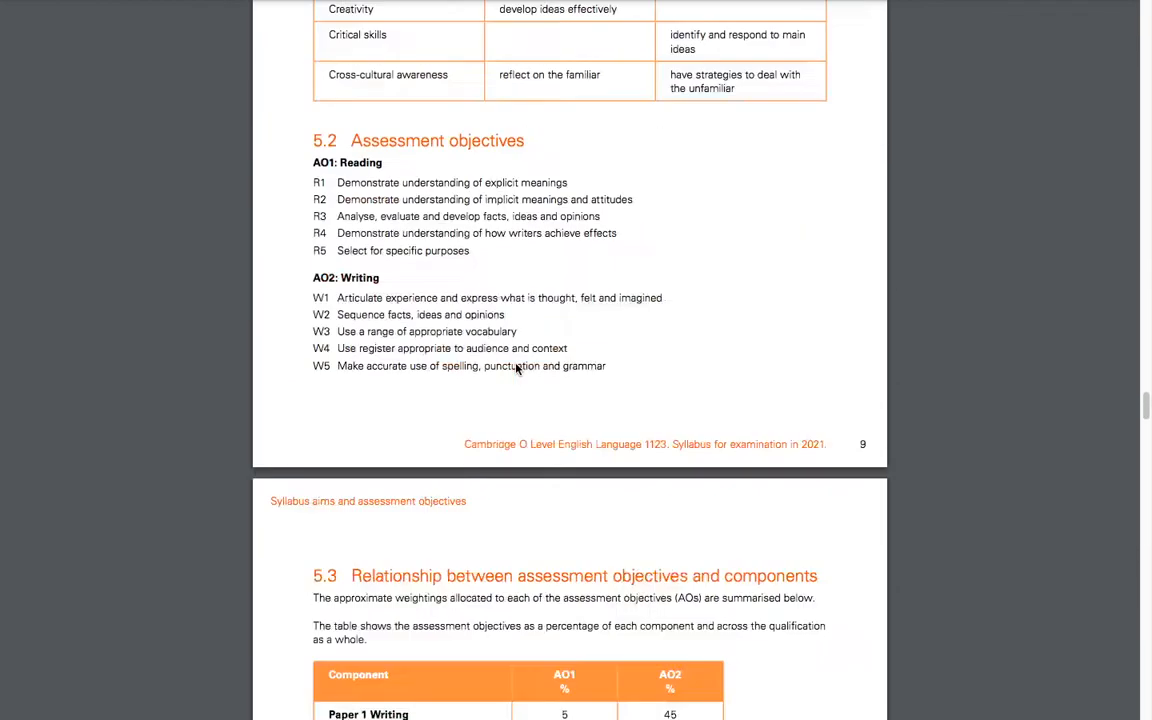
scroll(up, 3)
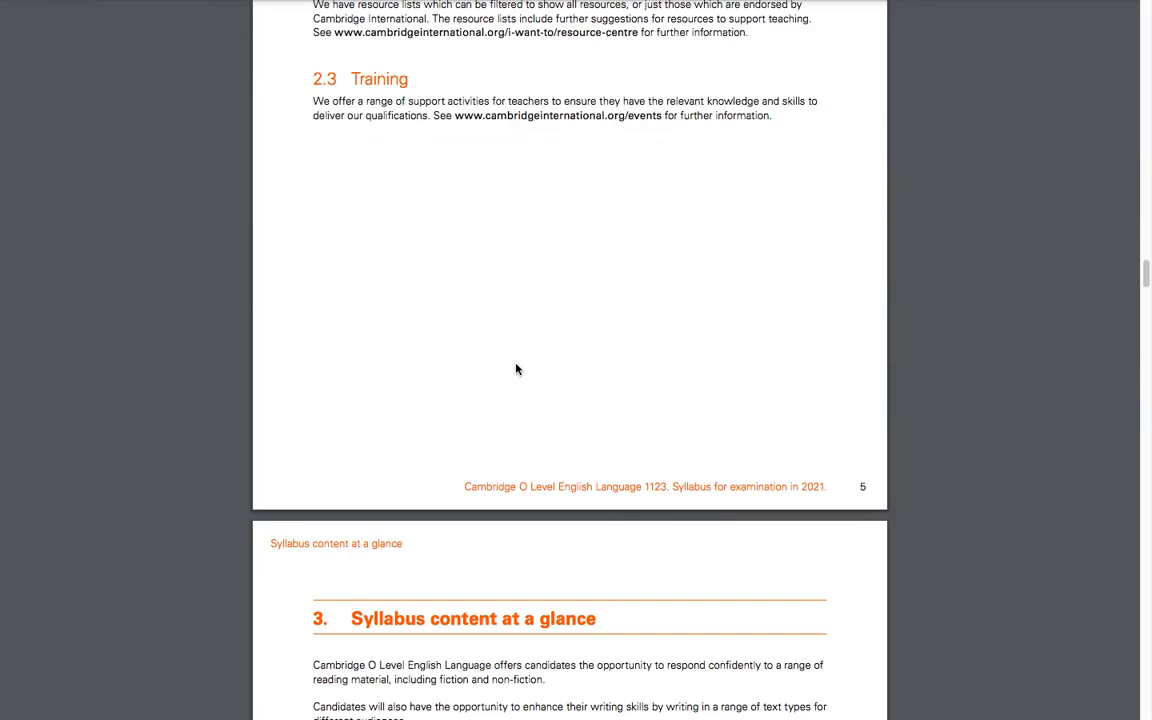
scroll(up, 3)
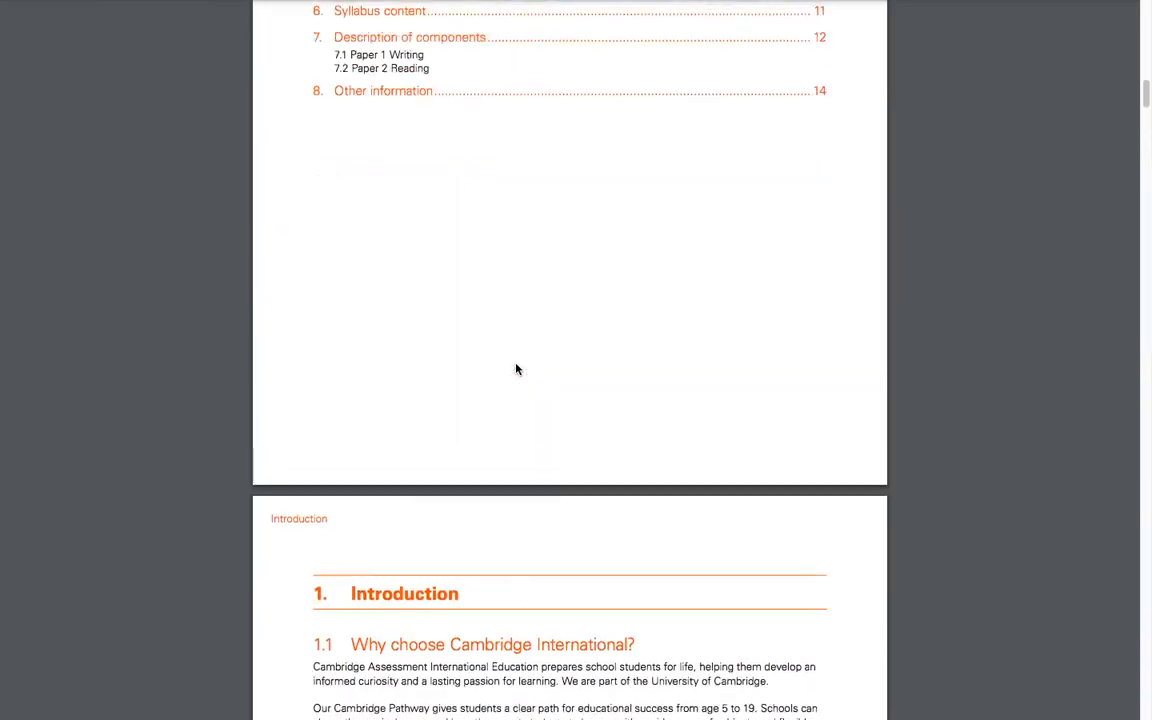
scroll(up, 3)
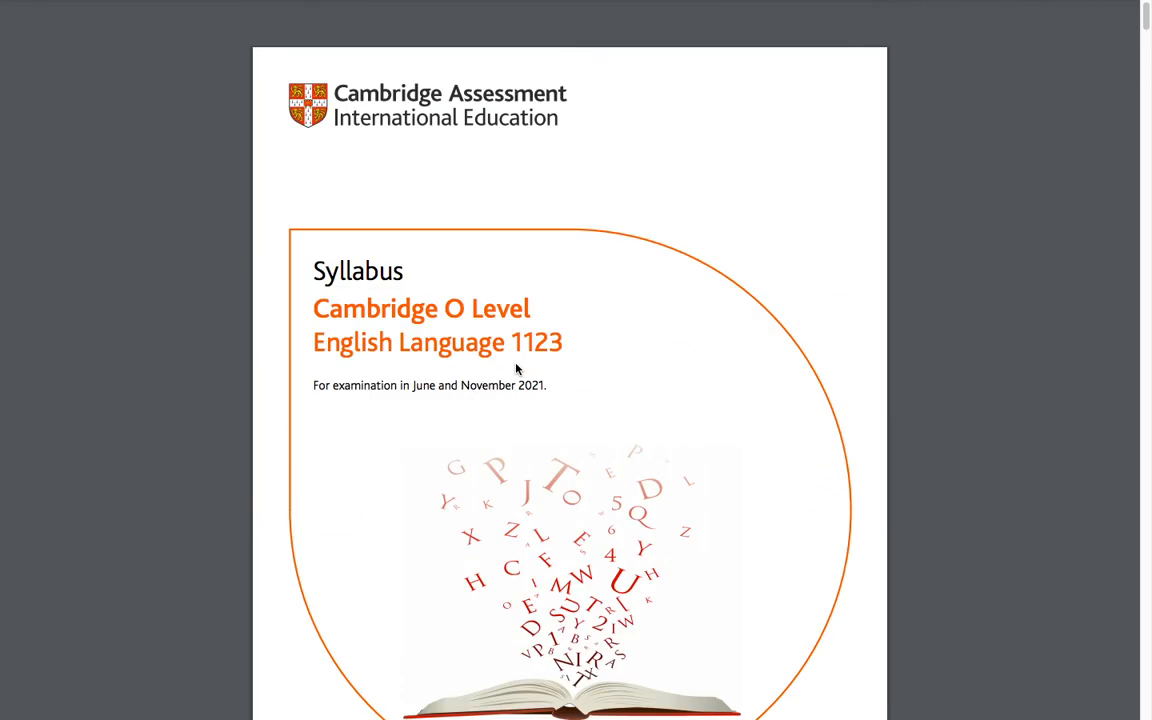
scroll(down, 3)
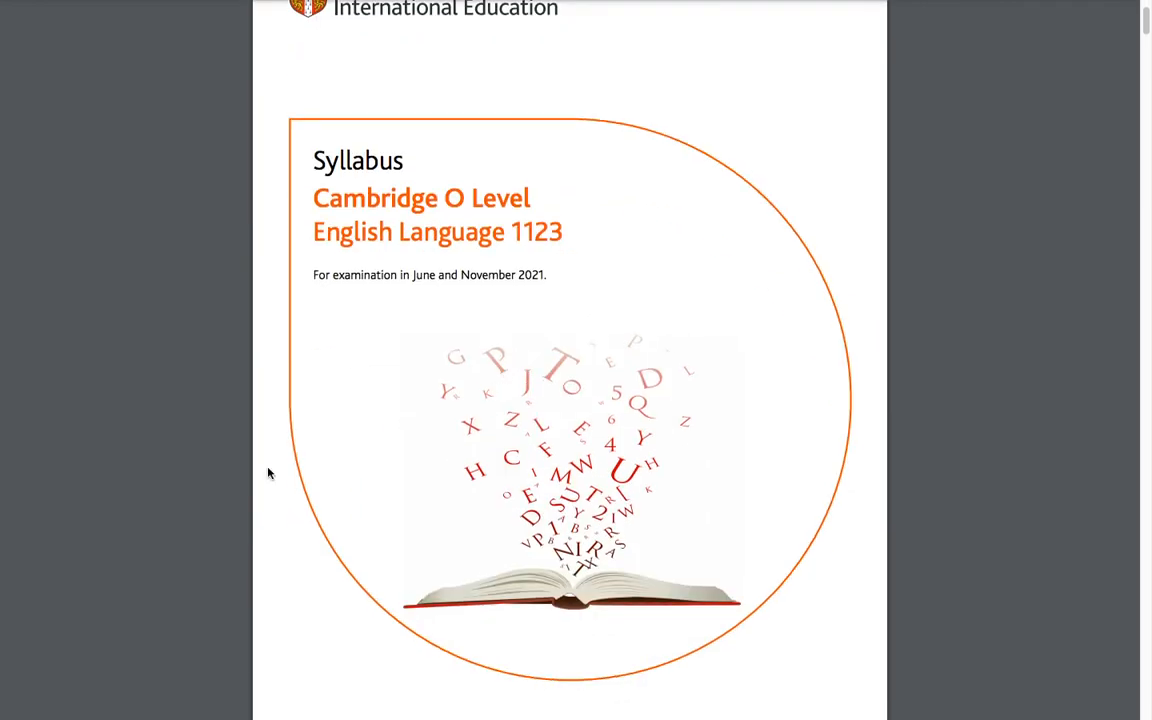
mouse_move(276, 476)
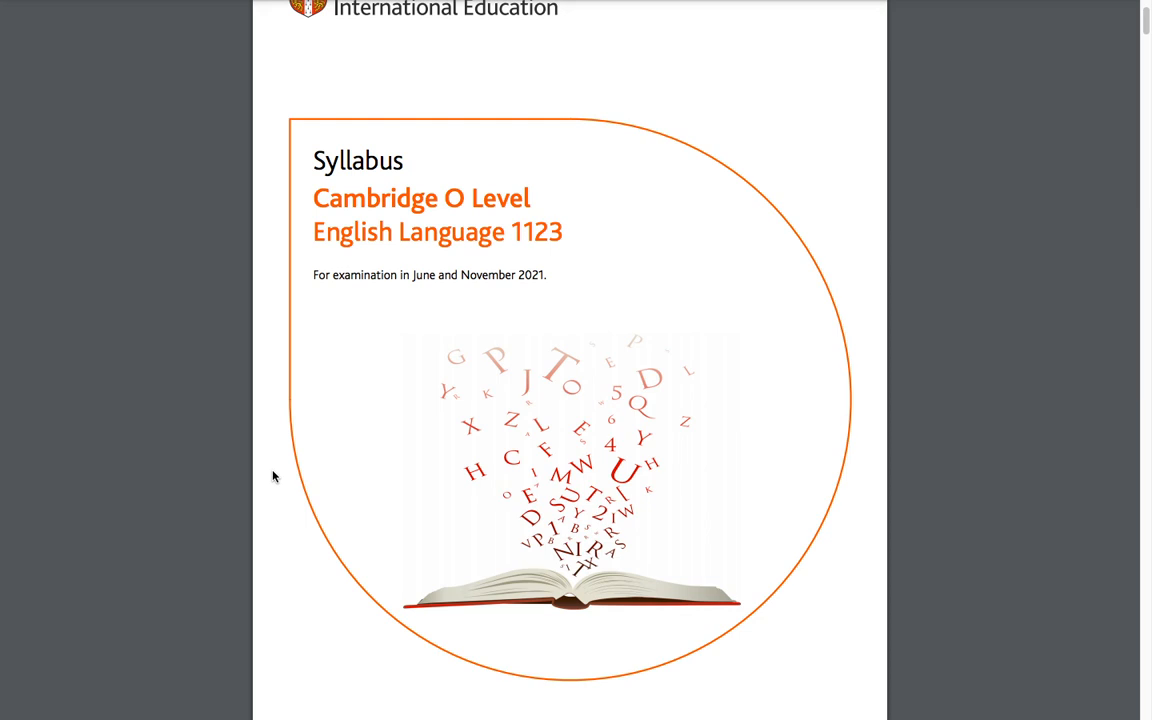
mouse_move(248, 430)
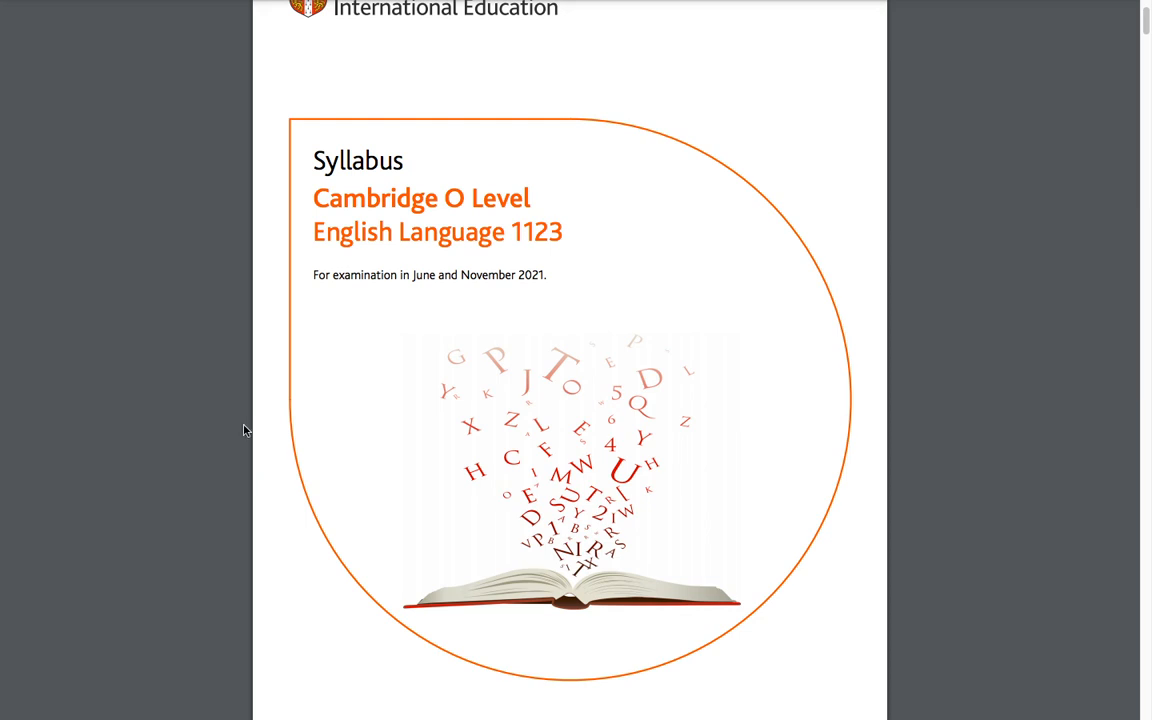
scroll(up, 3)
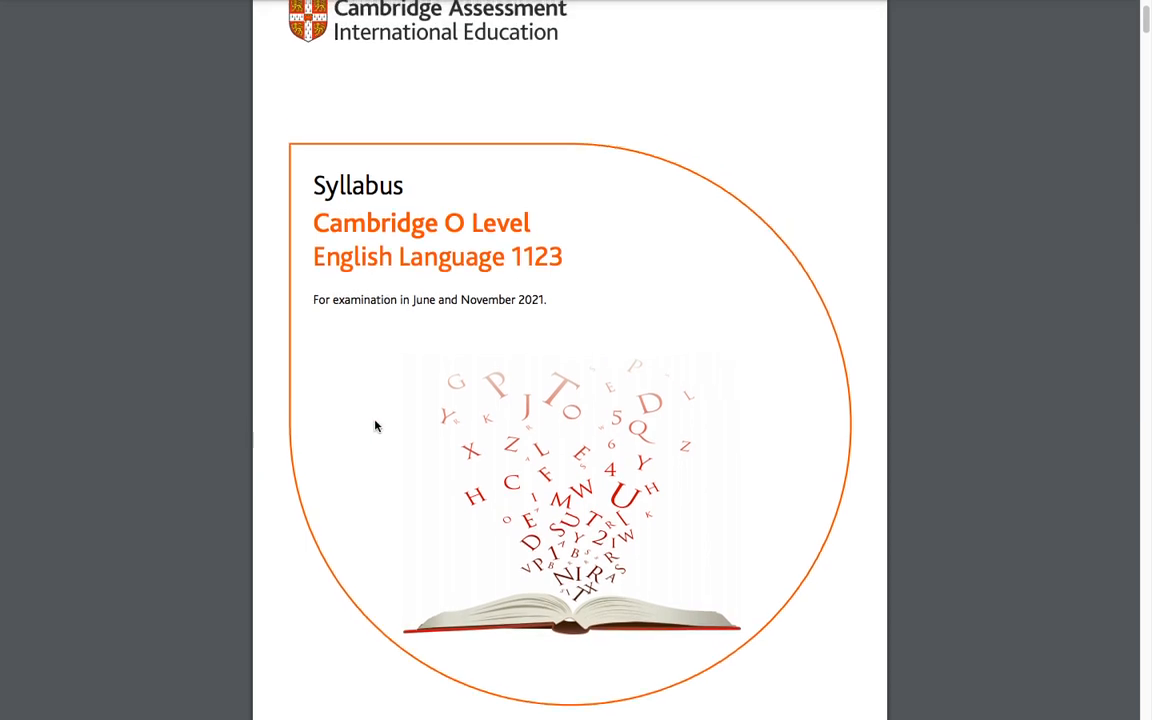